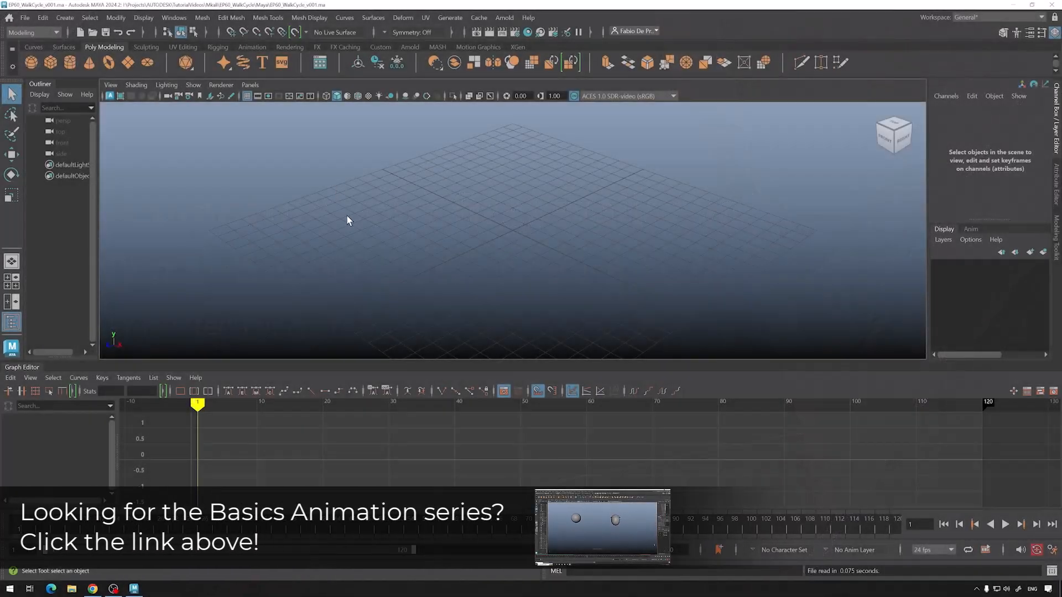
pyautogui.moveTo(325, 170)
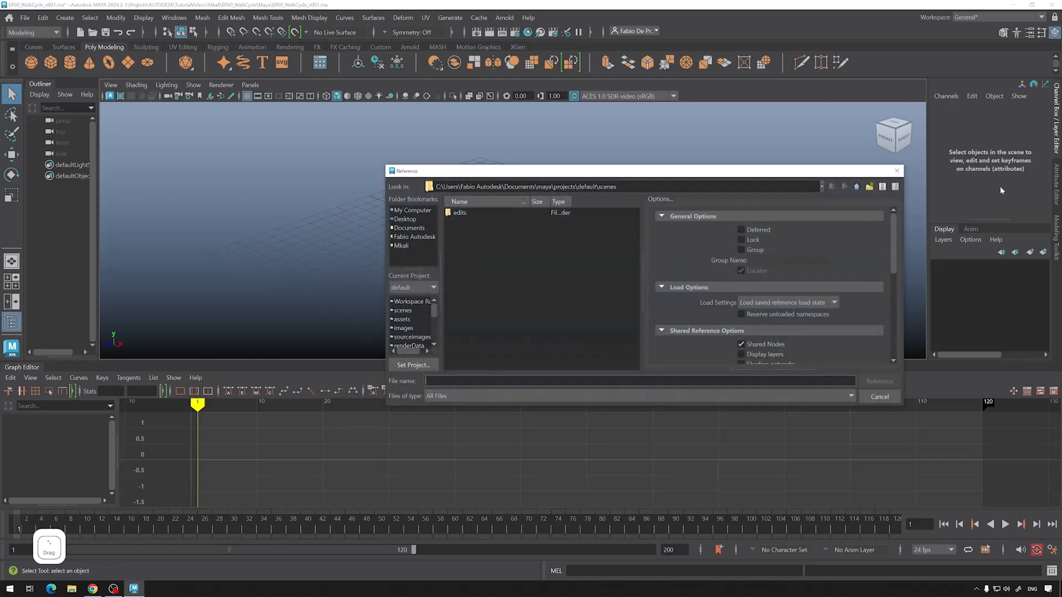
# Reference mkali_rig_v08.ma from the EP60_WalkCycle Rig folder into the scene.
pyautogui.click(26, 16)
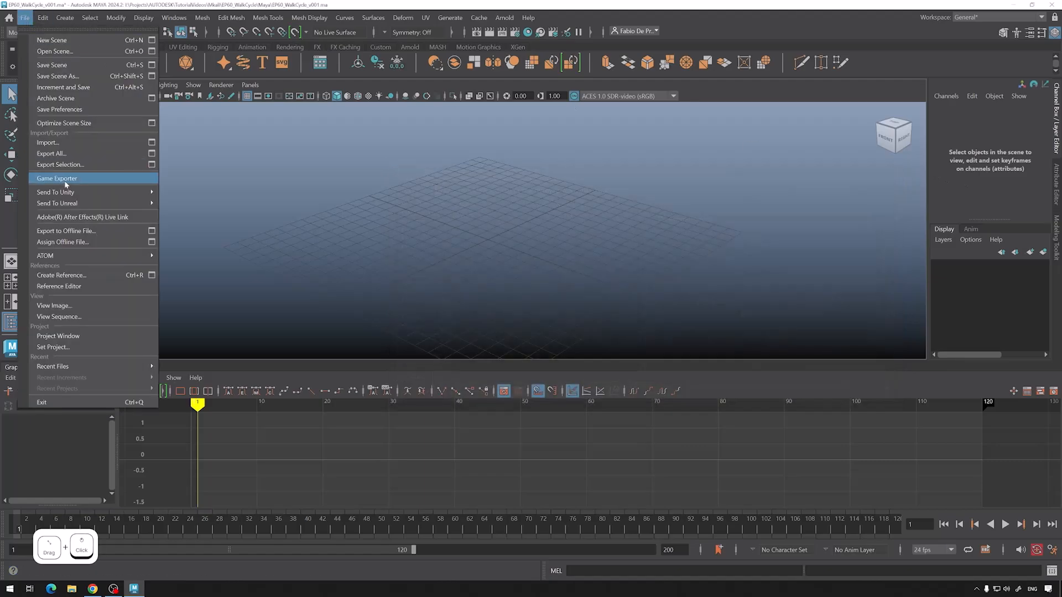
pyautogui.click(61, 276)
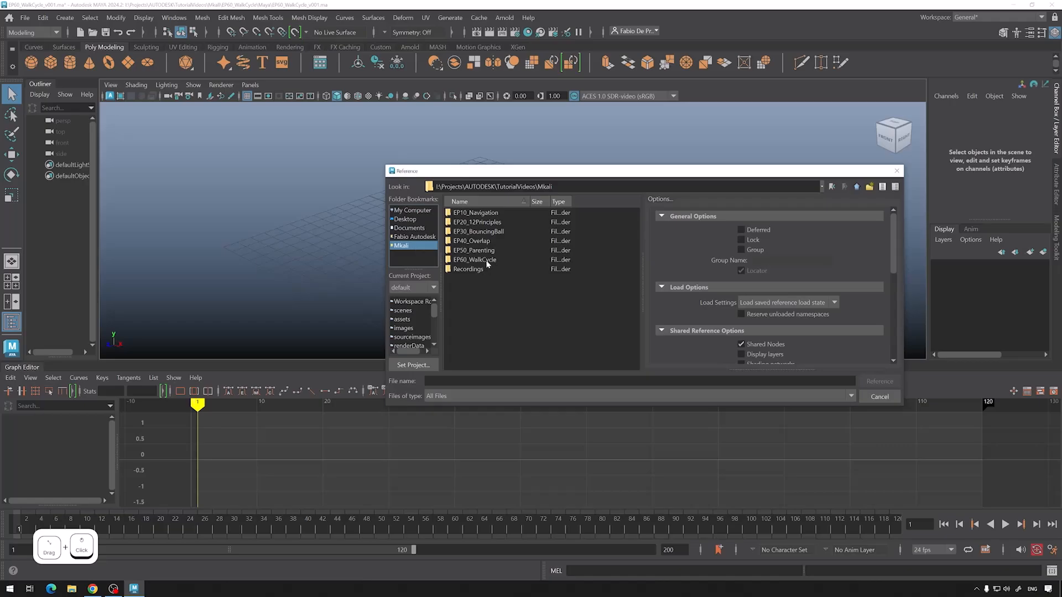
pyautogui.doubleClick(474, 259)
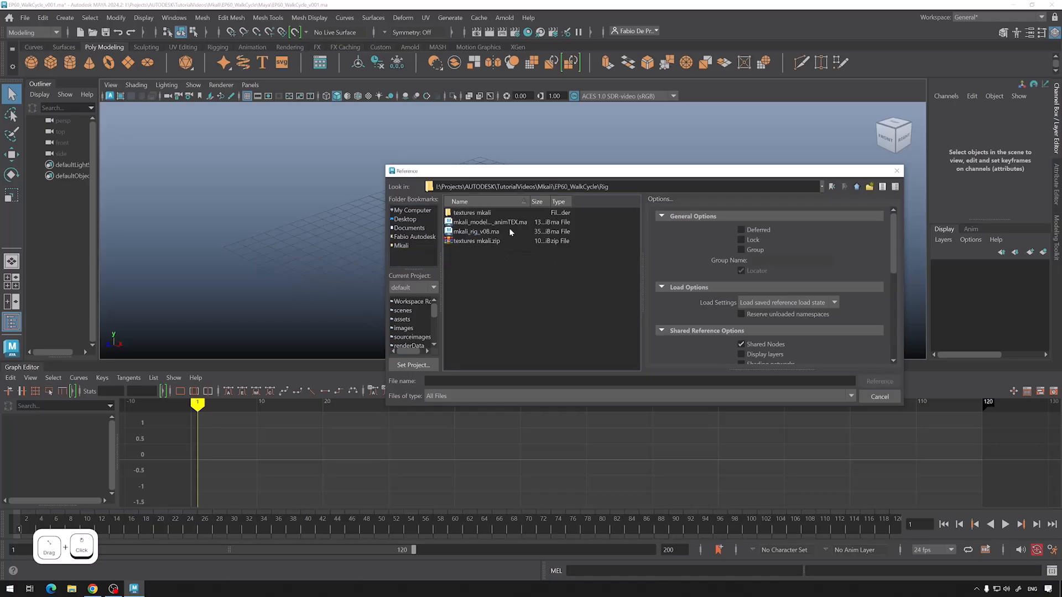
pyautogui.click(879, 381)
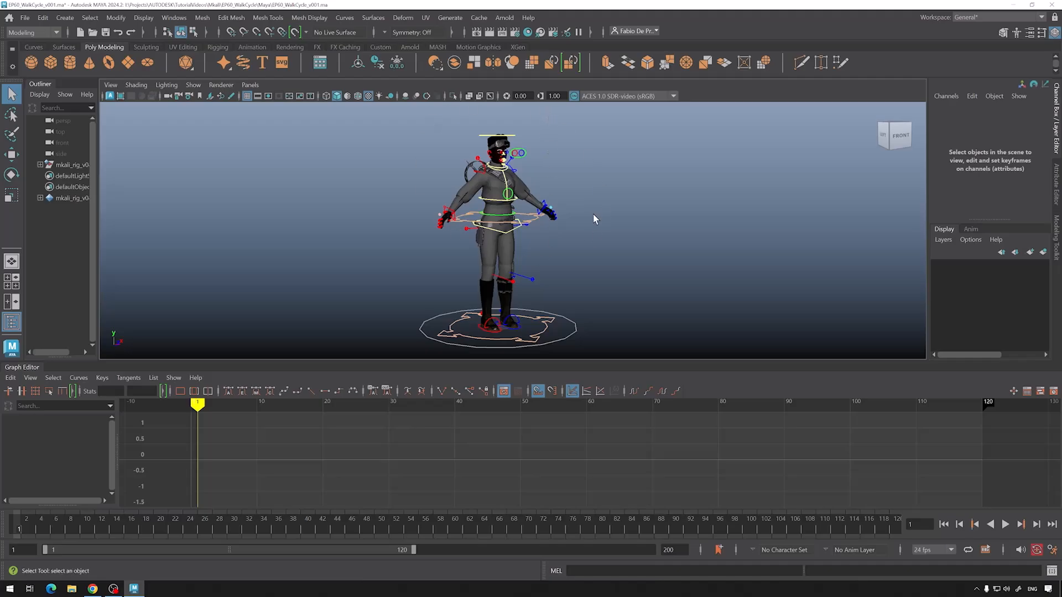
pyautogui.moveTo(526, 32)
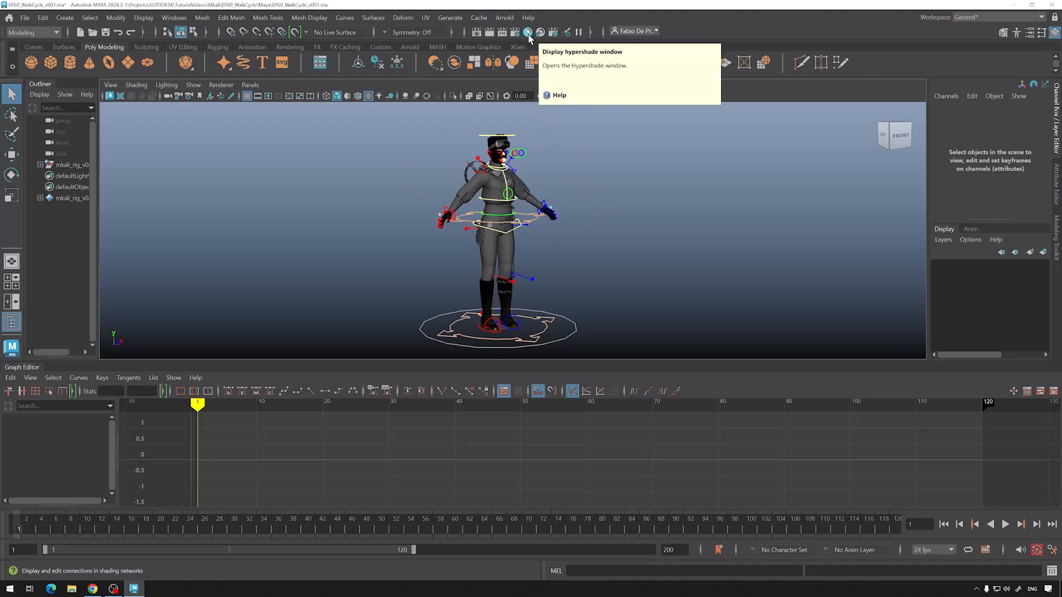
# Bring up the Hypershade and select the rig's standardSurface materials.
pyautogui.click(526, 32)
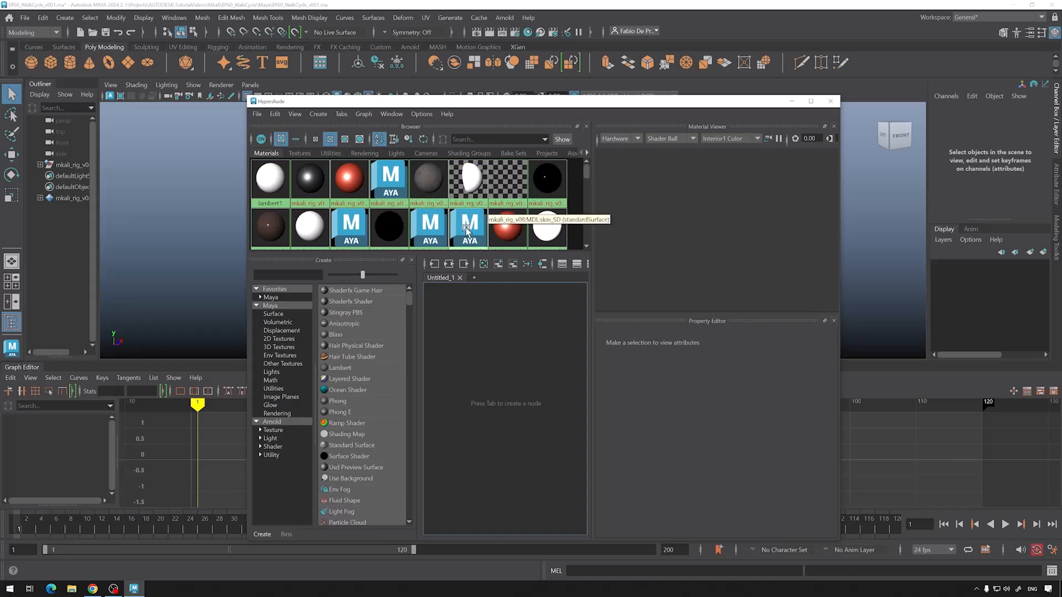
pyautogui.moveTo(392, 179)
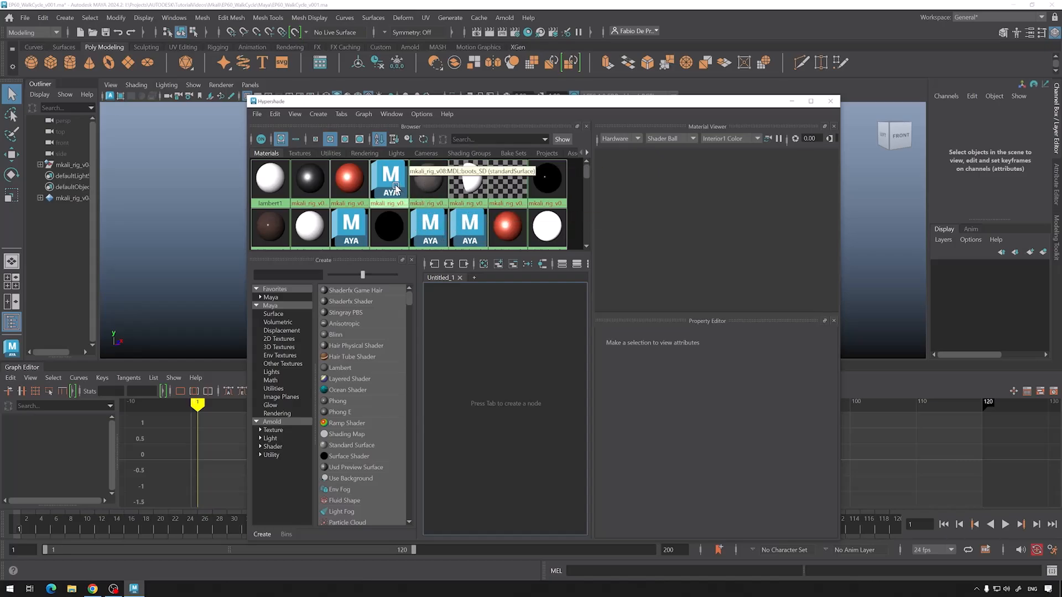
pyautogui.click(350, 227)
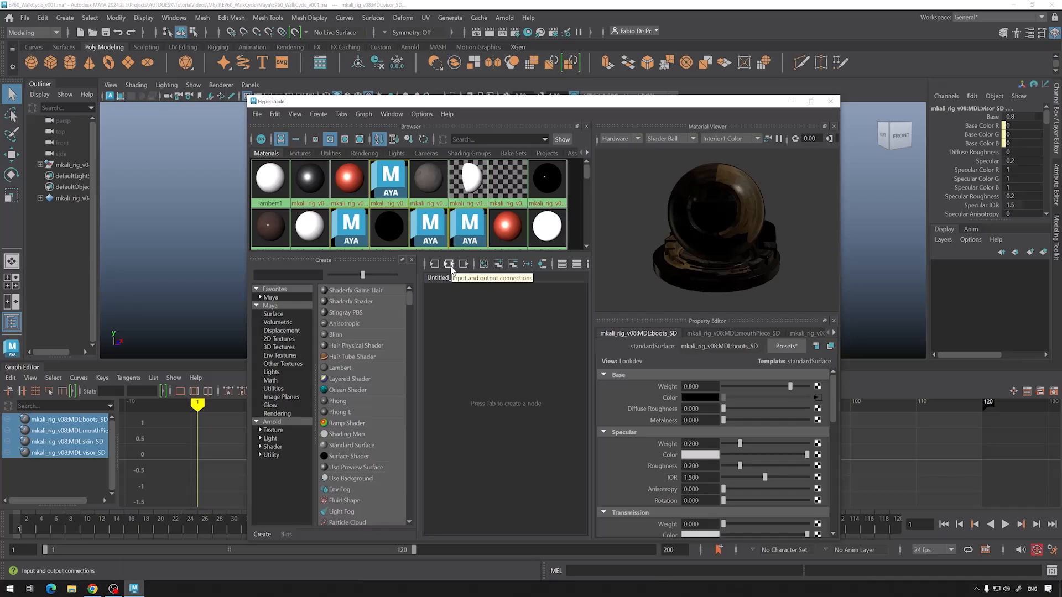
# Graph the materials' connections and reassign the colour space of the visor and face albedo textures.
pyautogui.click(448, 265)
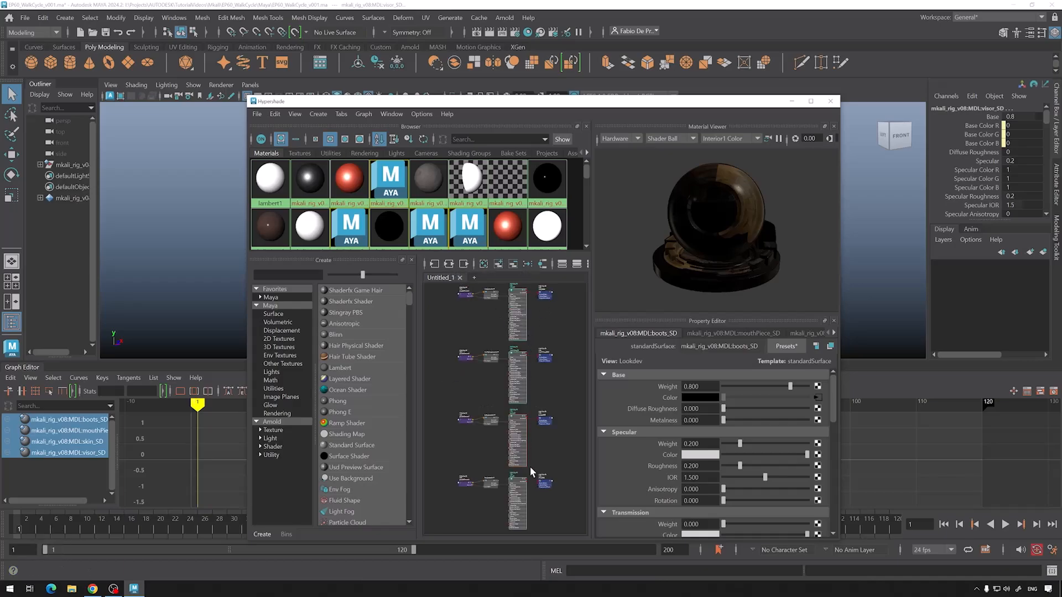
pyautogui.moveTo(498, 467)
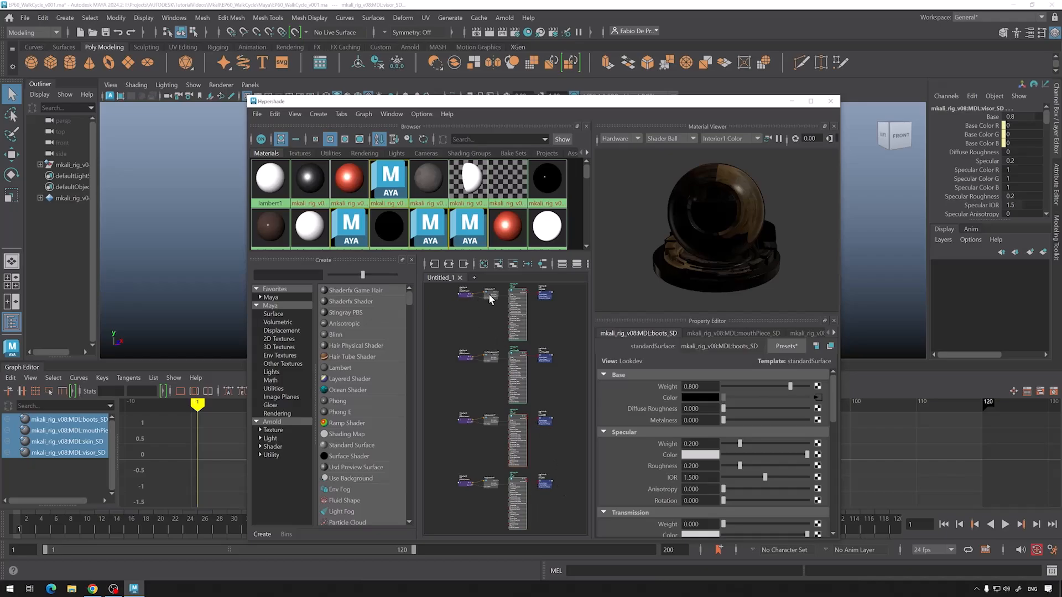
pyautogui.click(482, 294)
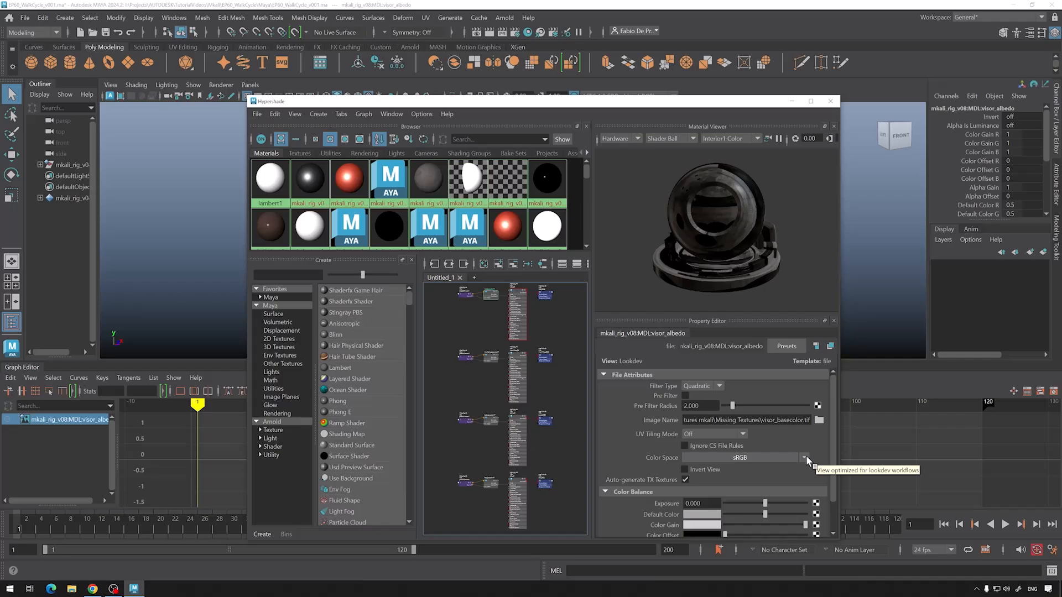
pyautogui.click(804, 457)
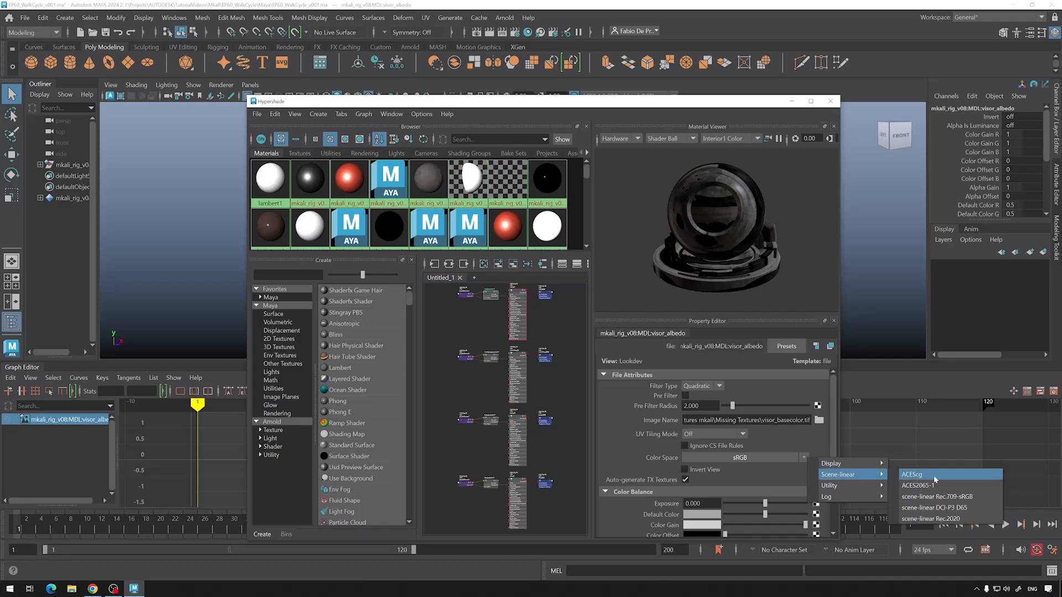
pyautogui.click(914, 474)
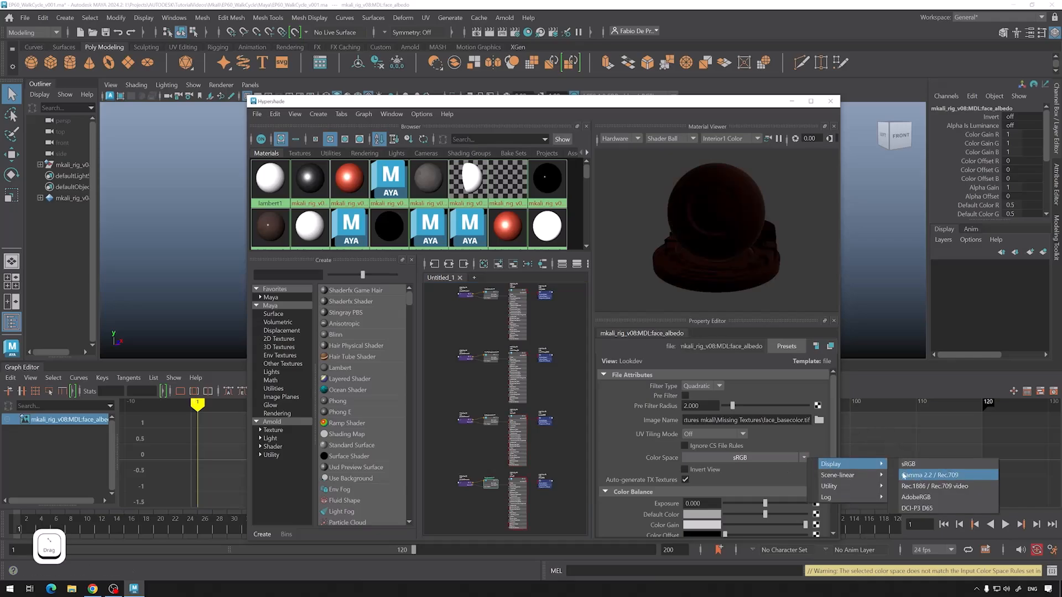
pyautogui.click(838, 474)
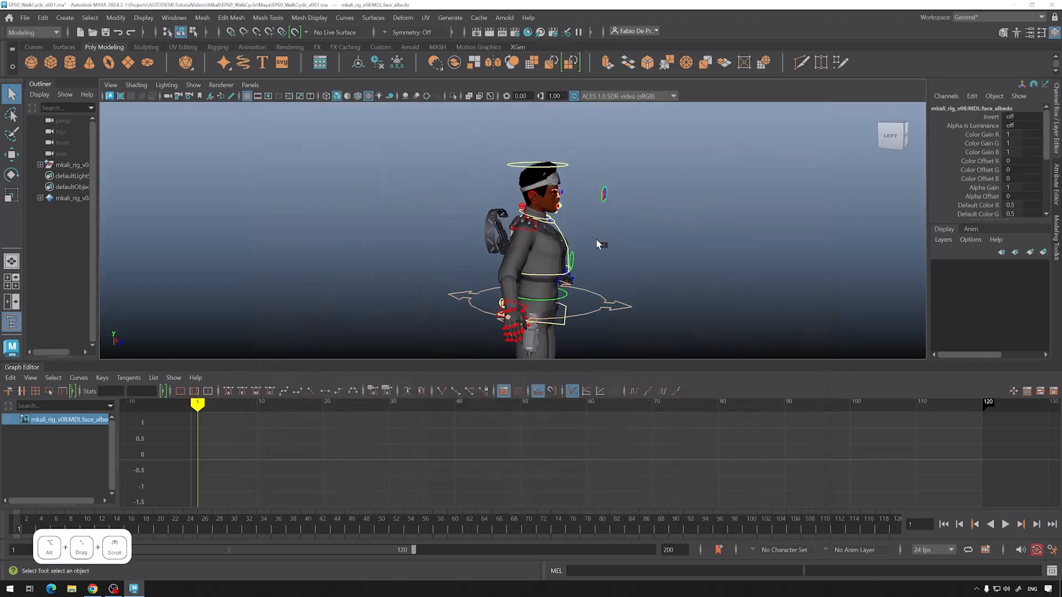
# Orbit the view to see the textured character from its left side.
pyautogui.moveTo(596, 243); pyautogui.dragTo(562, 256)
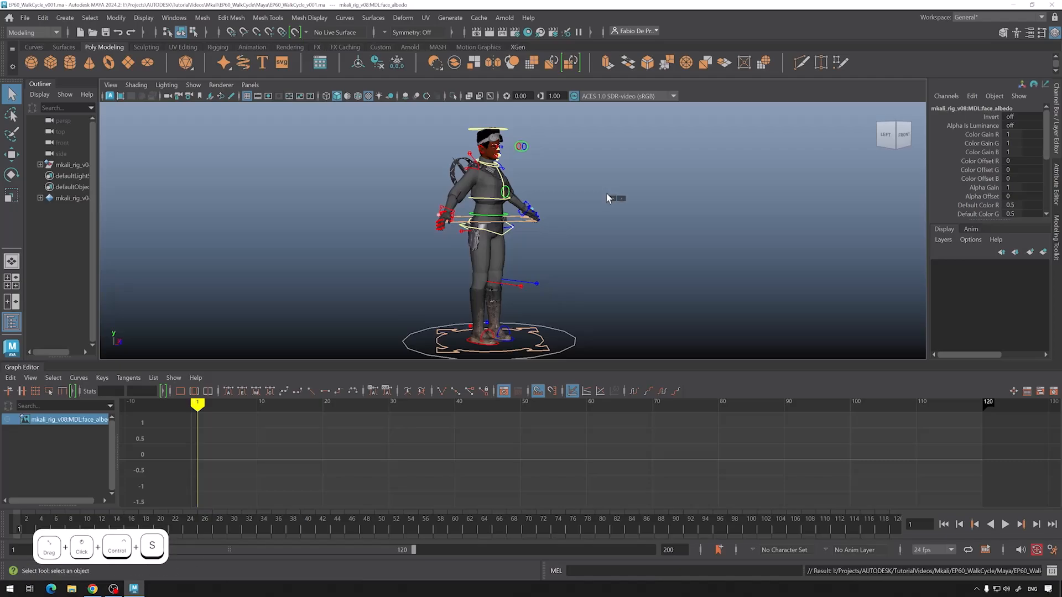
pyautogui.moveTo(406, 514)
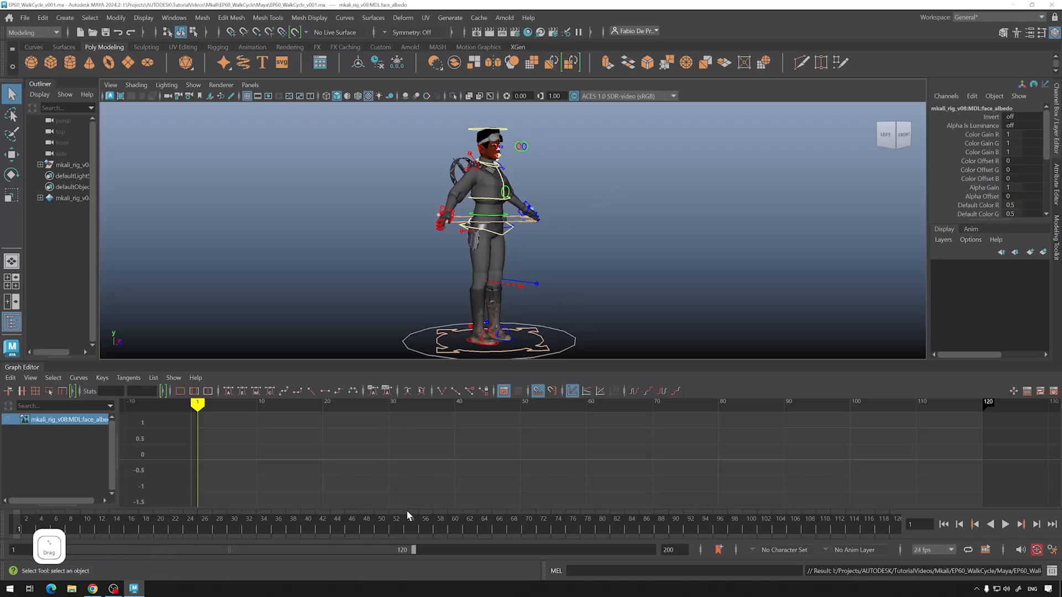
pyautogui.moveTo(664, 247)
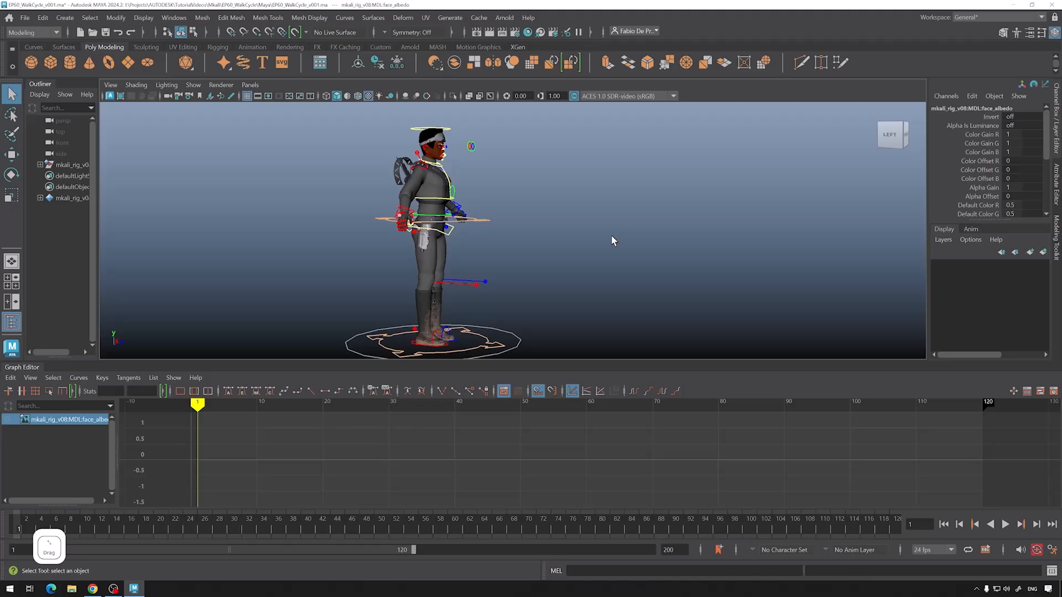
pyautogui.moveTo(285, 149)
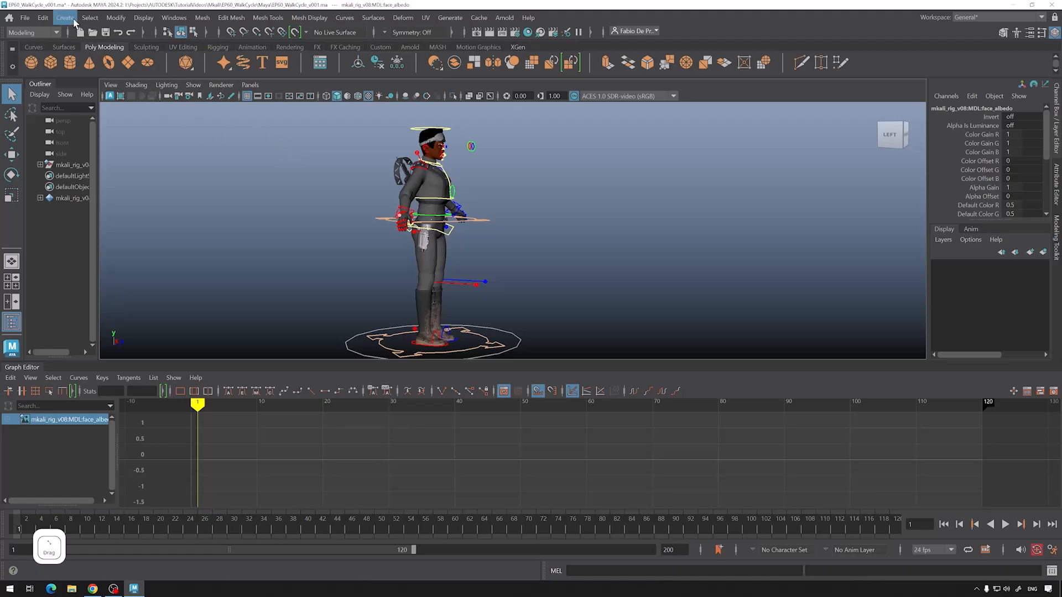
# Create a free image plane and reach its Image Name attribute.
pyautogui.click(64, 16)
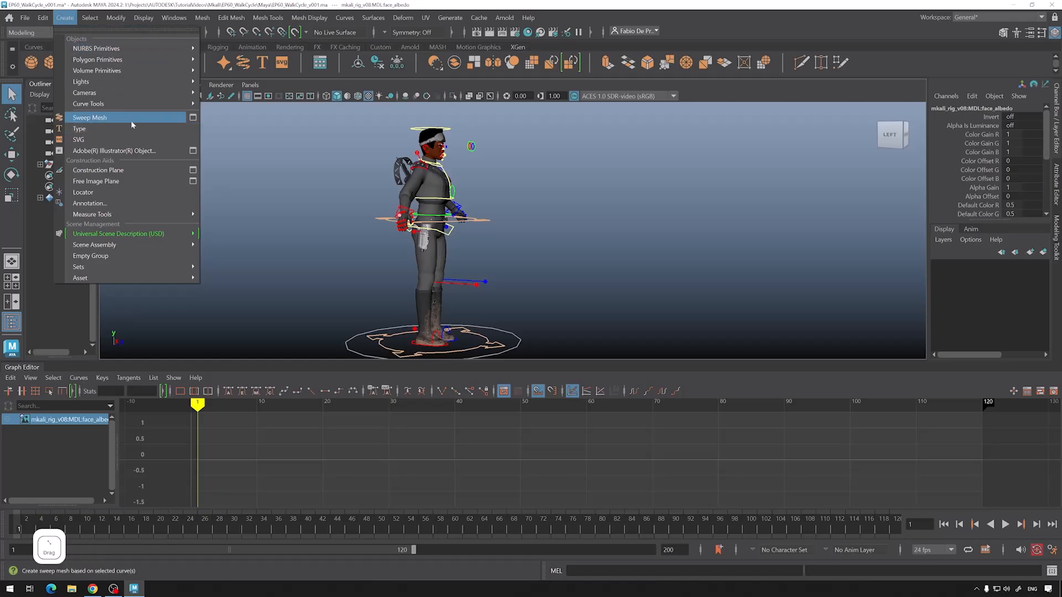
pyautogui.moveTo(122, 180)
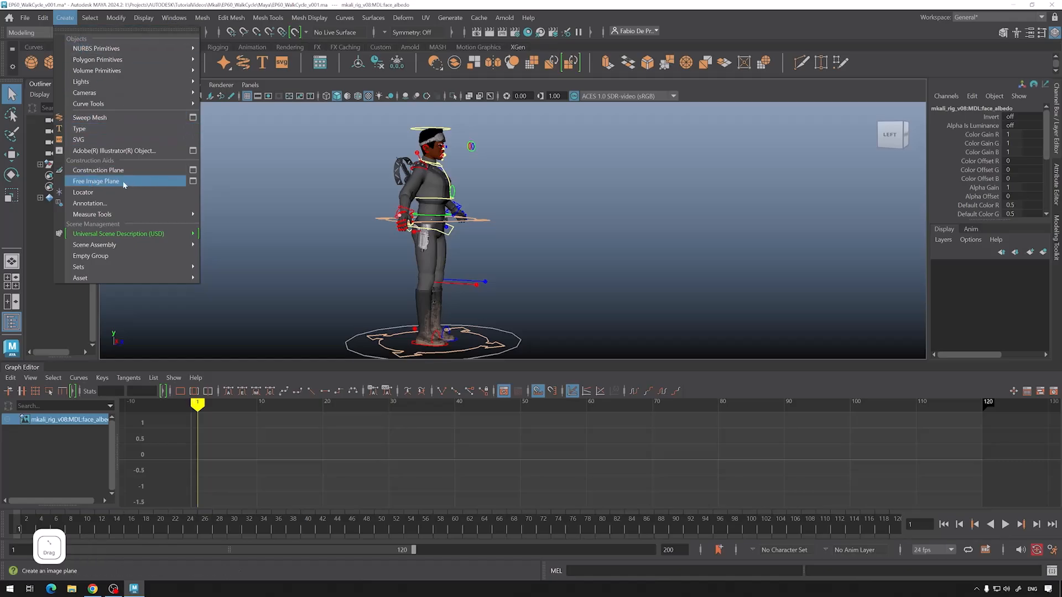
pyautogui.click(95, 180)
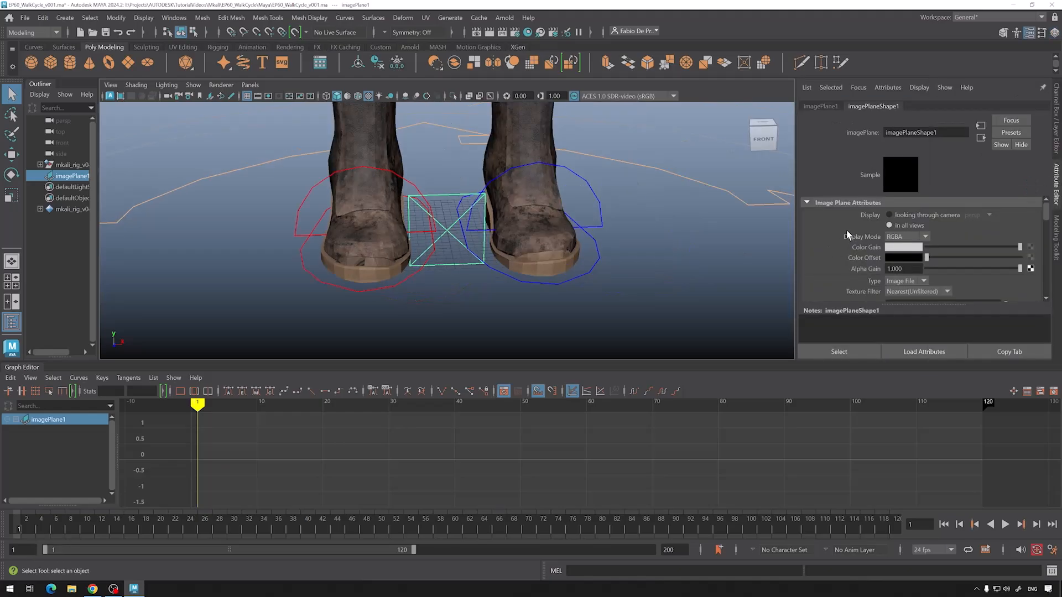
pyautogui.scroll(-3)
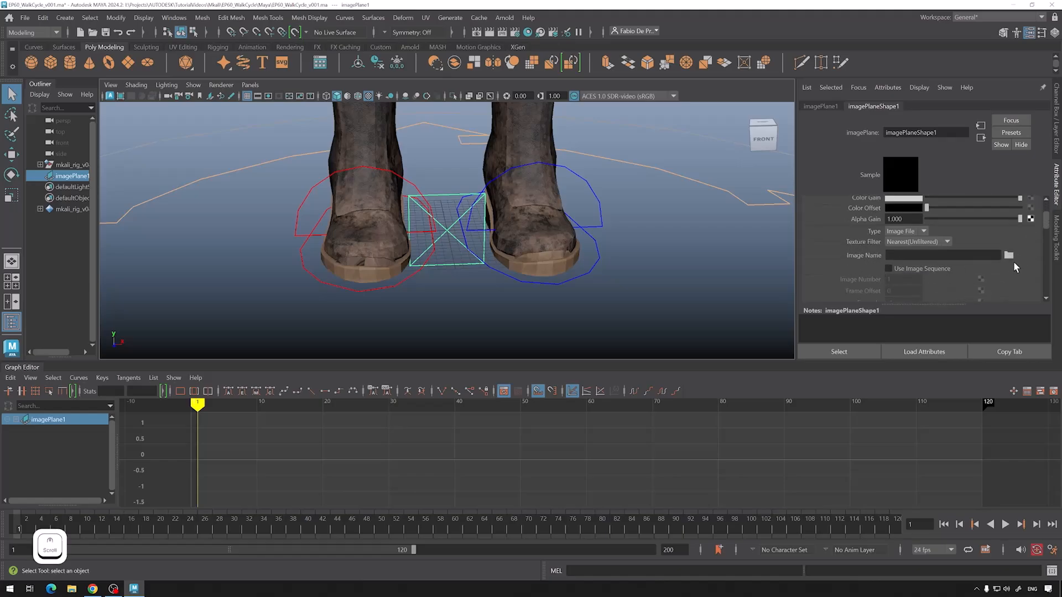
pyautogui.click(942, 255)
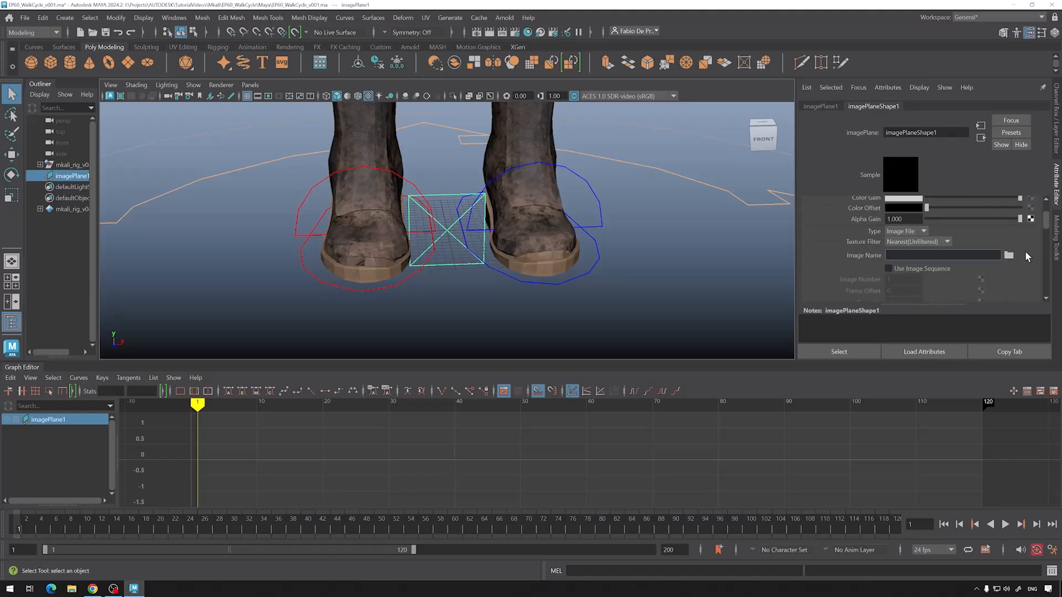
# Browse from the Mikali bookmark into EP60_WalkCycle's Walk_Cycle_ref_seq folder.
pyautogui.click(1008, 255)
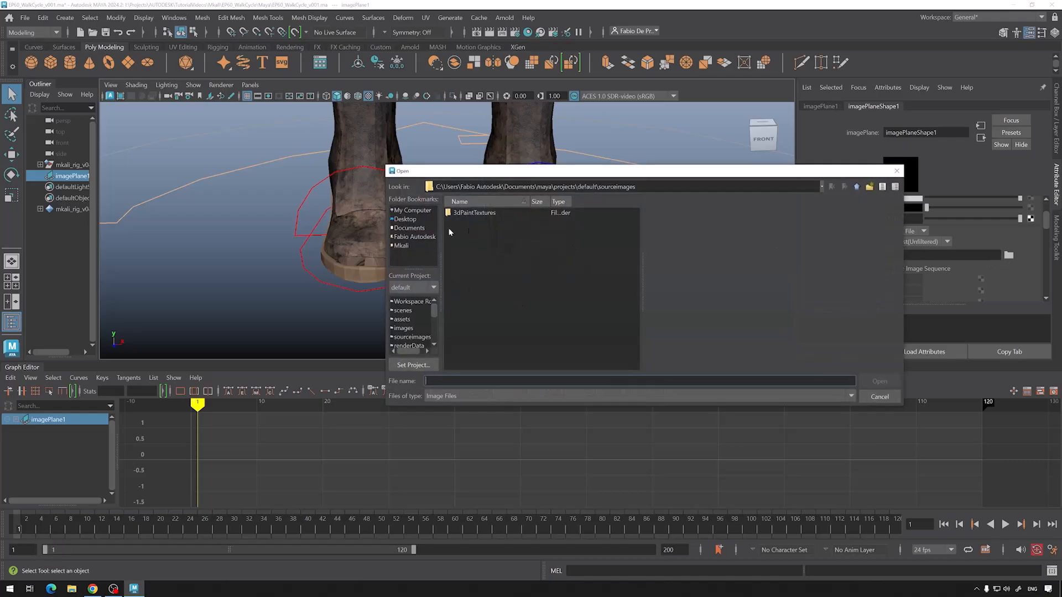
pyautogui.click(401, 246)
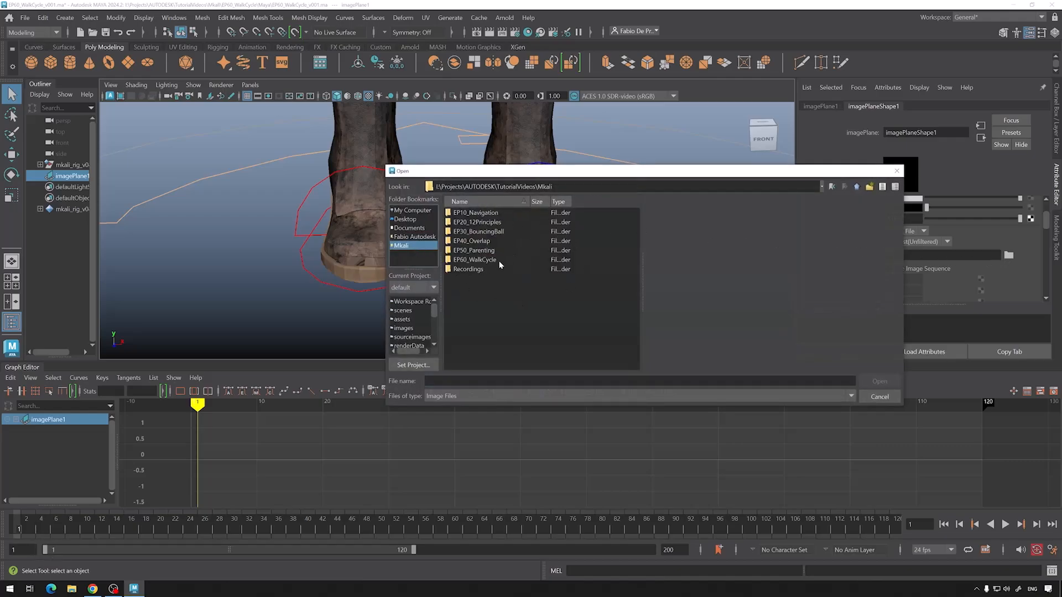
pyautogui.moveTo(485, 264)
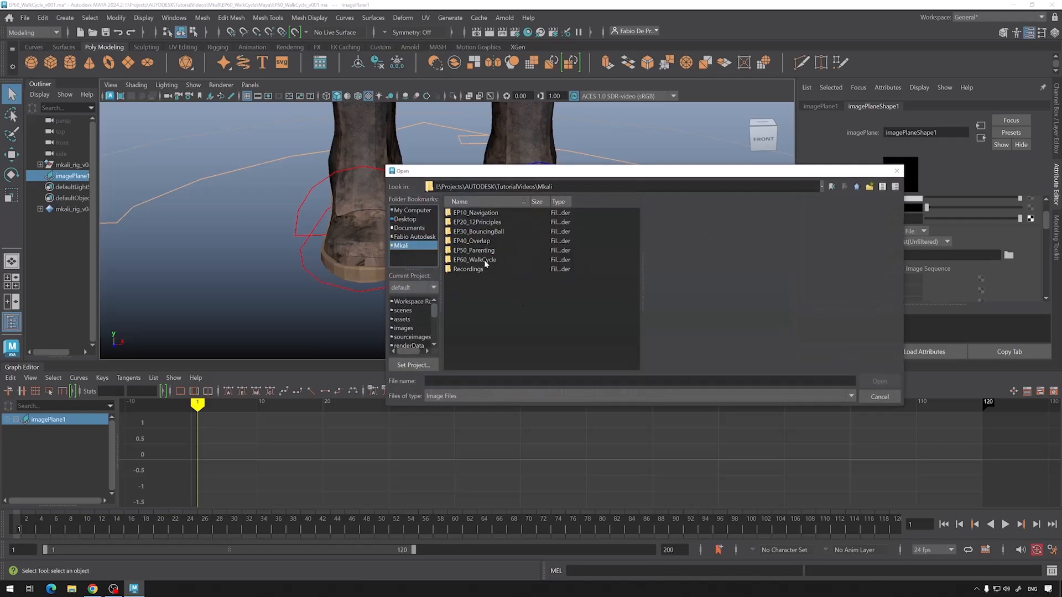
pyautogui.doubleClick(475, 259)
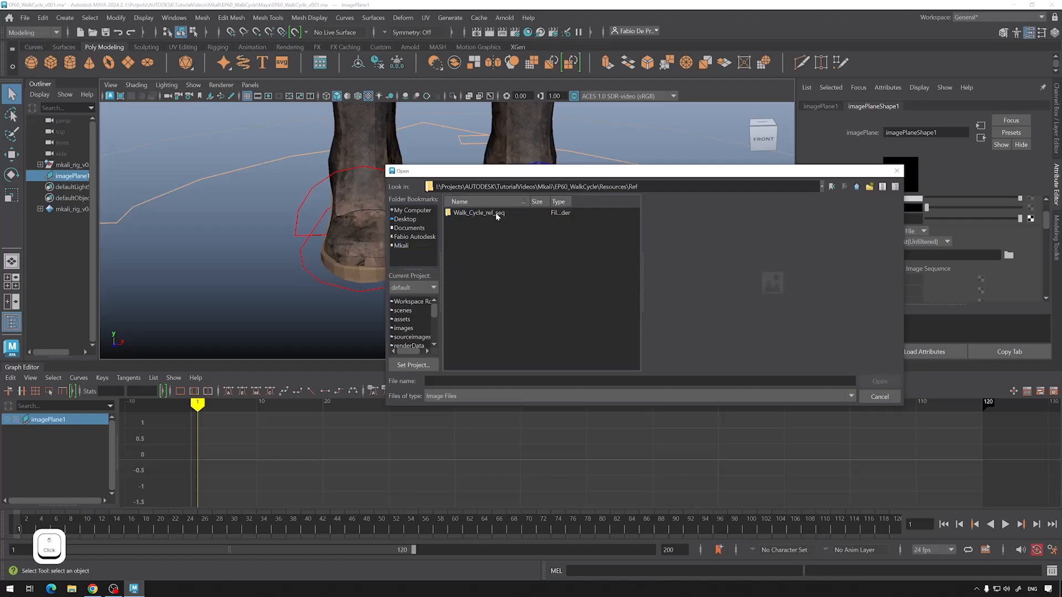
pyautogui.doubleClick(478, 212)
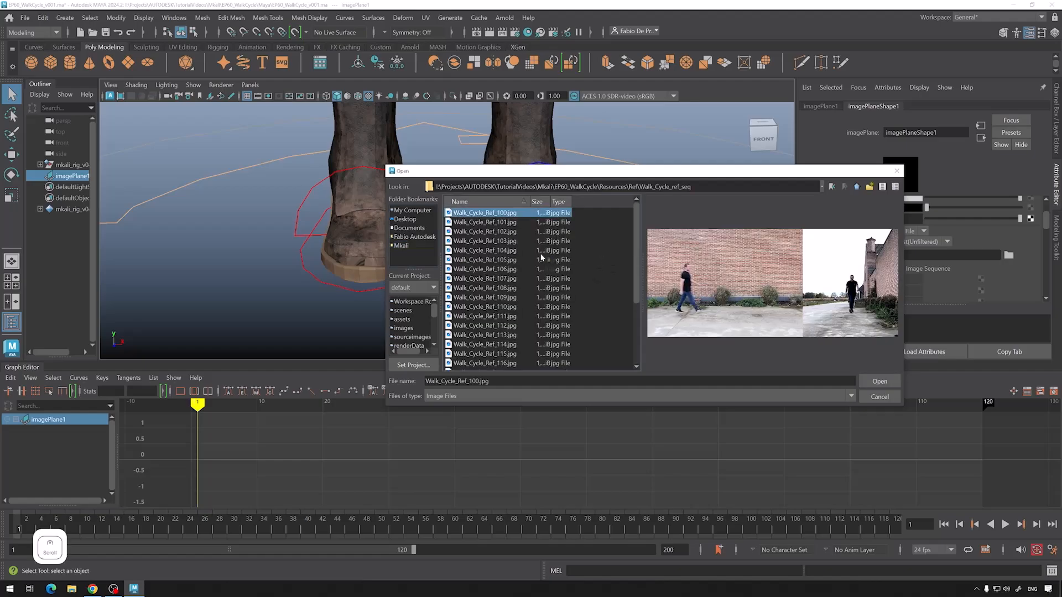
# Preview several reference frames and settle on the first, Walk_Cycle_Ref_100.jpg.
pyautogui.click(484, 250)
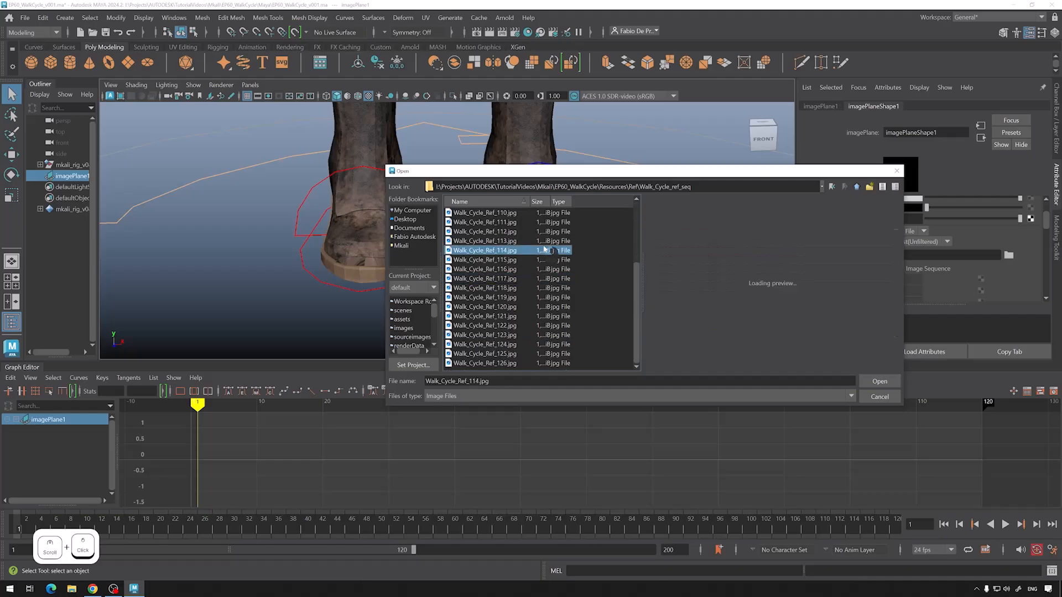
pyautogui.click(484, 326)
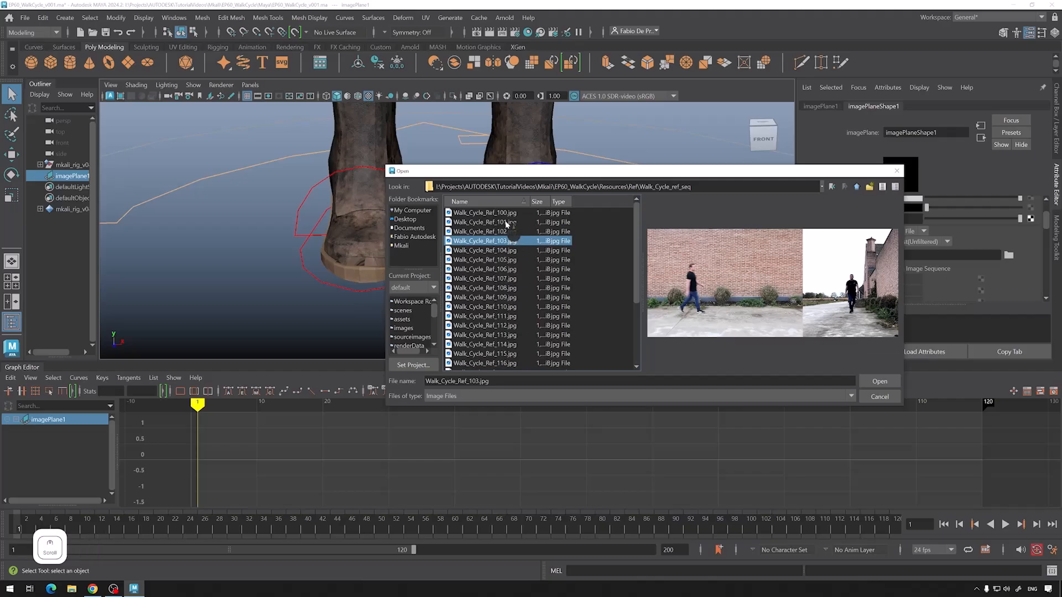
pyautogui.click(485, 212)
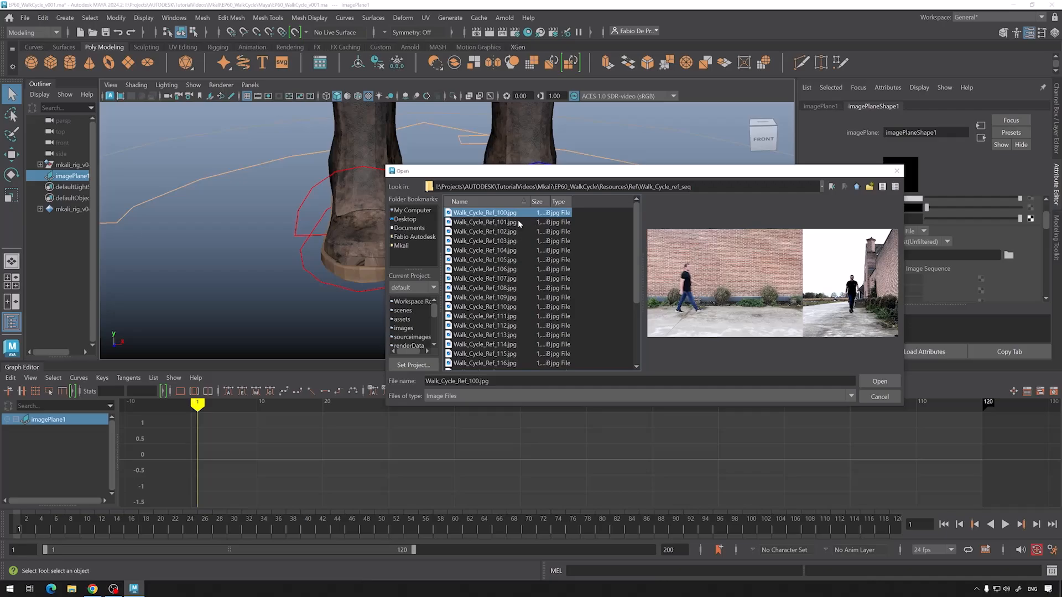
pyautogui.click(484, 222)
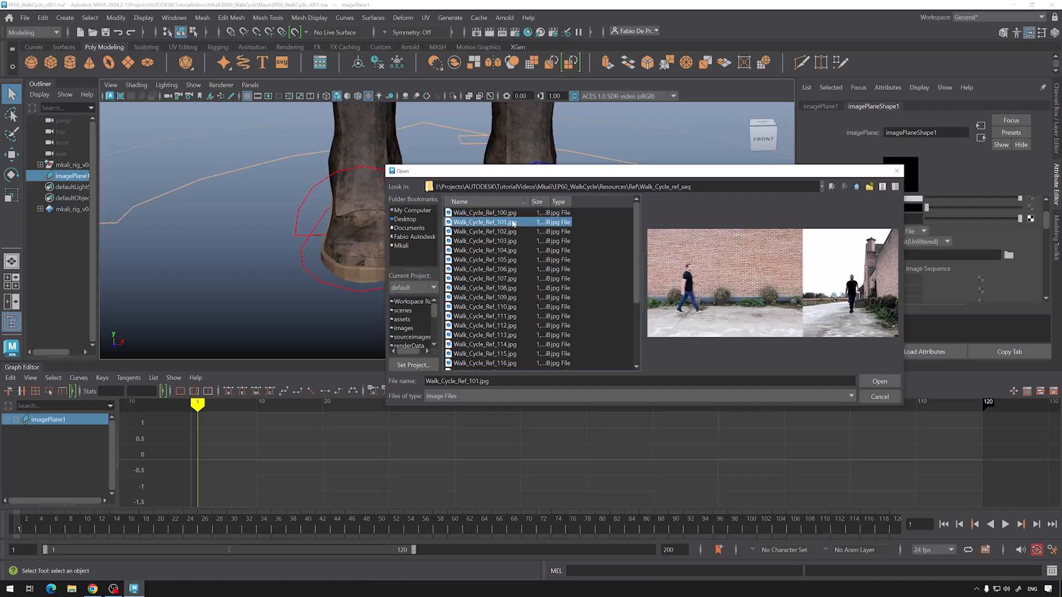
pyautogui.moveTo(530, 243)
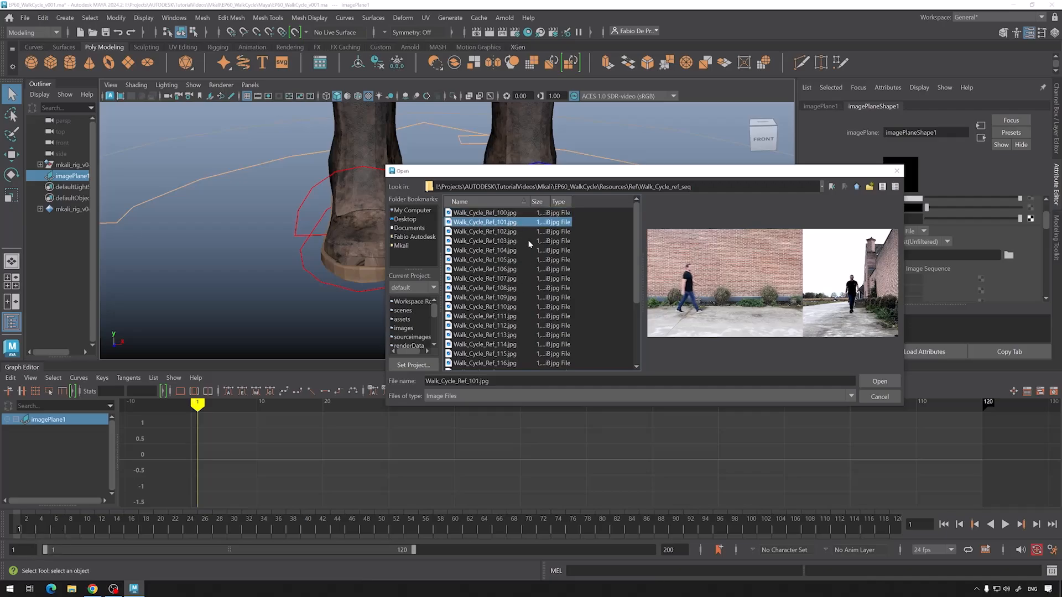
pyautogui.click(485, 240)
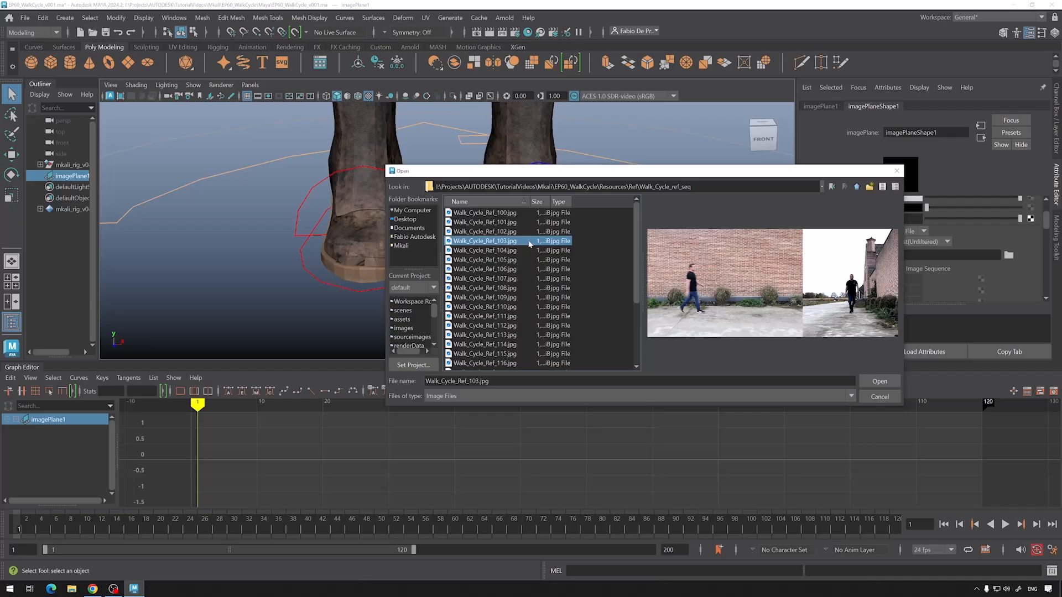
pyautogui.moveTo(516, 280)
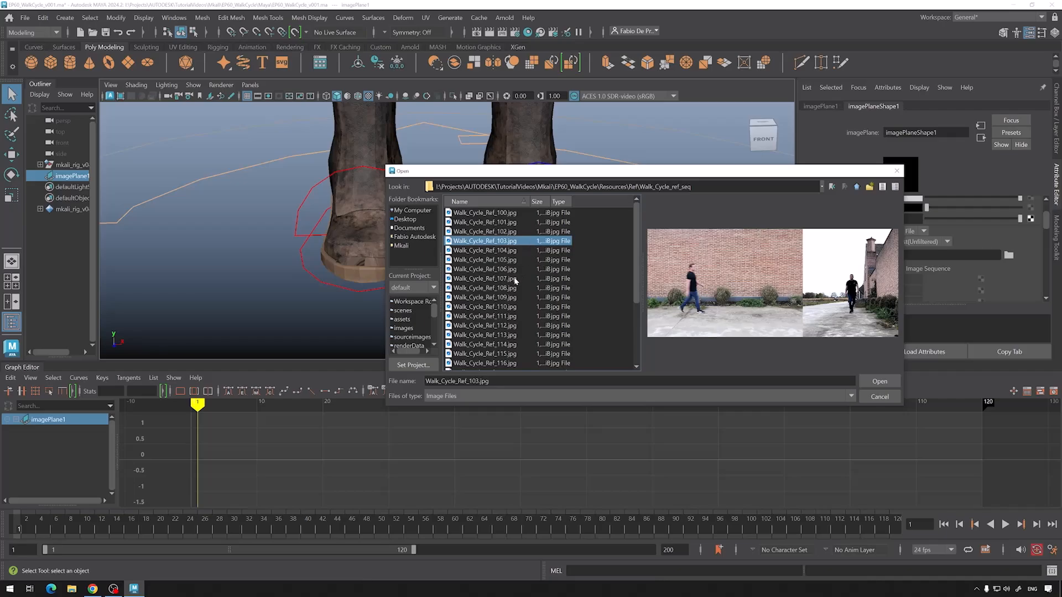
pyautogui.click(484, 212)
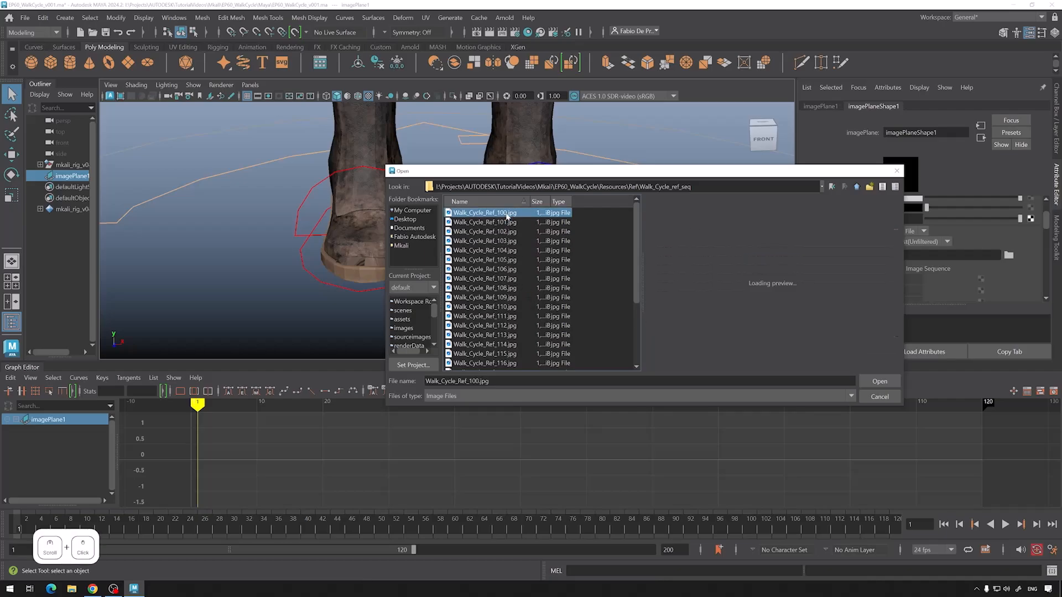
pyautogui.click(484, 334)
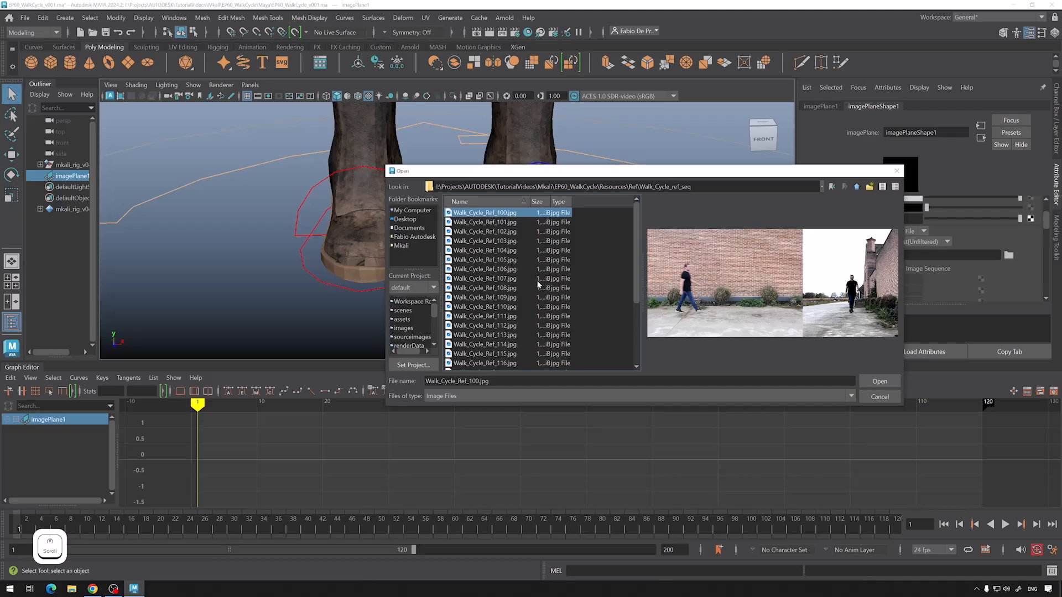
pyautogui.moveTo(529, 278)
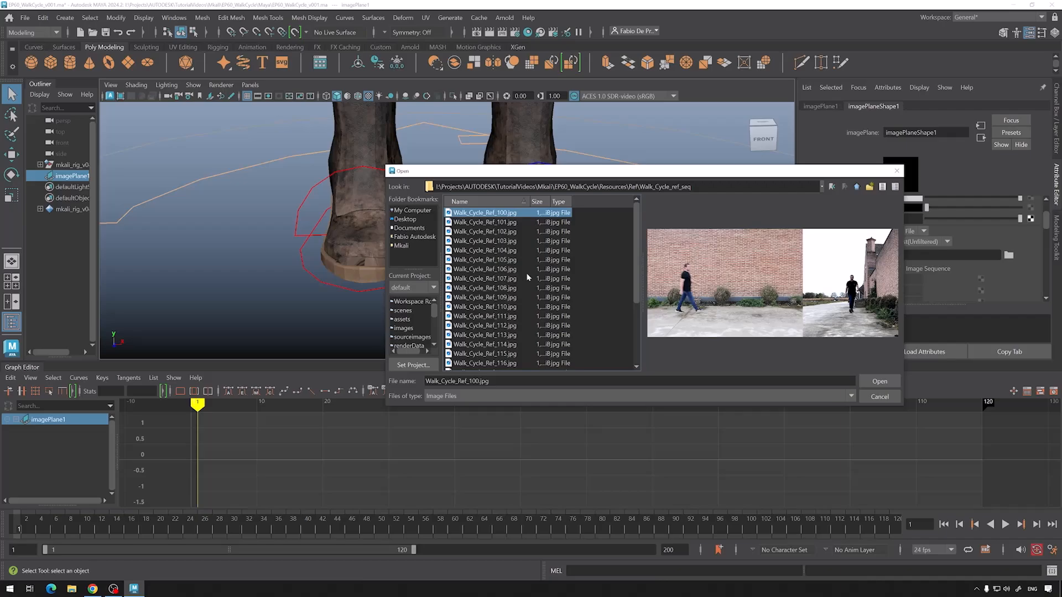
pyautogui.moveTo(993, 565)
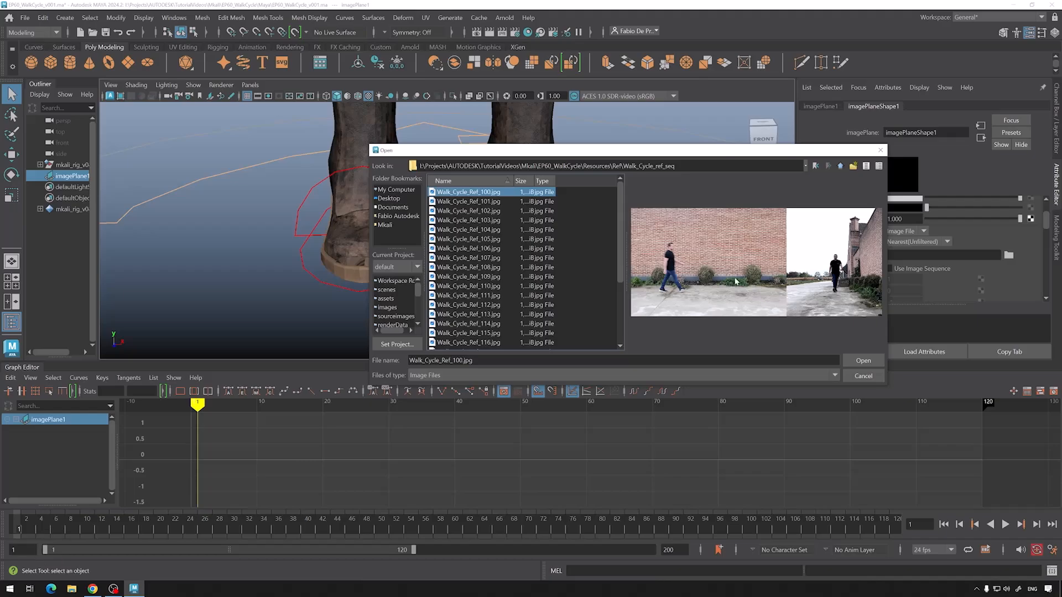
pyautogui.moveTo(512, 234)
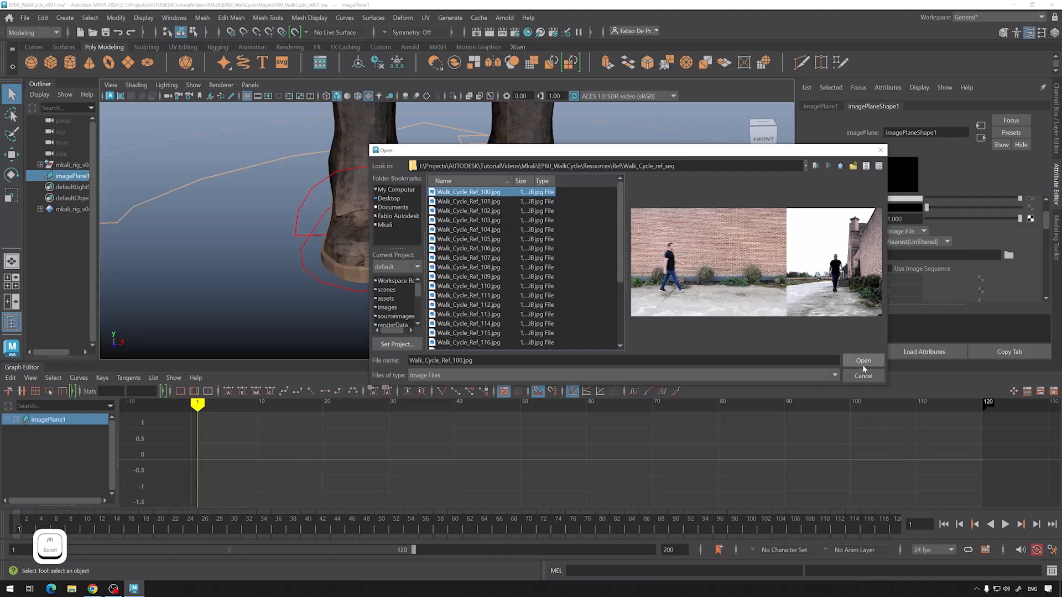
# Load Walk_Cycle_Ref_100 onto the image plane and view it from the side with its attributes shown.
pyautogui.click(863, 360)
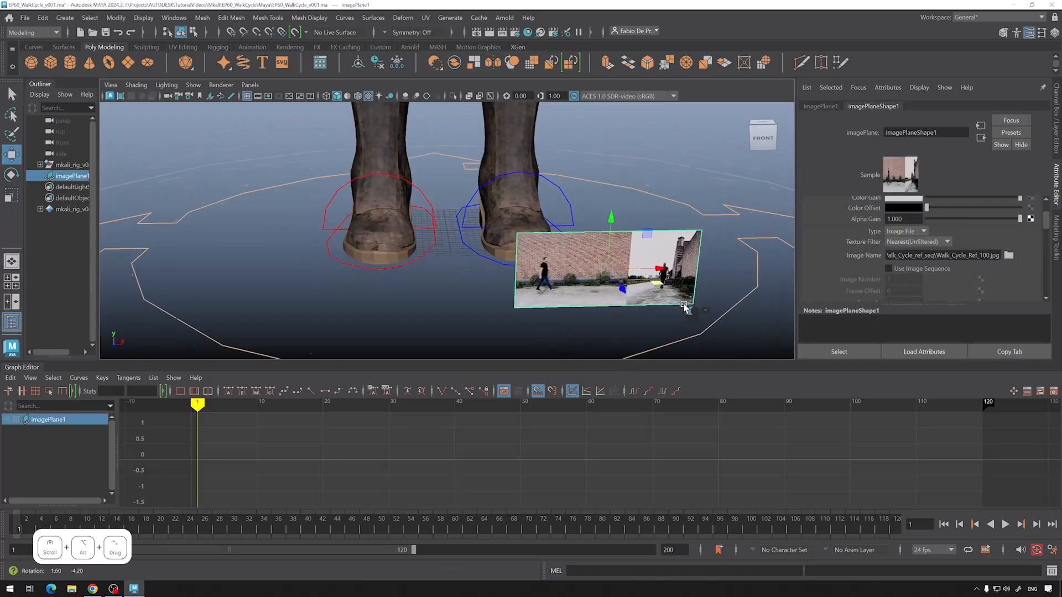
pyautogui.moveTo(684, 306); pyautogui.dragTo(744, 242)
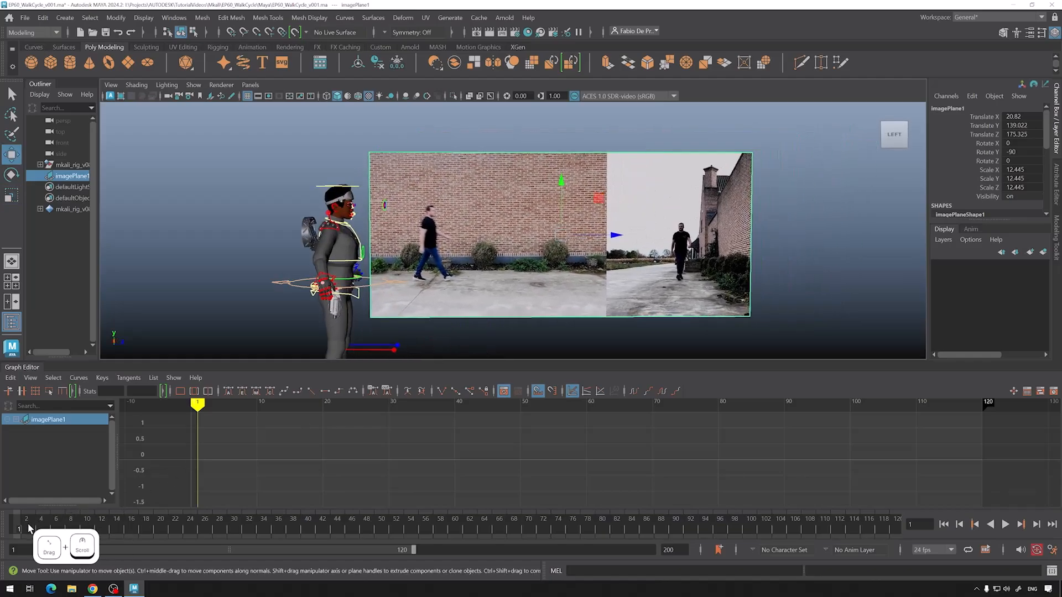
pyautogui.click(1005, 524)
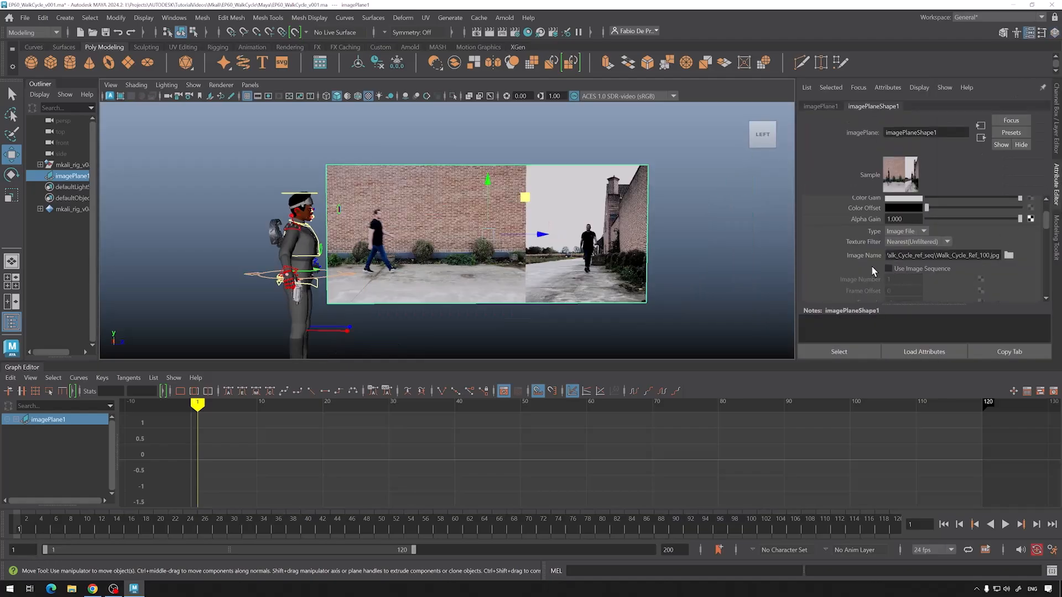
# Enable Use Image Sequence with Frame Offset 101 and scrub to check playback.
pyautogui.click(889, 269)
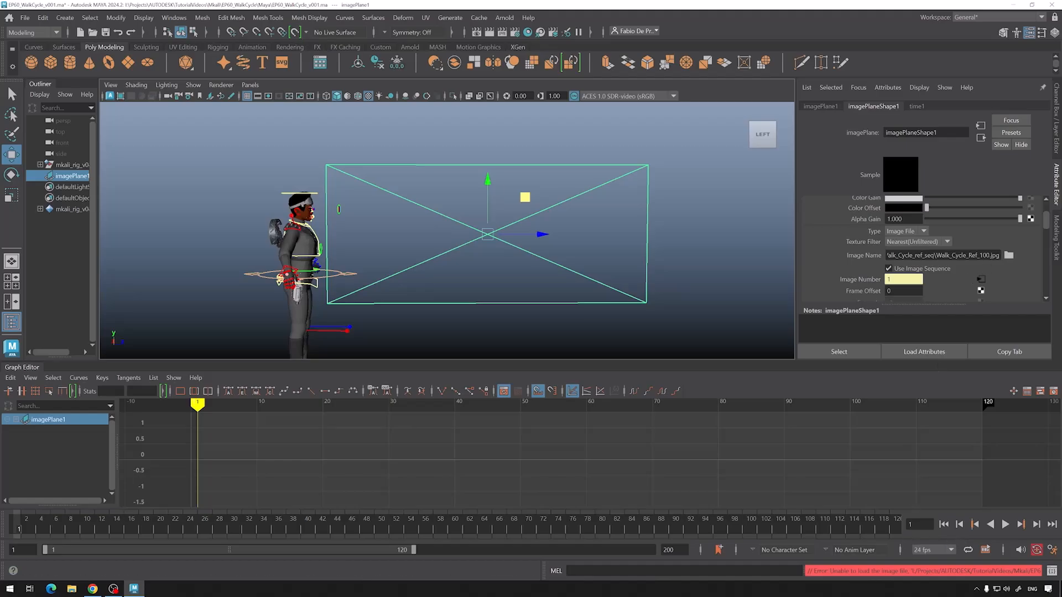
pyautogui.doubleClick(982, 255)
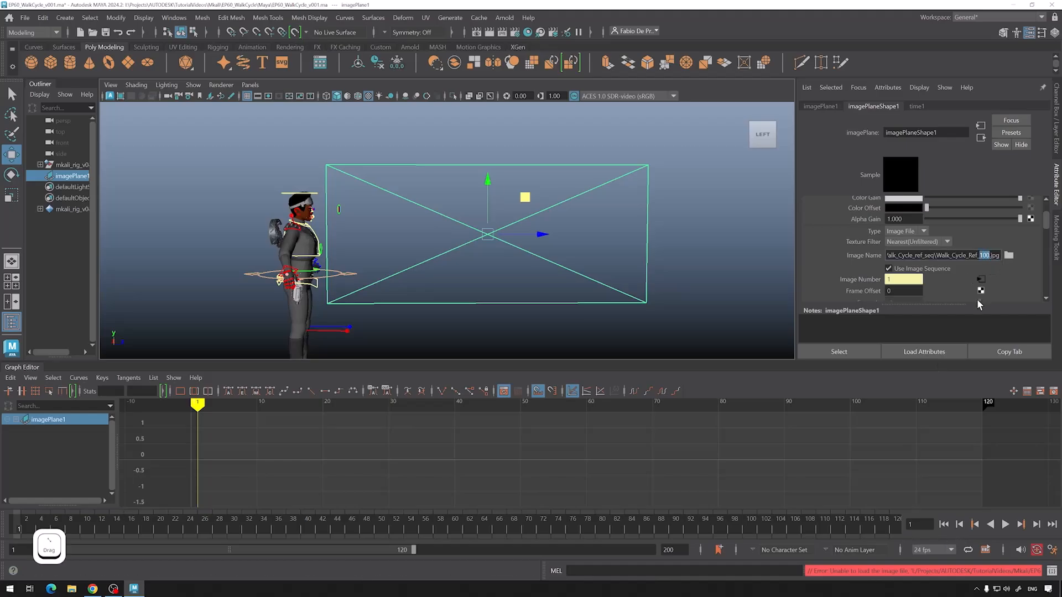
pyautogui.click(903, 291)
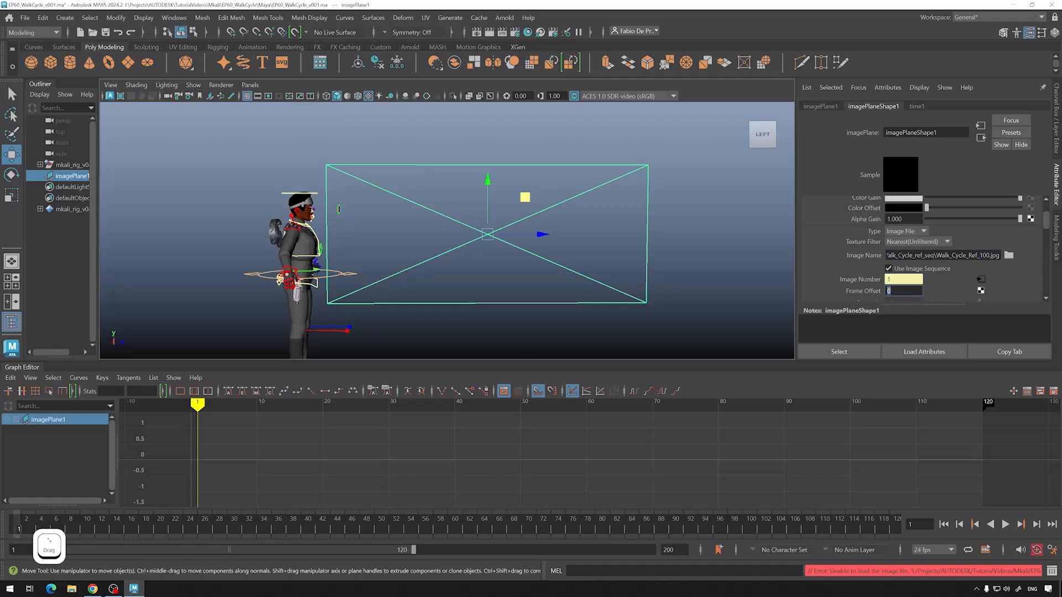
pyautogui.write('101')
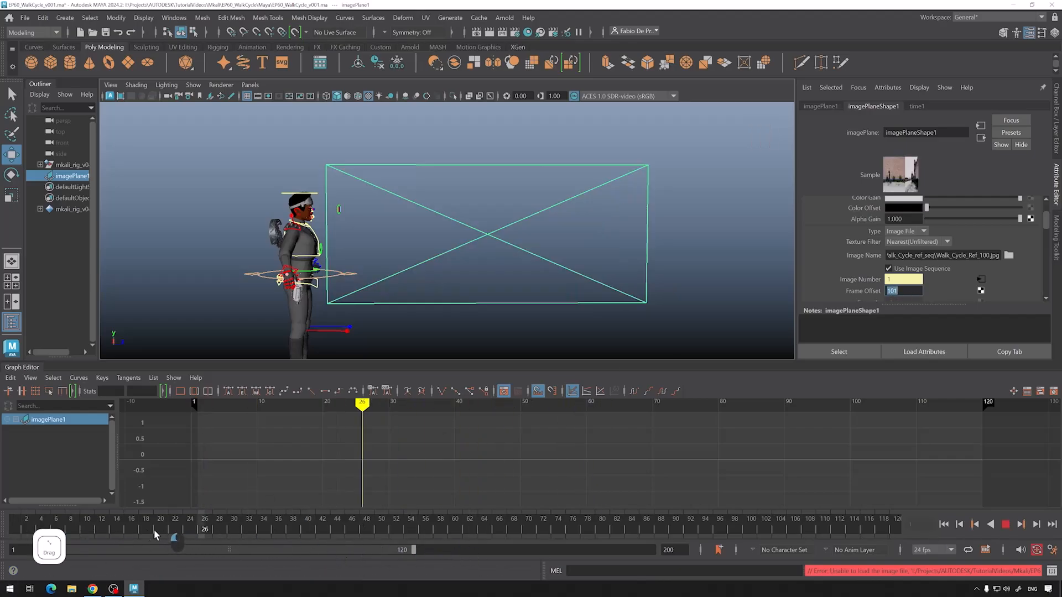
pyautogui.moveTo(363, 400); pyautogui.dragTo(283, 401)
pyautogui.write('25')
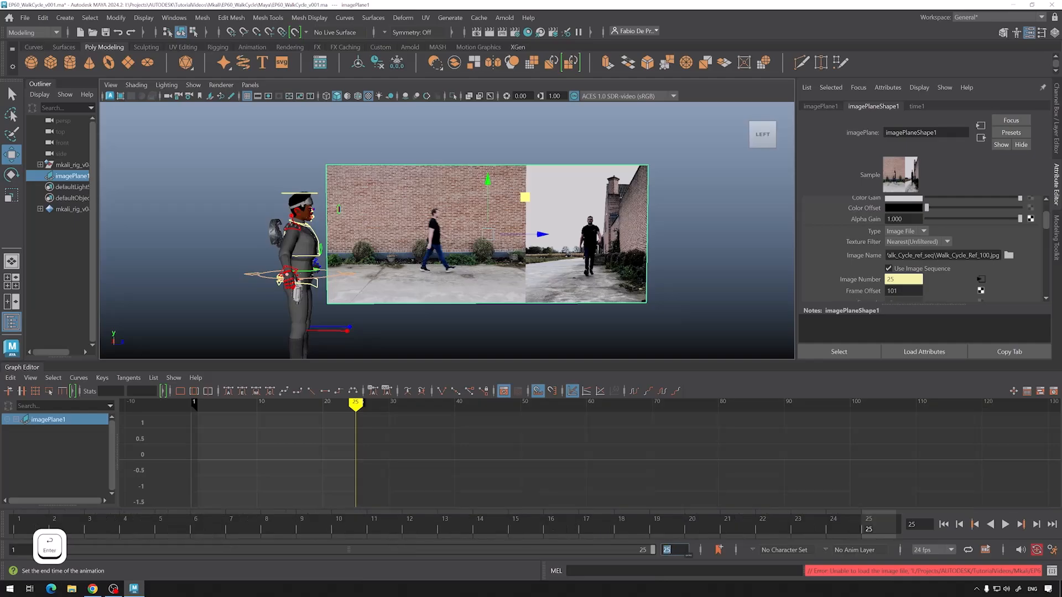
# Scrub to frame 14, then scale and move the image plane to match the character's size.
pyautogui.moveTo(355, 404); pyautogui.dragTo(197, 404)
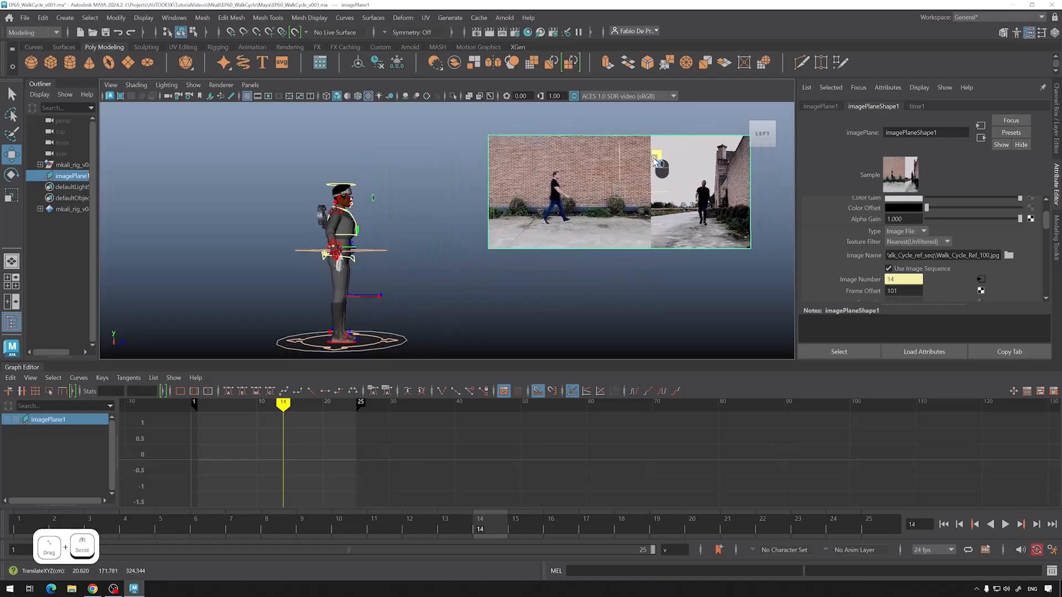
pyautogui.moveTo(654, 163); pyautogui.dragTo(491, 220)
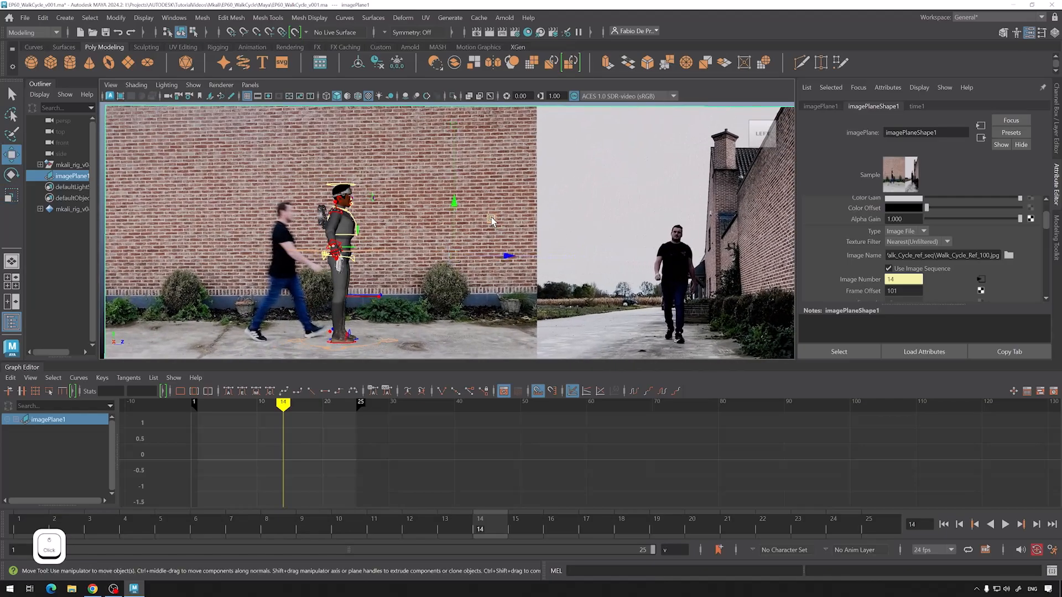
pyautogui.press('r')
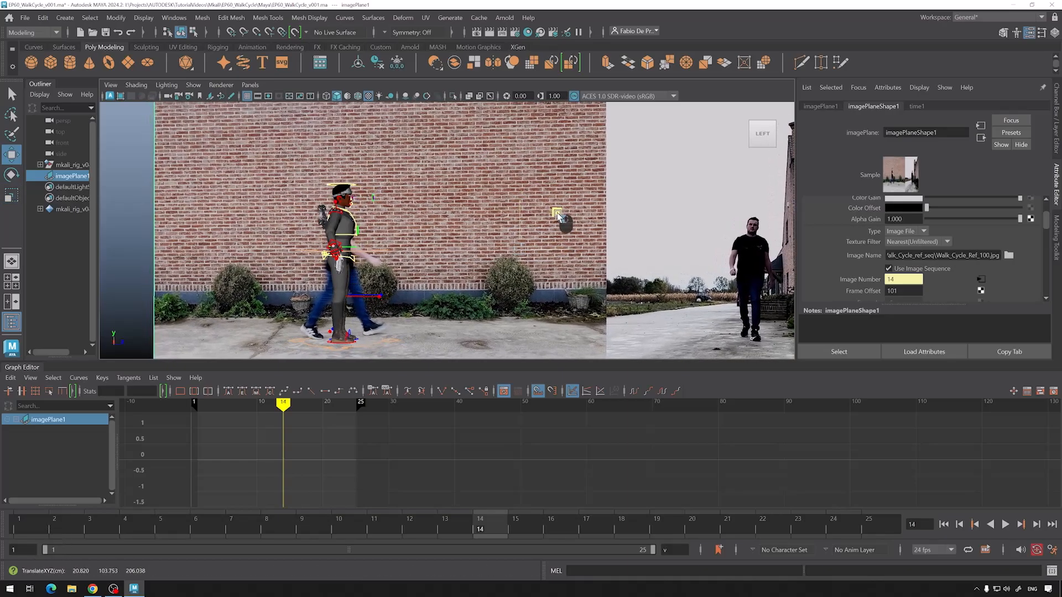
pyautogui.press('w')
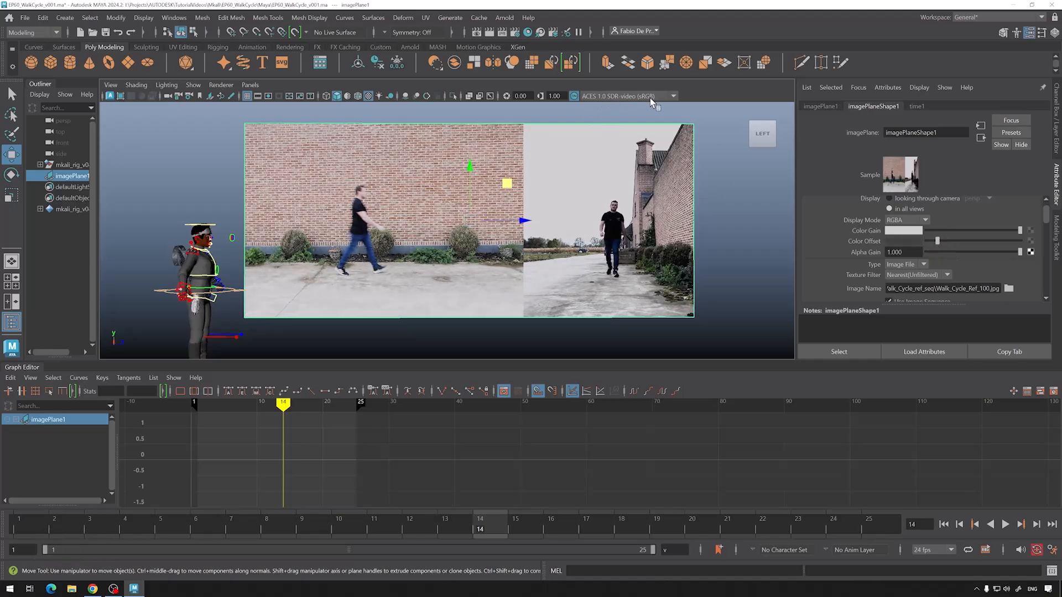
# Set the viewport colour transform to Un-tone-mapped (sRGB) and reframe around the walking reference.
pyautogui.click(626, 95)
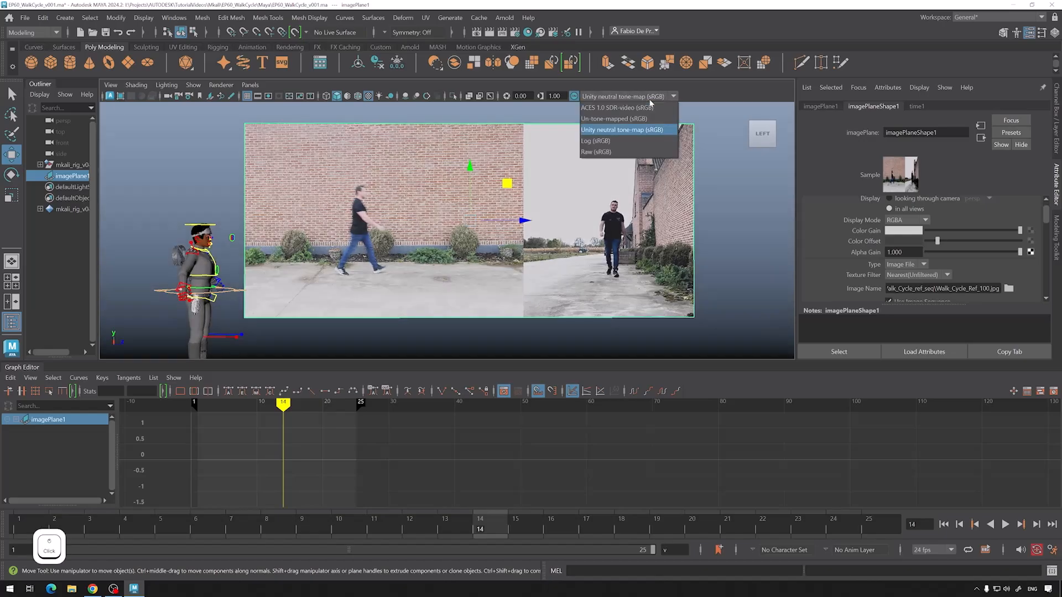
pyautogui.click(613, 118)
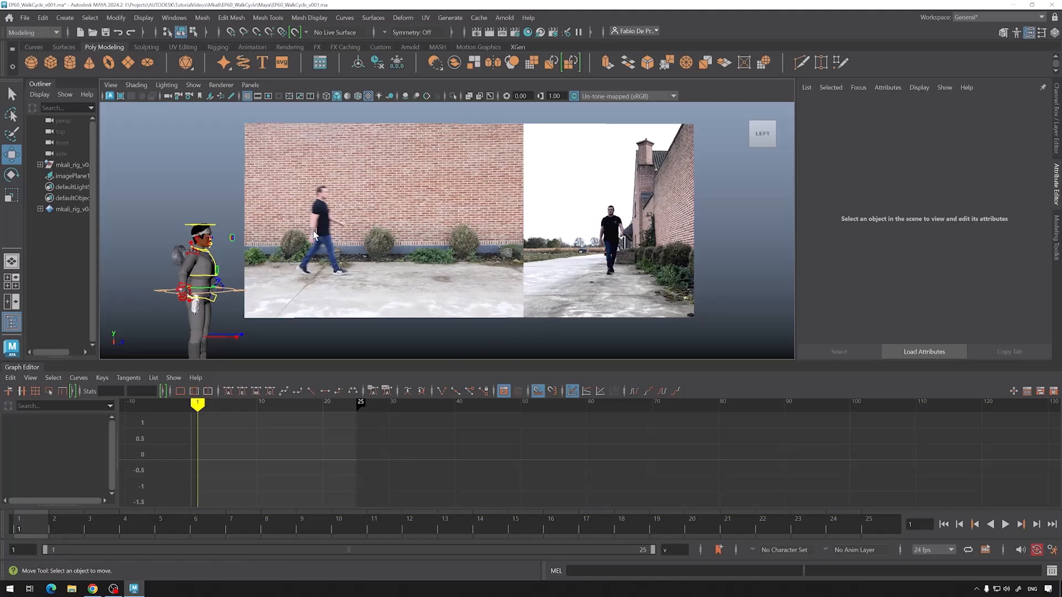
pyautogui.moveTo(642, 261)
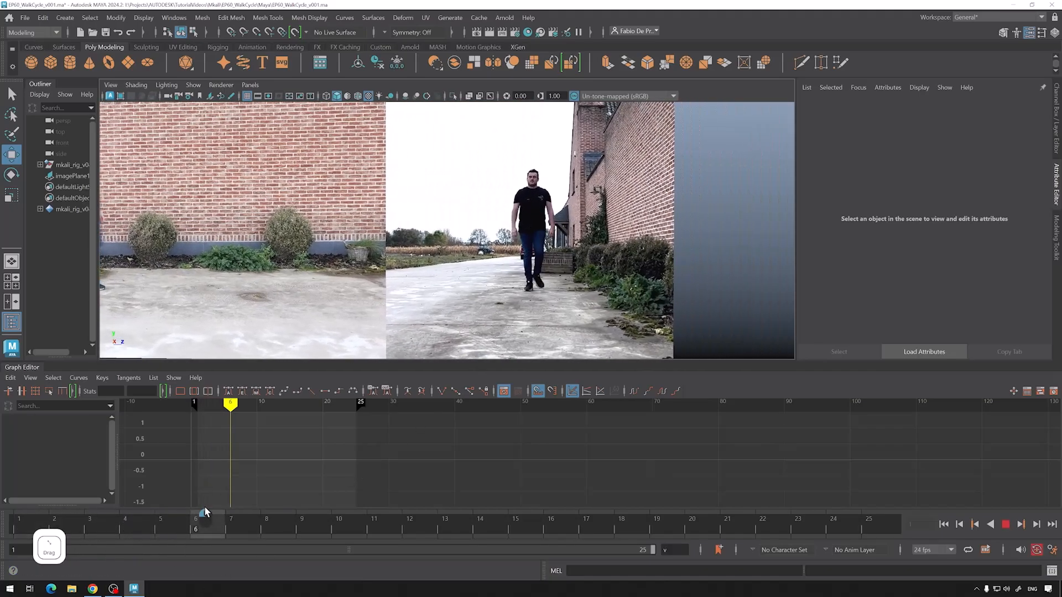
pyautogui.moveTo(230, 403); pyautogui.dragTo(270, 402)
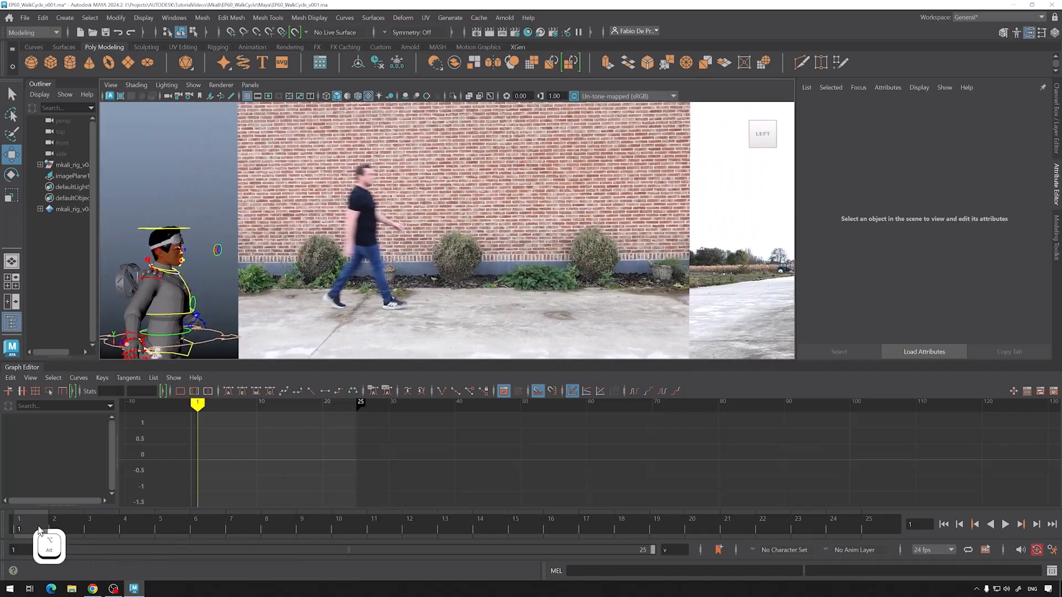
pyautogui.moveTo(198, 405); pyautogui.dragTo(342, 404)
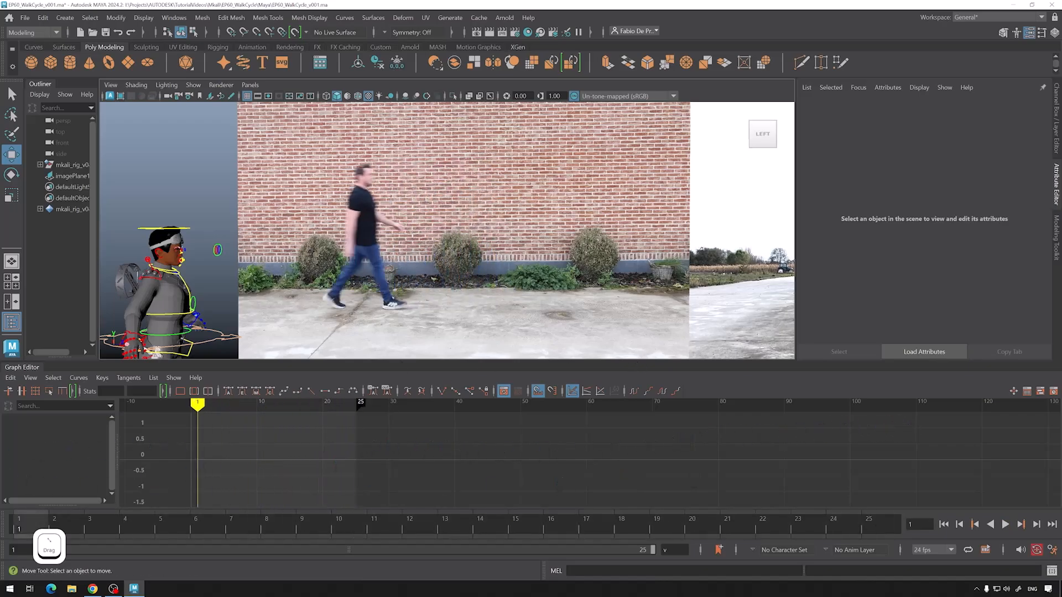
pyautogui.click(1006, 524)
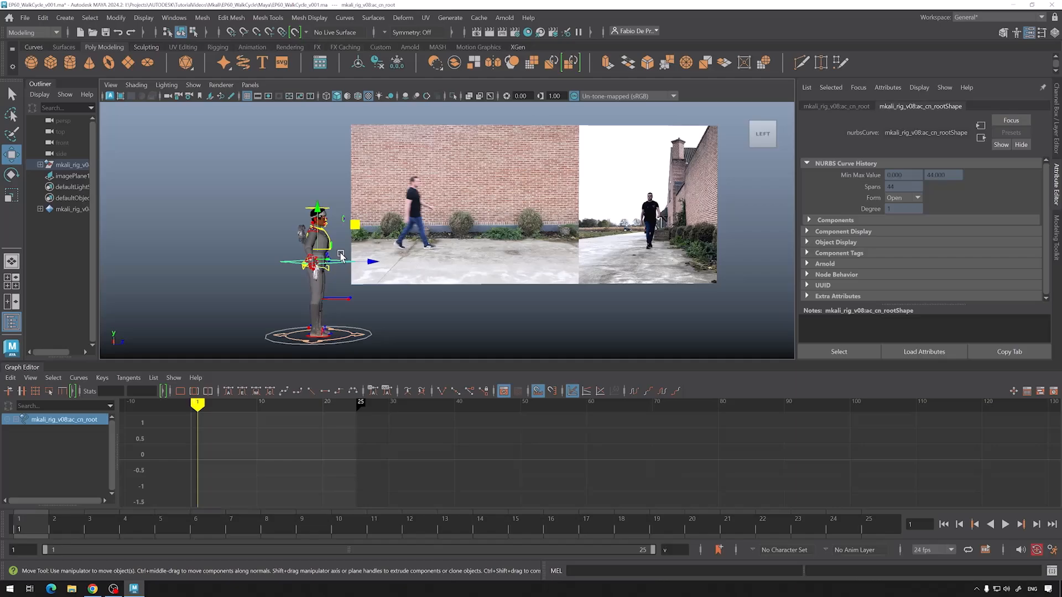
pyautogui.moveTo(102, 259)
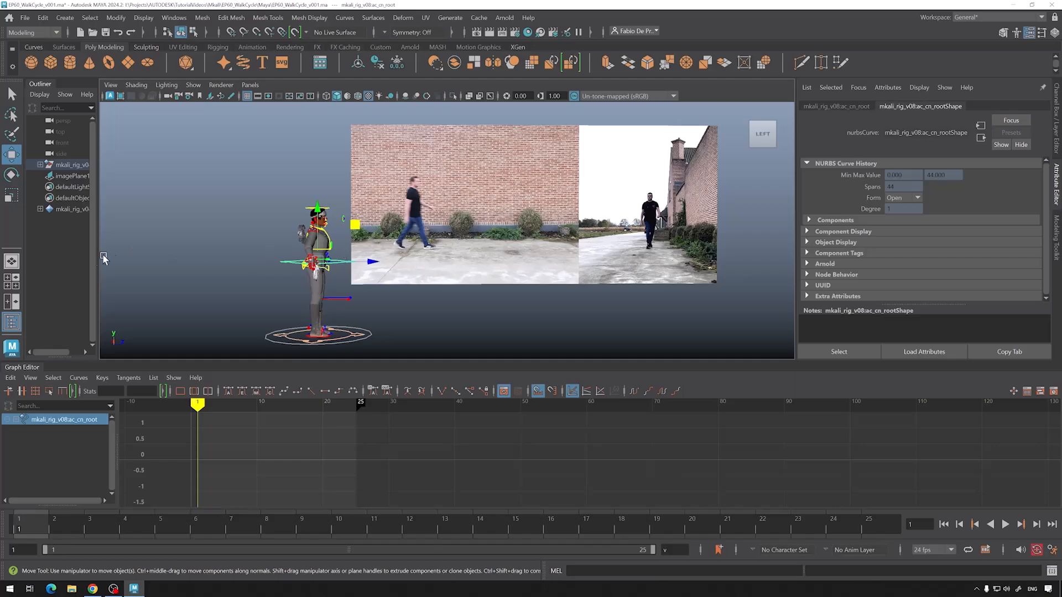
pyautogui.moveTo(118, 357)
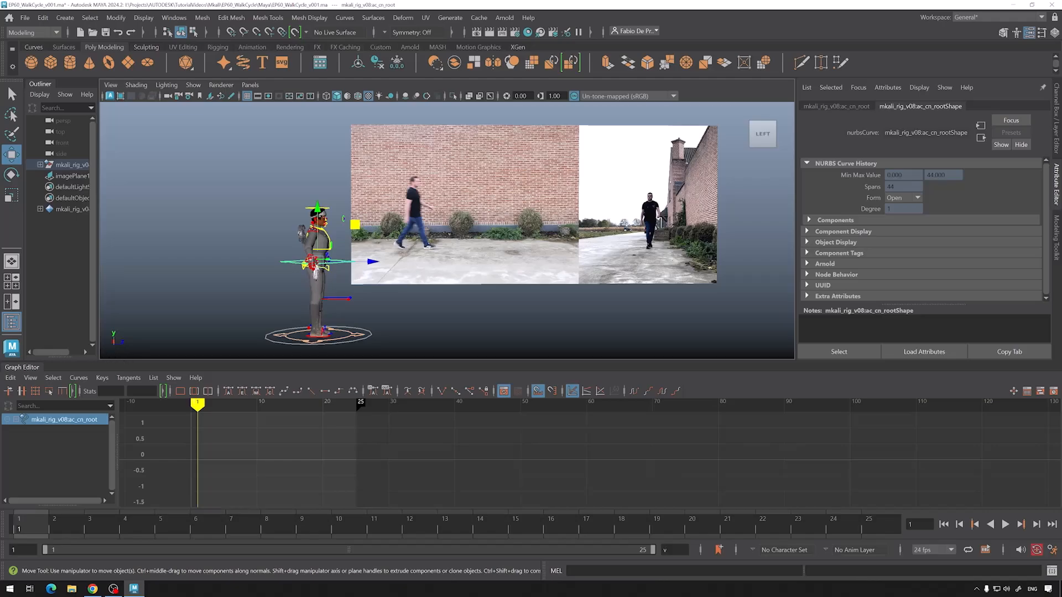
pyautogui.moveTo(263, 392)
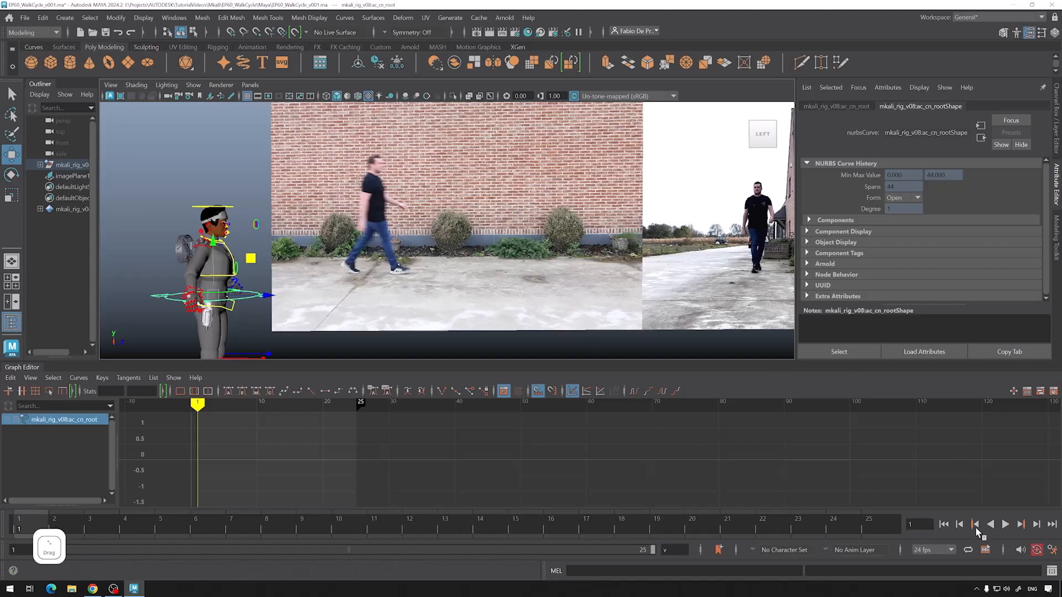
pyautogui.click(1006, 524)
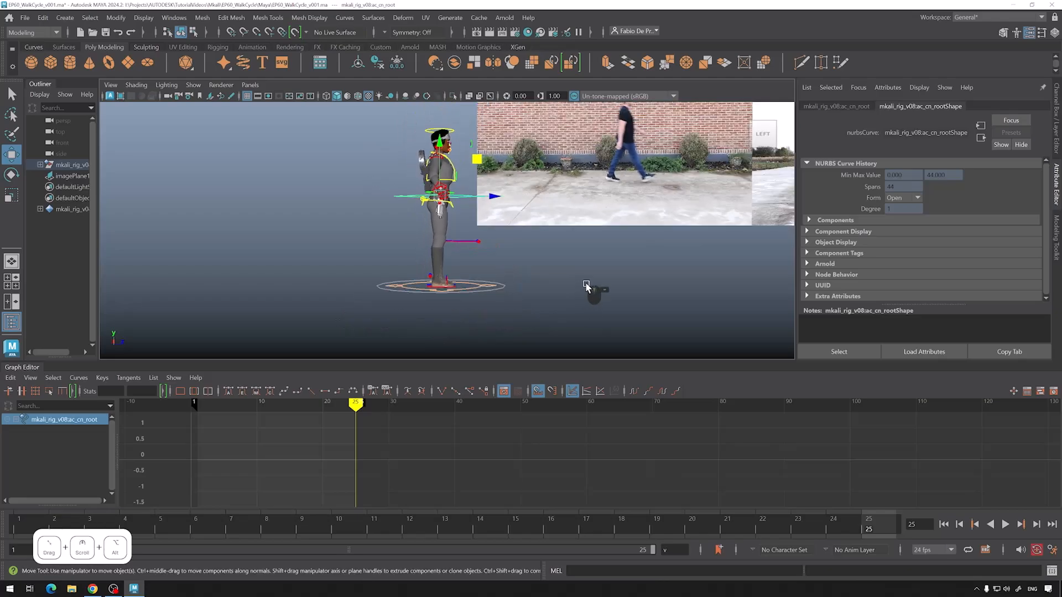
pyautogui.moveTo(586, 285); pyautogui.dragTo(410, 281)
pyautogui.write('Dr')
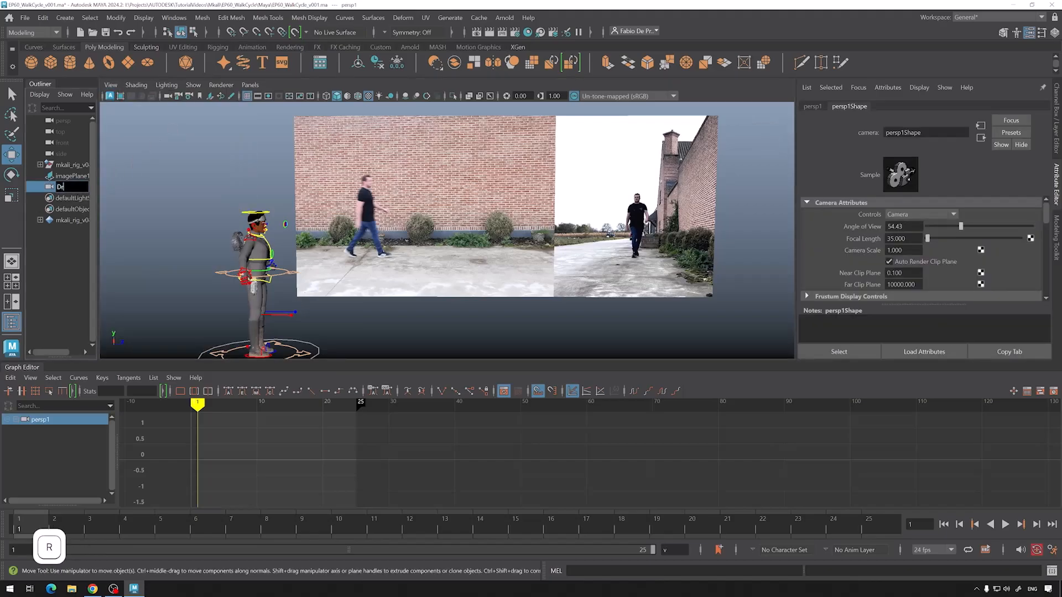
# Rename the duplicated persp camera to Drawover_Camera in the Outliner.
pyautogui.write('awover_CA')
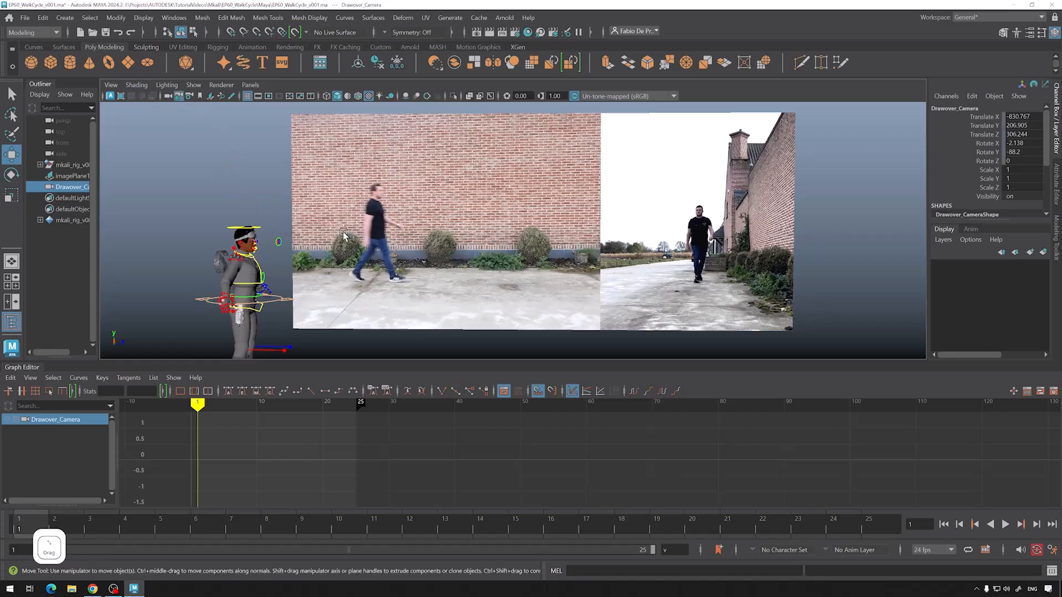
pyautogui.moveTo(371, 259)
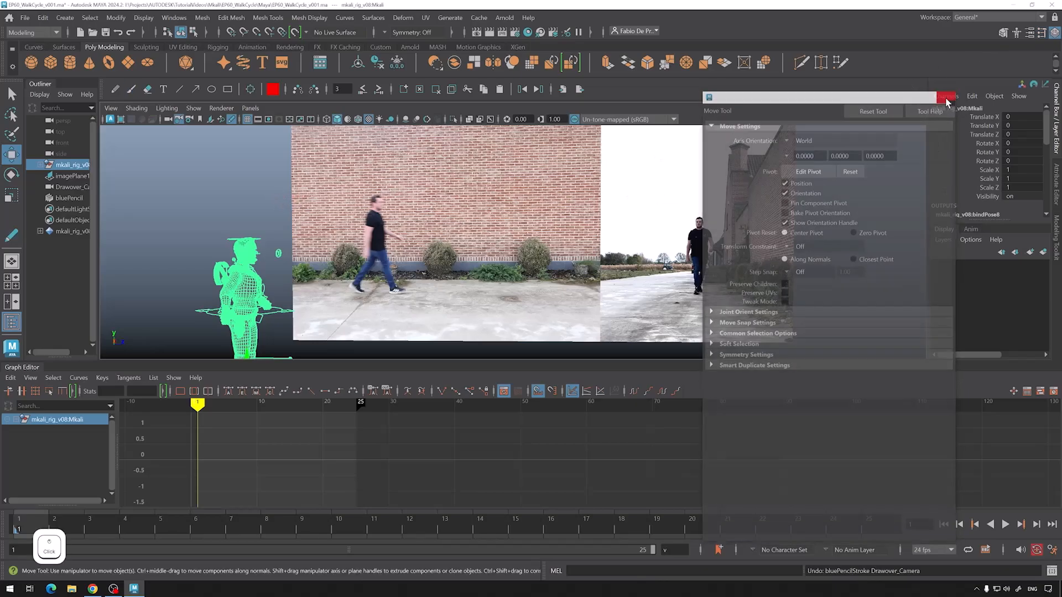
# Close the Move Tool settings window after enabling Blue Pencil.
pyautogui.click(947, 98)
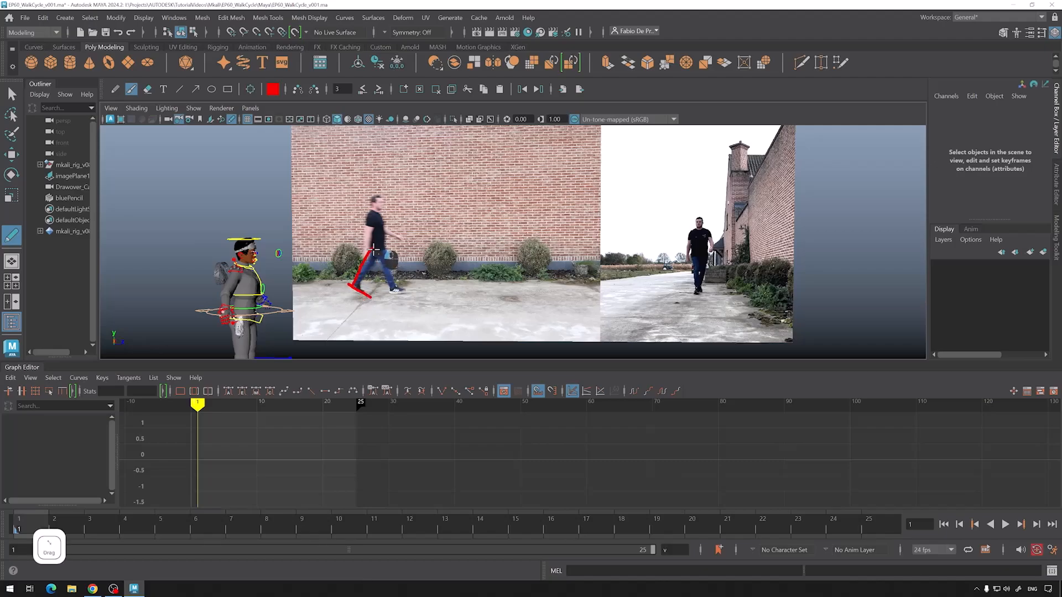
# Draw a red Blue Pencil stroke along the walker's back leg on frame 1.
pyautogui.moveTo(376, 253); pyautogui.dragTo(418, 300)
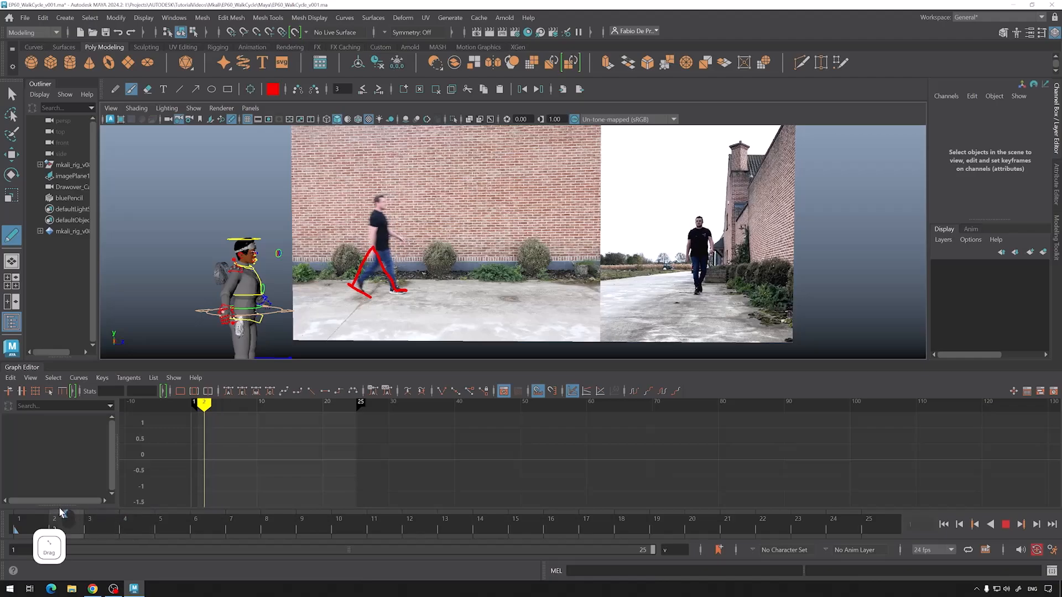
# Scrub the time slider forward to frame 4 of the walk reference.
pyautogui.moveTo(204, 405); pyautogui.dragTo(217, 405)
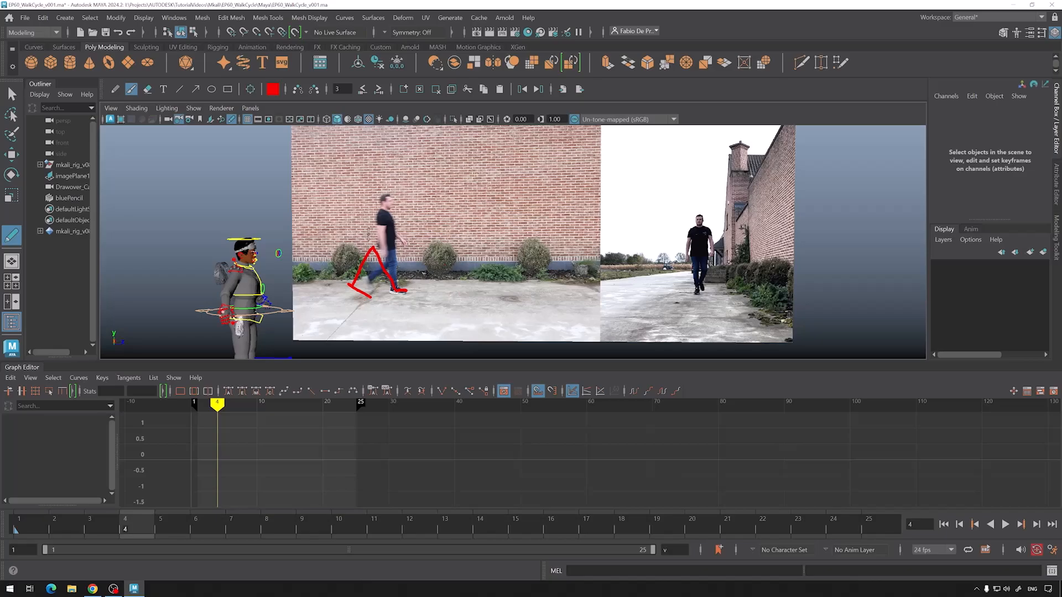
pyautogui.moveTo(366, 303)
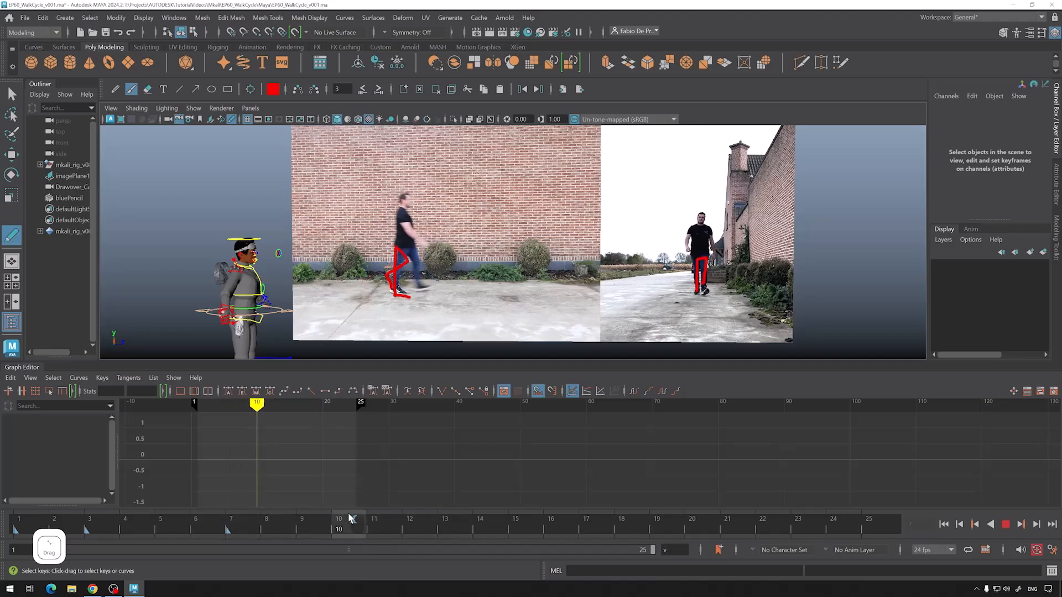
# Scrub between frames 9, 10, 13 and 16, drawing and erasing red leg strokes.
pyautogui.moveTo(347, 520); pyautogui.dragTo(326, 520)
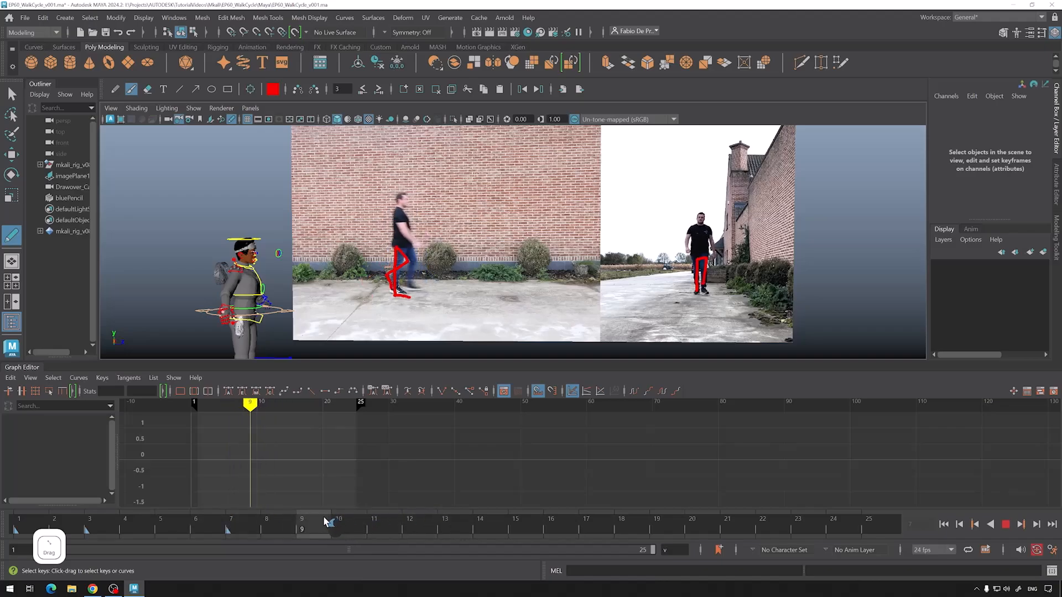
pyautogui.moveTo(313, 521); pyautogui.dragTo(339, 521)
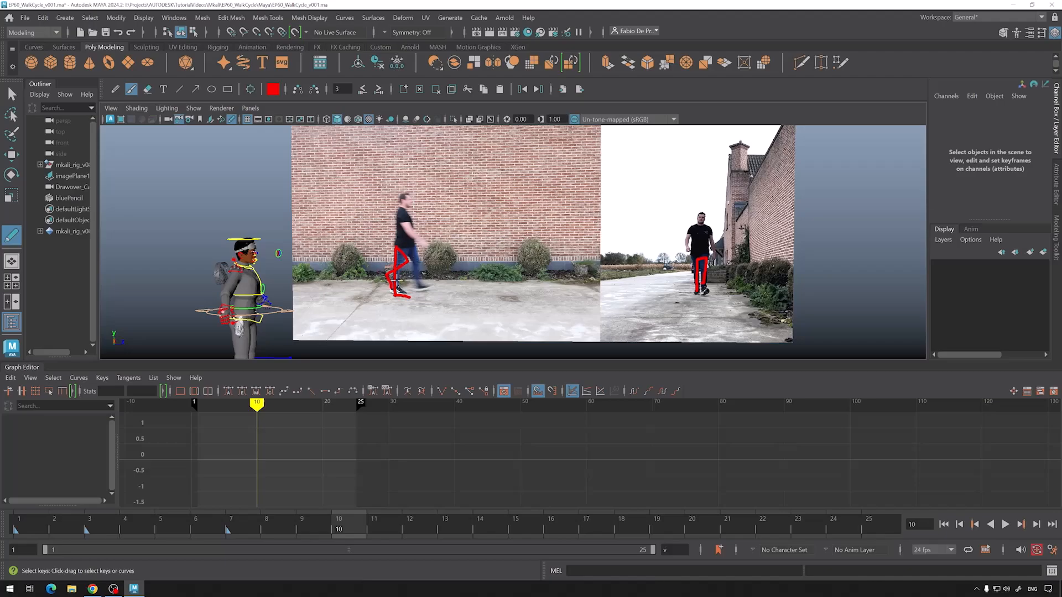
pyautogui.rightClick(396, 288)
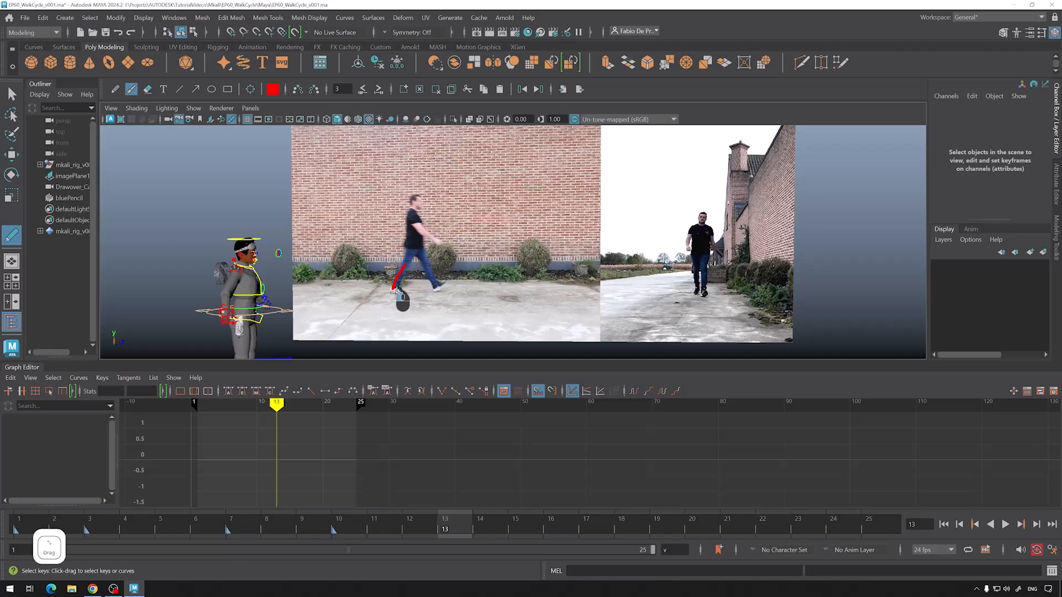
pyautogui.click(19, 522)
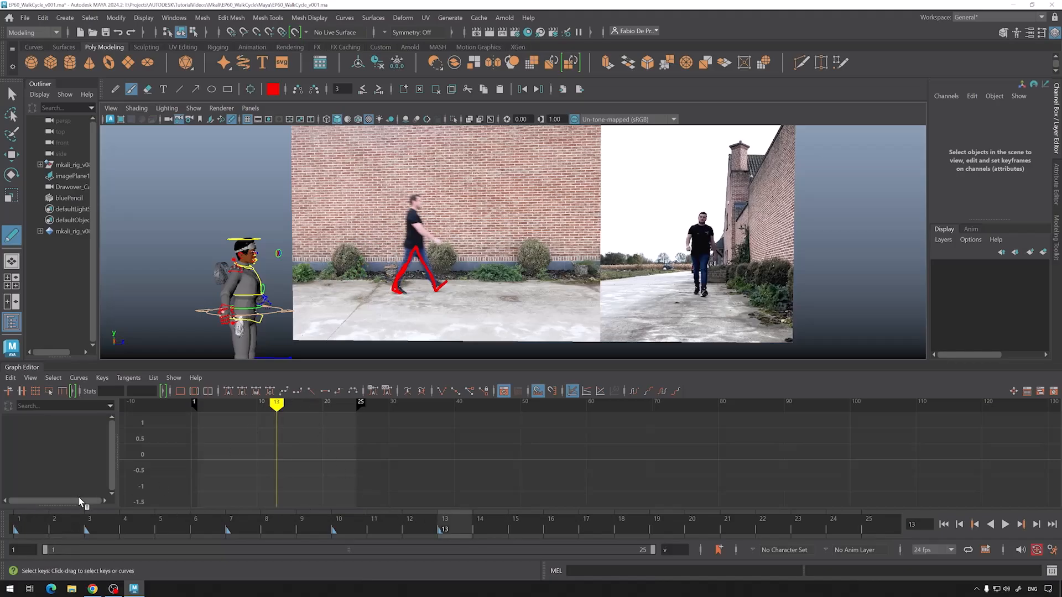
pyautogui.click(18, 524)
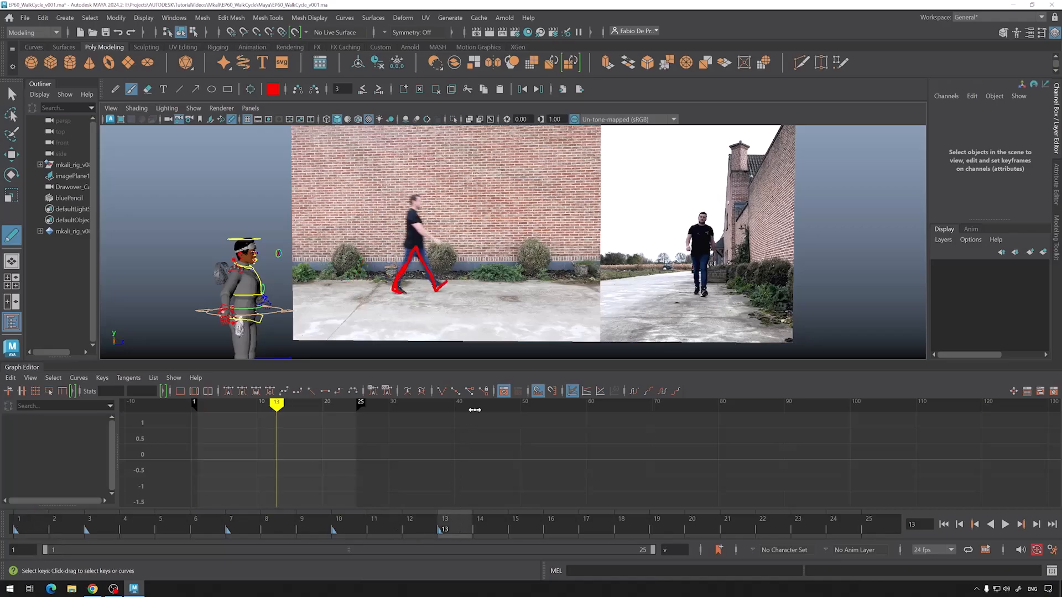
pyautogui.moveTo(657, 303)
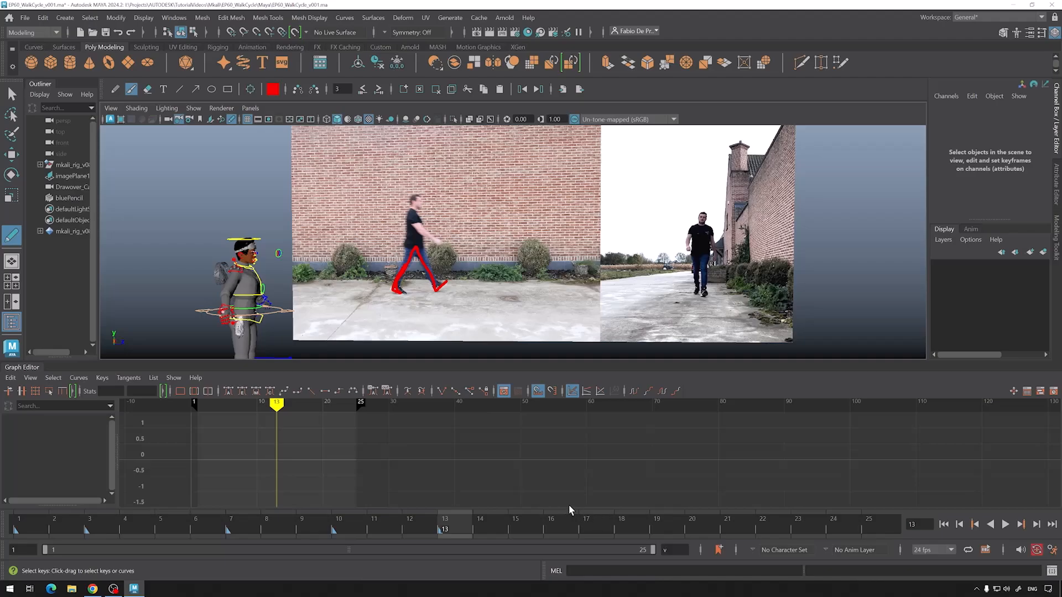
pyautogui.moveTo(443, 525); pyautogui.dragTo(551, 524)
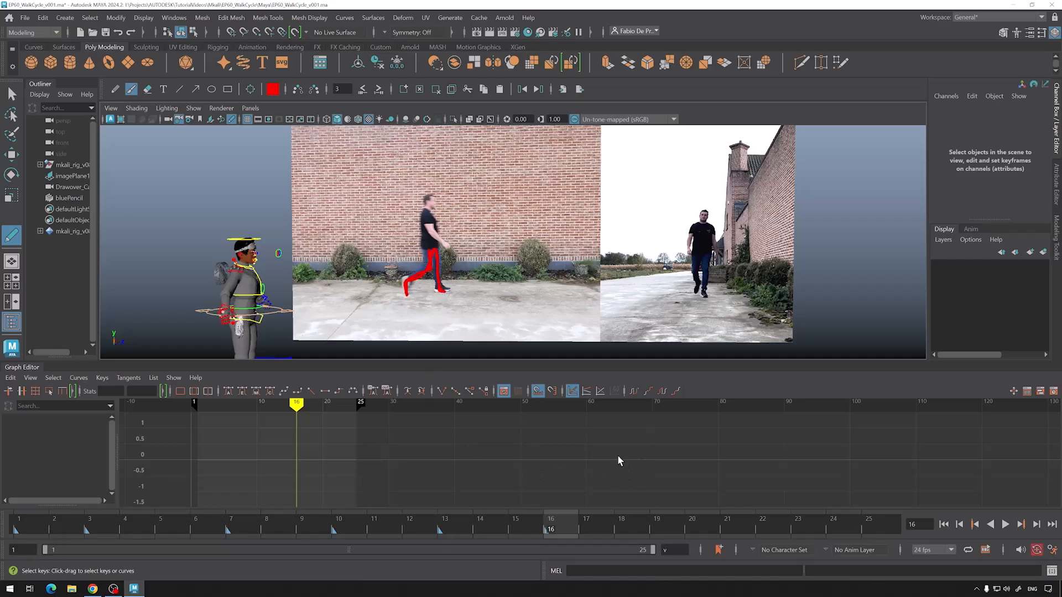
pyautogui.moveTo(660, 533)
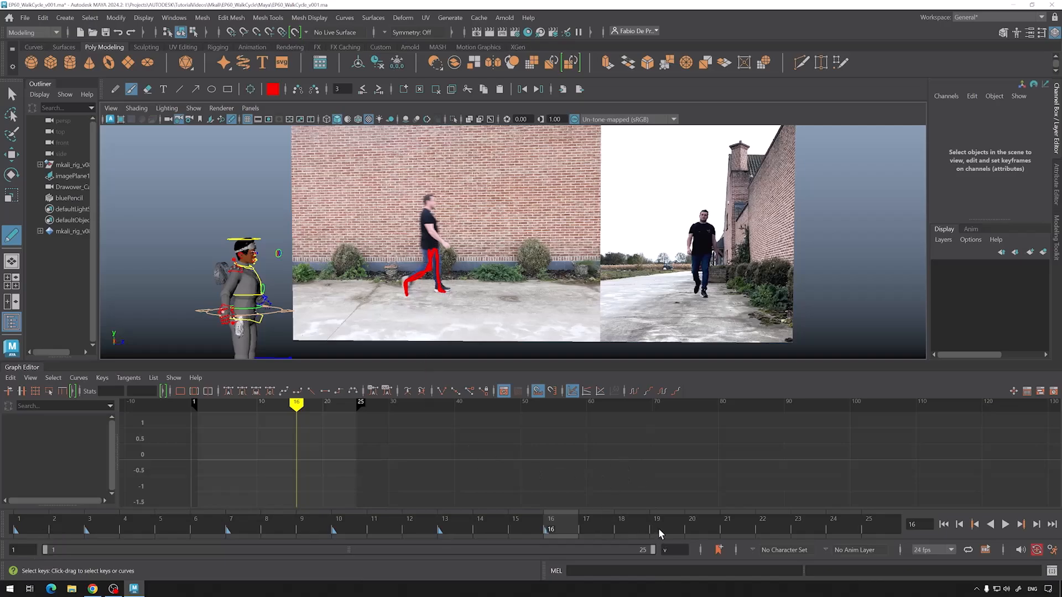
# Jump the time slider to frame 22 for the next red leg stroke.
pyautogui.click(656, 530)
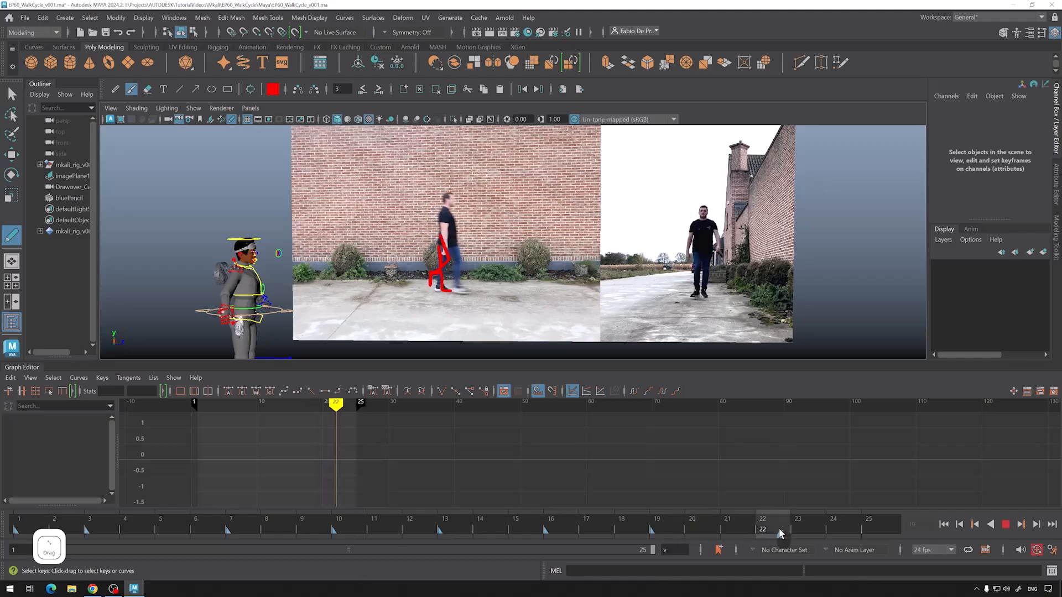
pyautogui.click(797, 529)
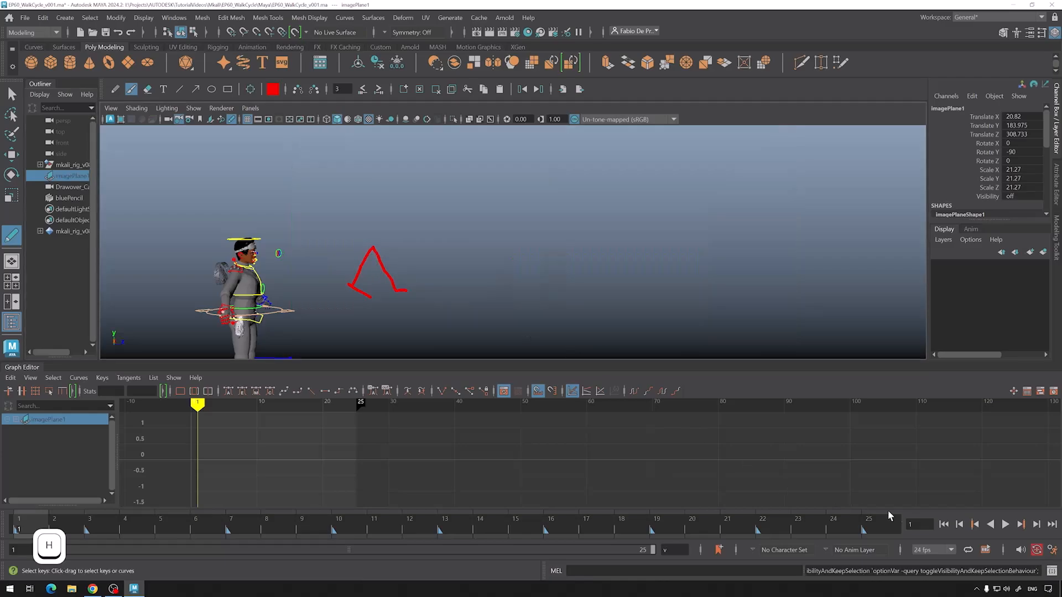
# Set the current time back to frame 1 and deselect imagePlane1.
pyautogui.click(1006, 525)
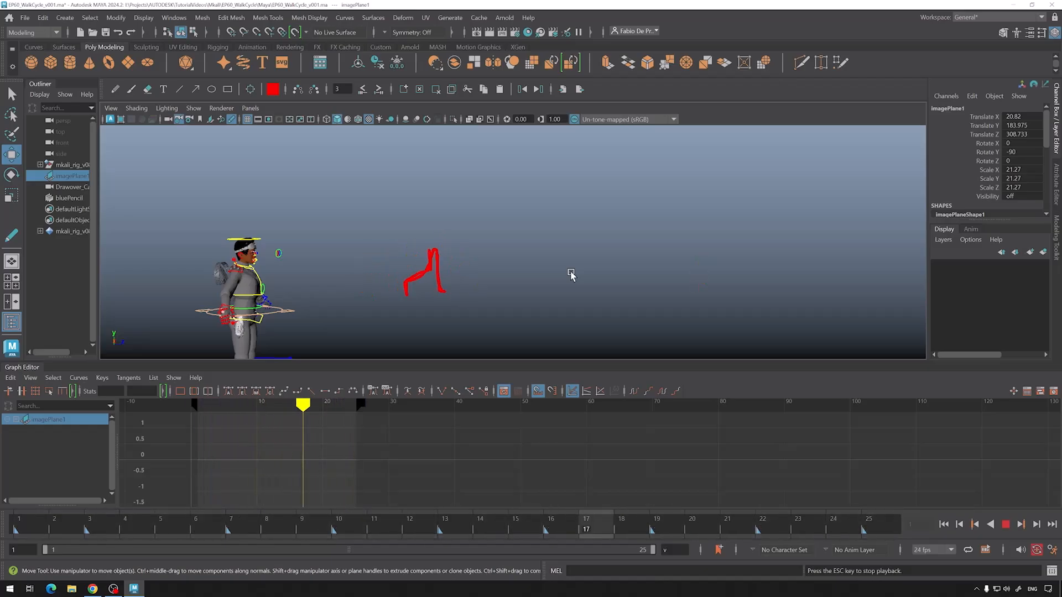
pyautogui.click(989, 524)
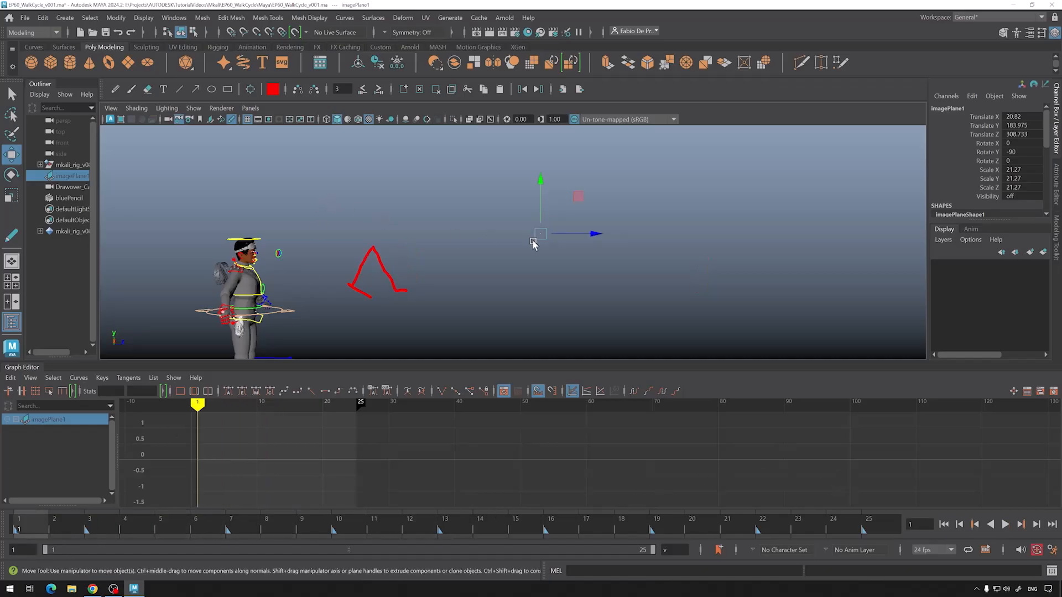
pyautogui.click(553, 310)
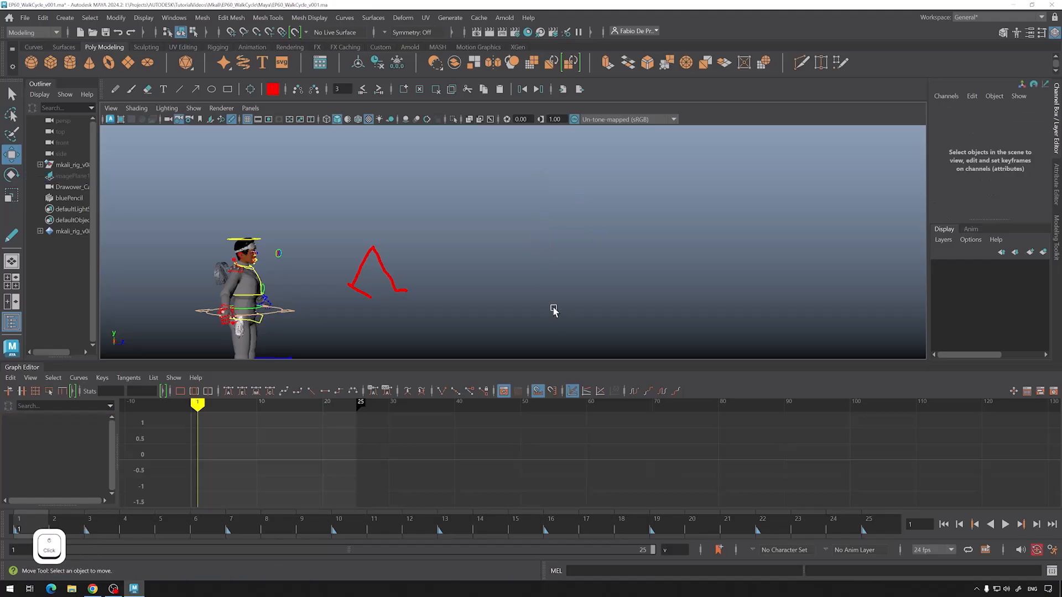
# Re-enable Image Planes in the viewport Show menu so the reference returns.
pyautogui.click(193, 108)
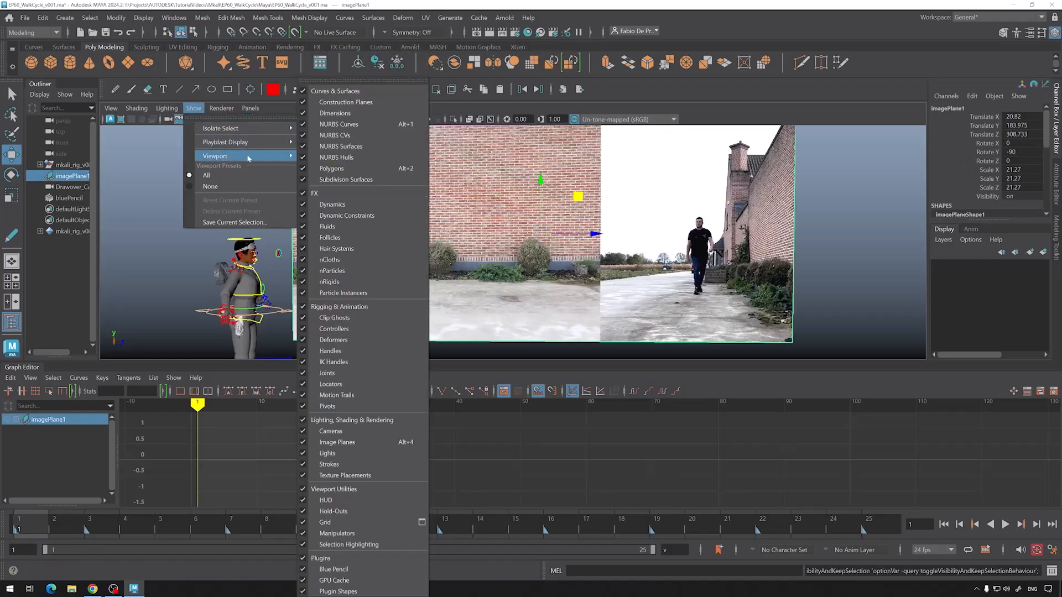
pyautogui.moveTo(336, 442)
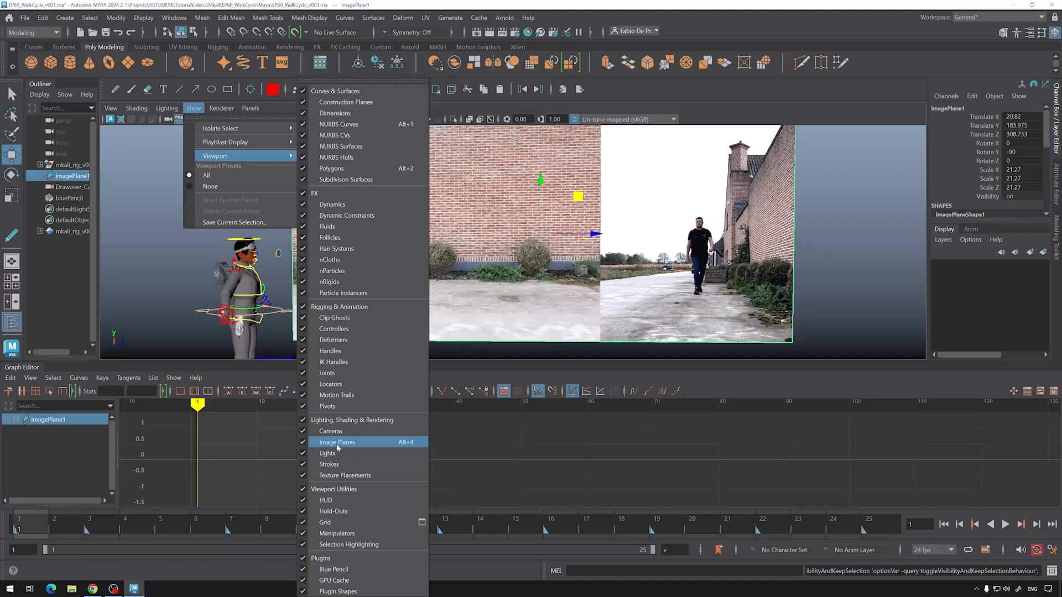
pyautogui.click(337, 442)
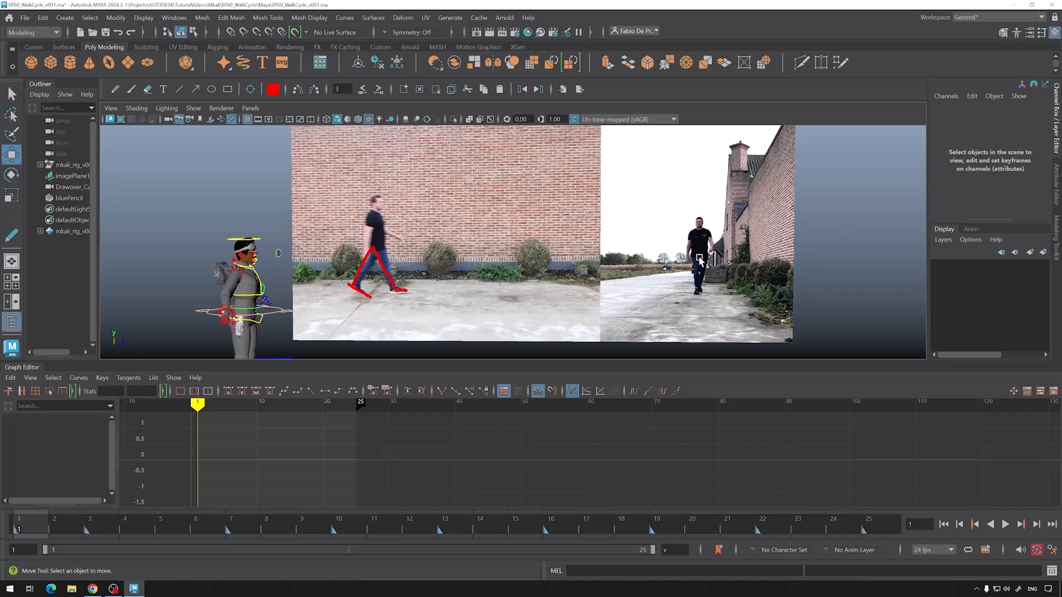
pyautogui.click(250, 107)
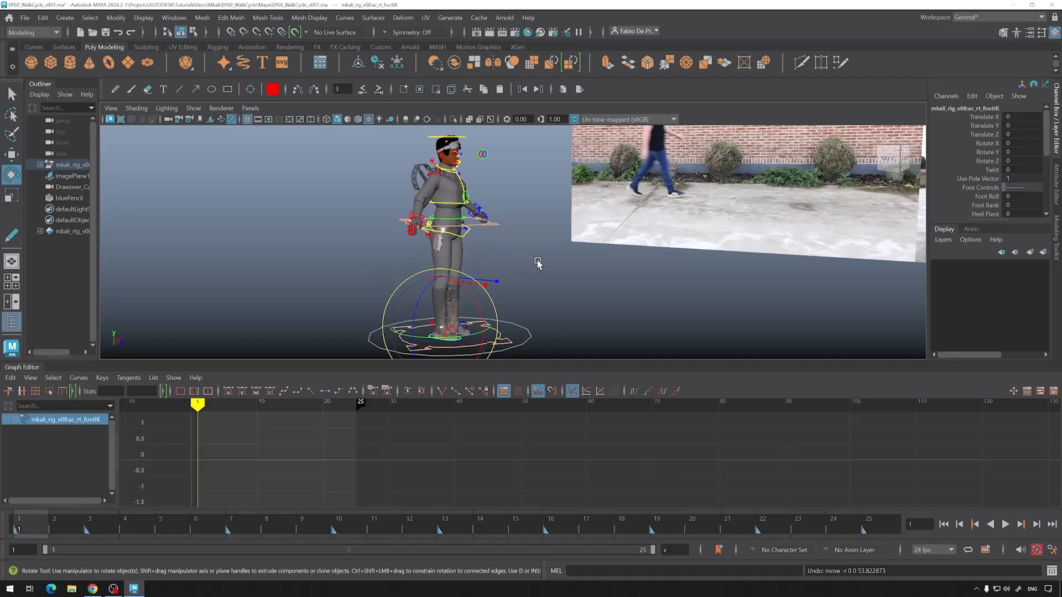
# Orbit and zoom around the rig toward the left arm settings control.
pyautogui.scroll(-3)
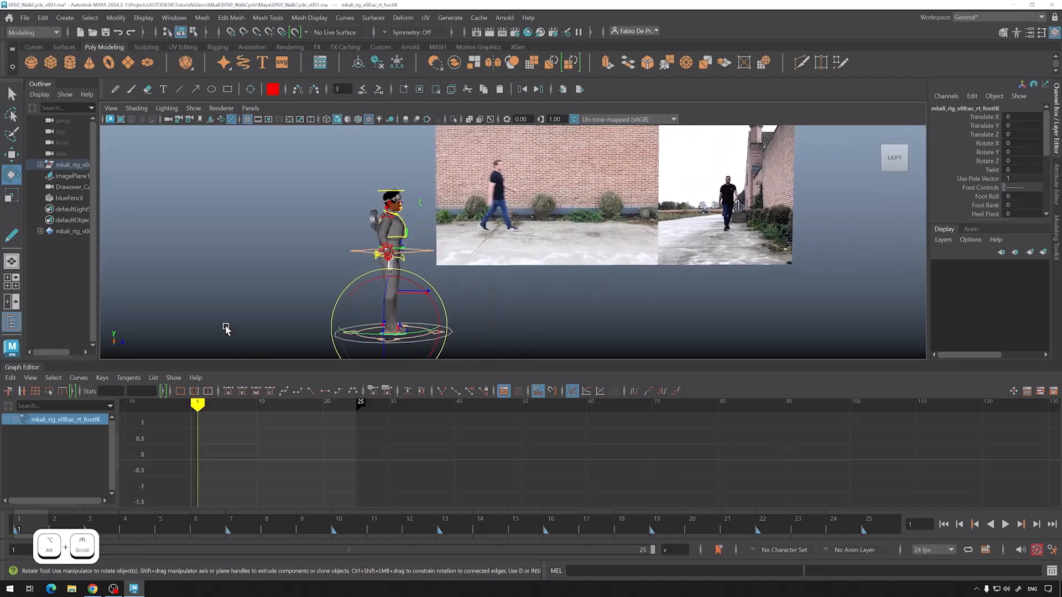
pyautogui.click(250, 108)
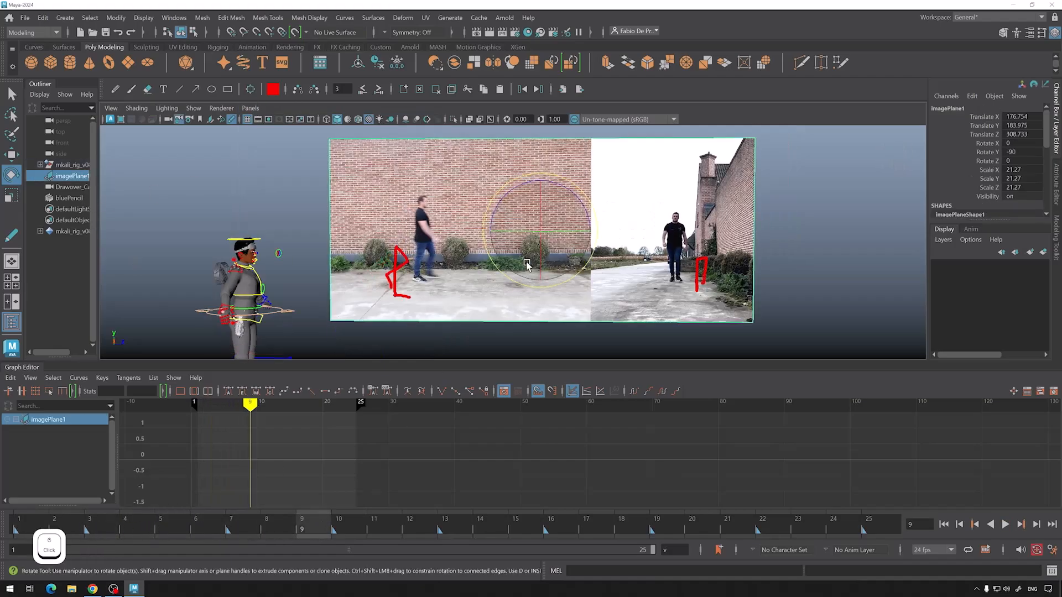
pyautogui.moveTo(527, 264); pyautogui.dragTo(593, 230)
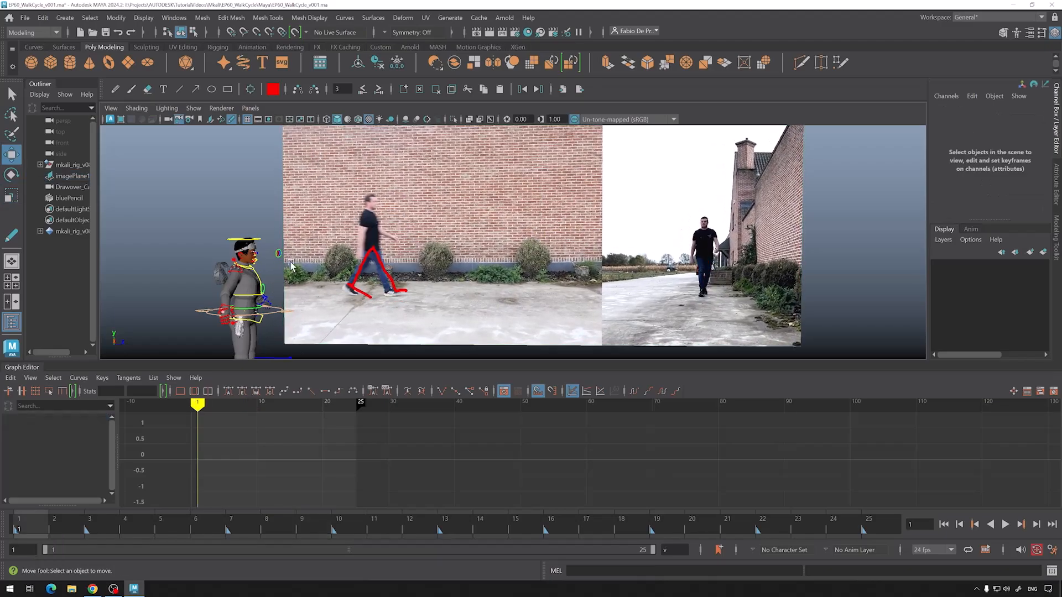
pyautogui.moveTo(398, 214)
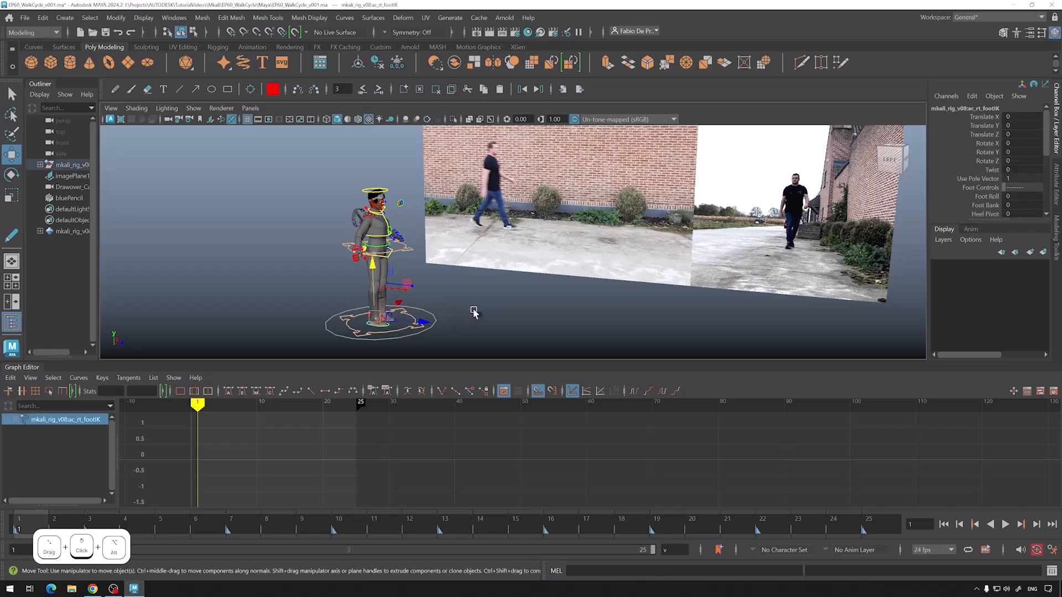
pyautogui.scroll(-3)
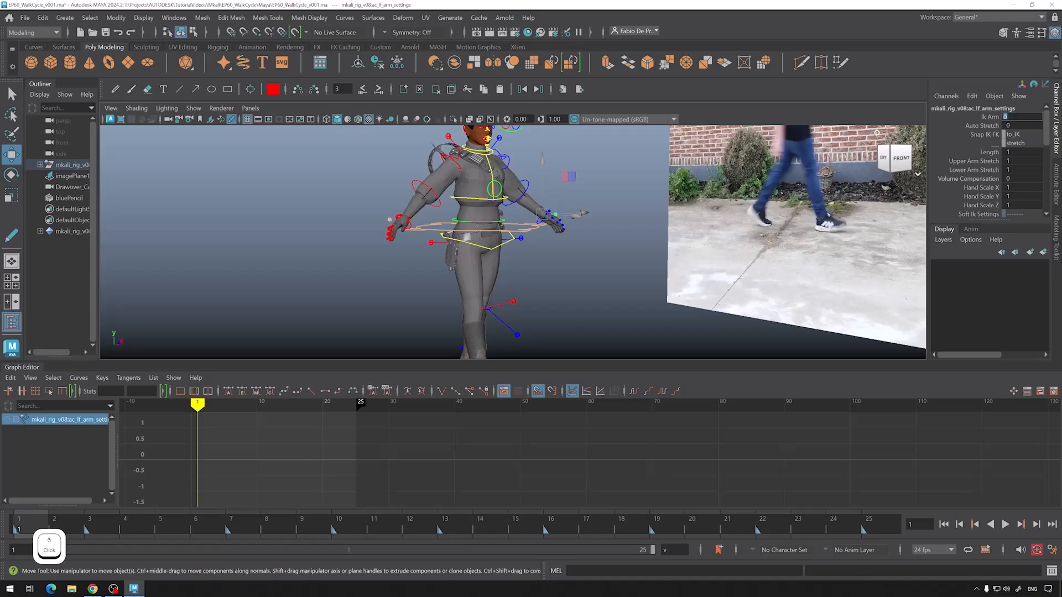
# Select cn_root and rotate it to about Rotate Y -6.747 to tilt the body.
pyautogui.click(418, 183)
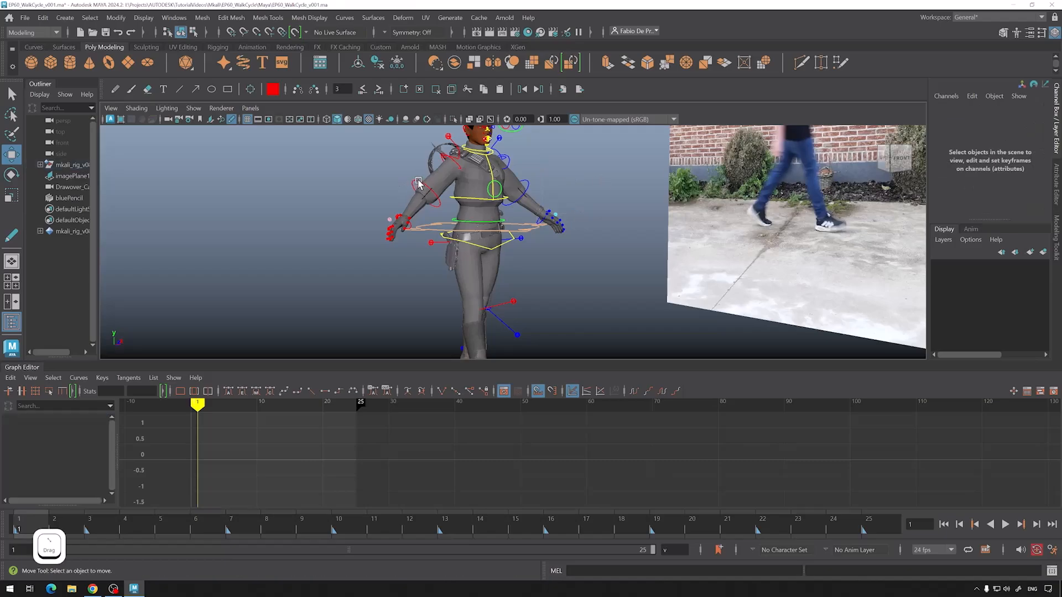
pyautogui.click(448, 183)
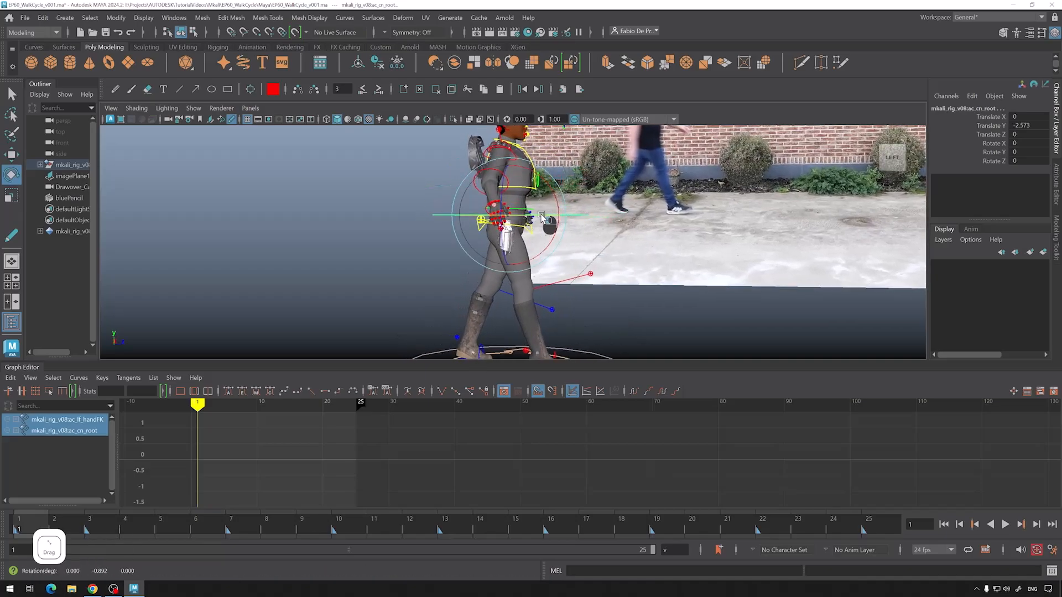
pyautogui.moveTo(525, 220); pyautogui.dragTo(524, 226)
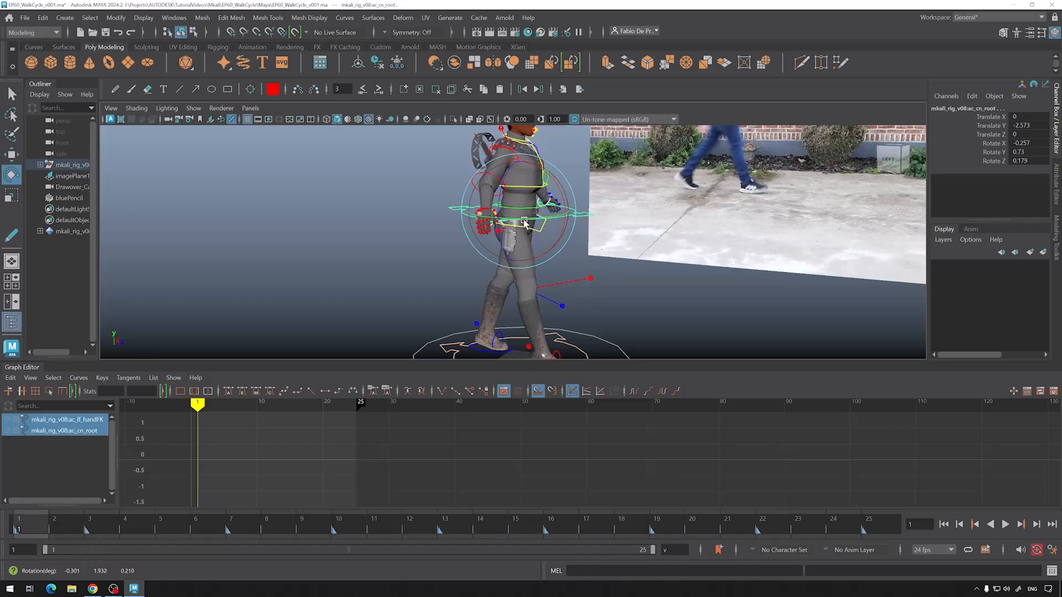
pyautogui.moveTo(525, 223); pyautogui.dragTo(542, 234)
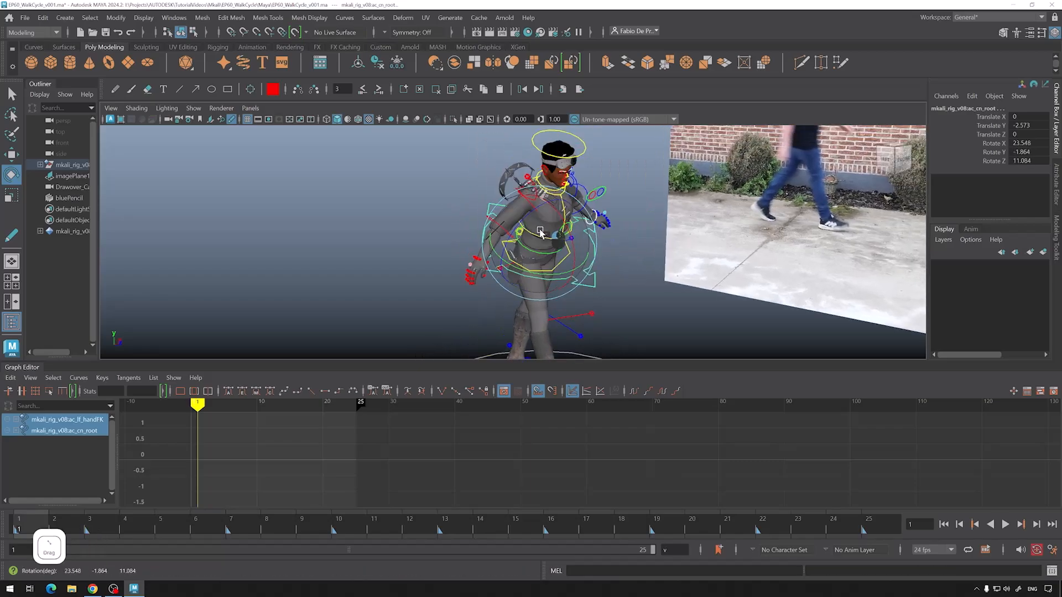
pyautogui.moveTo(542, 230); pyautogui.dragTo(524, 206)
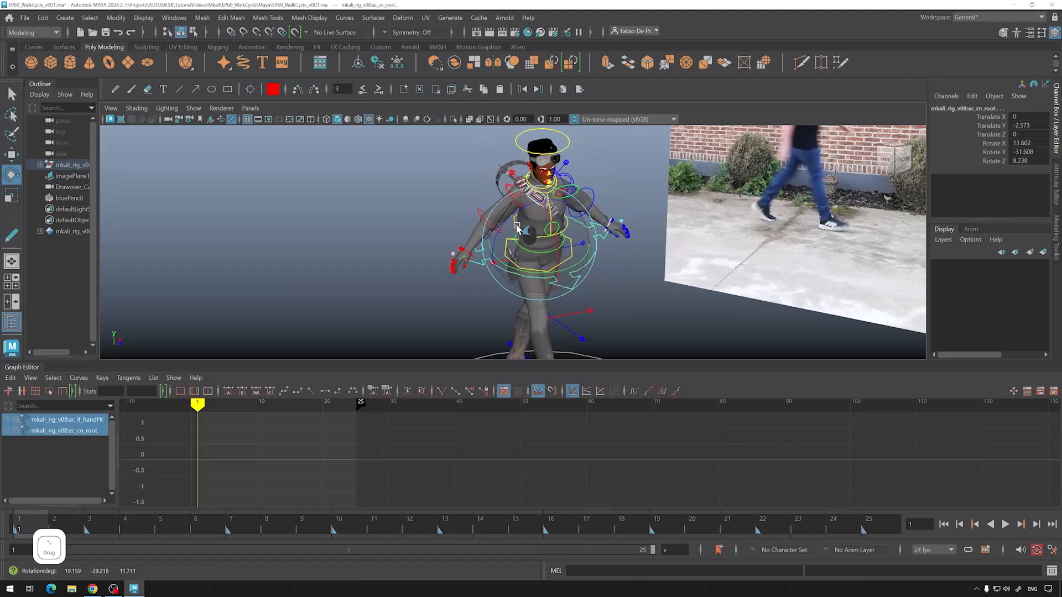
pyautogui.moveTo(518, 227); pyautogui.dragTo(572, 216)
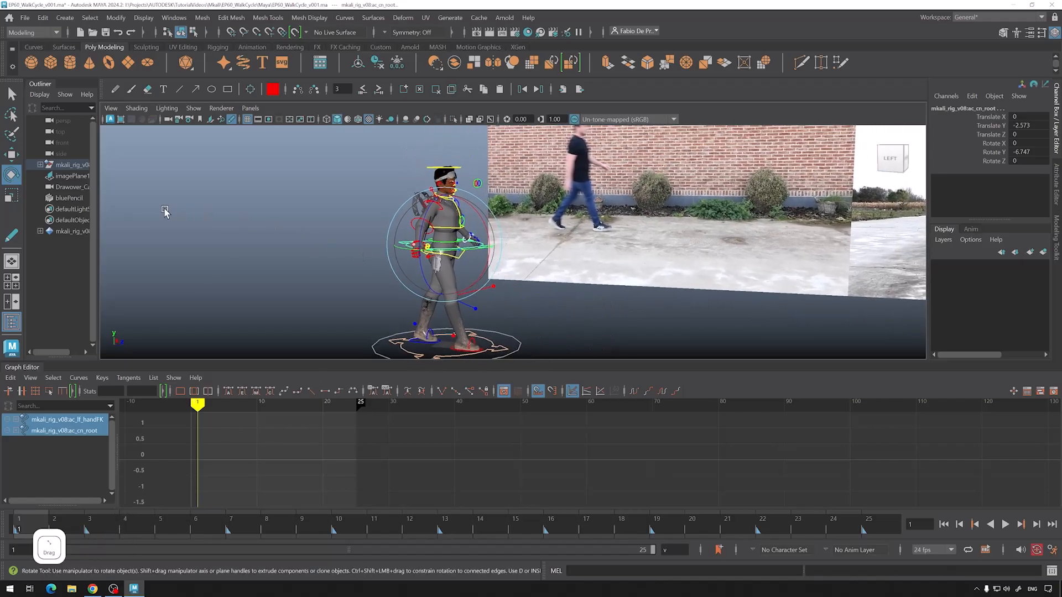
# Orbit around the rig and snap to the LEFT side view on the ViewCube.
pyautogui.moveTo(166, 211); pyautogui.dragTo(324, 226)
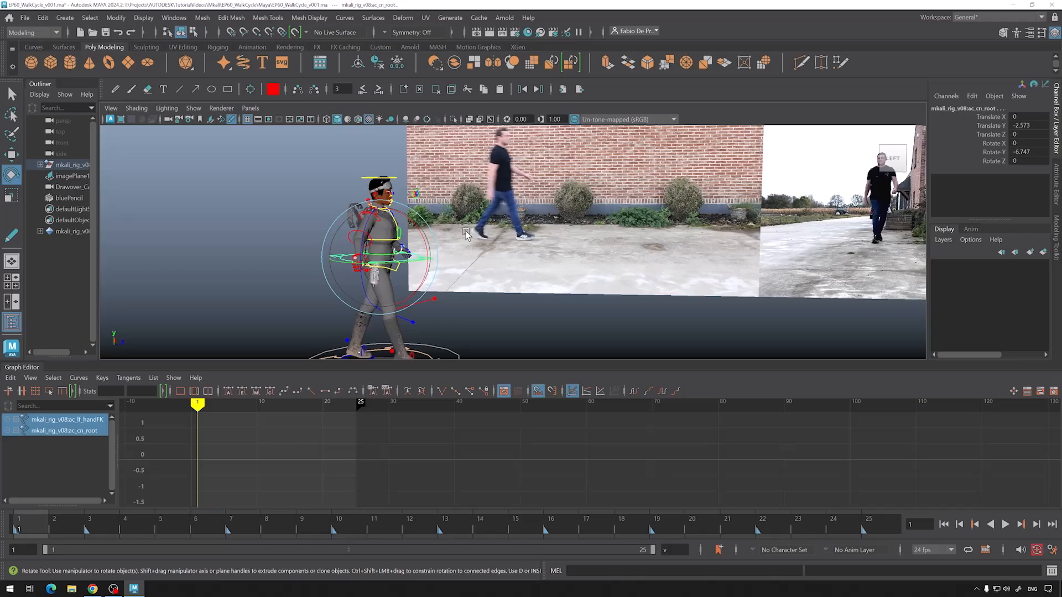
pyautogui.moveTo(503, 275)
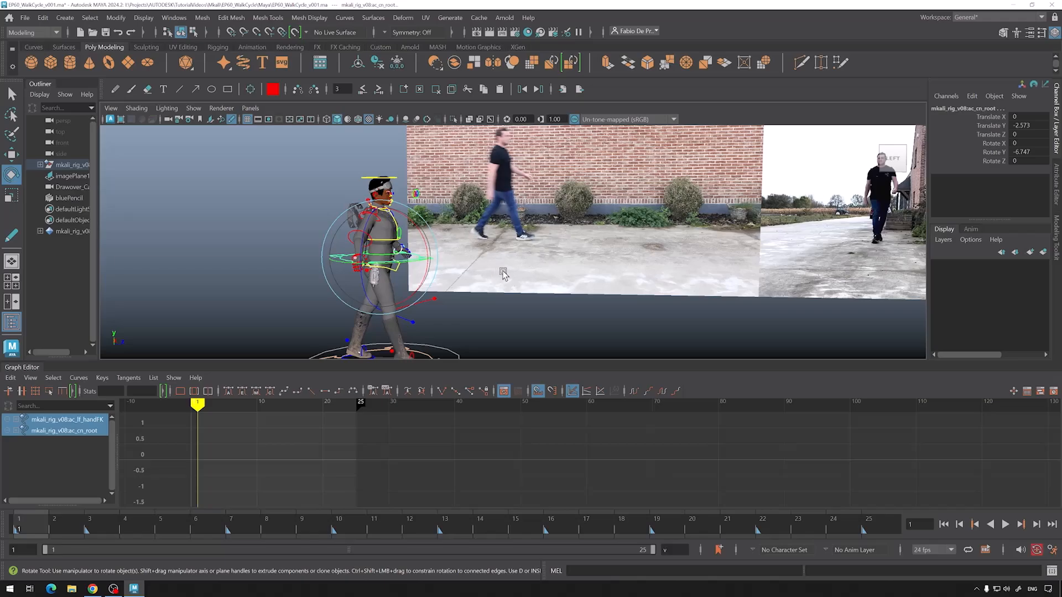
pyautogui.click(250, 108)
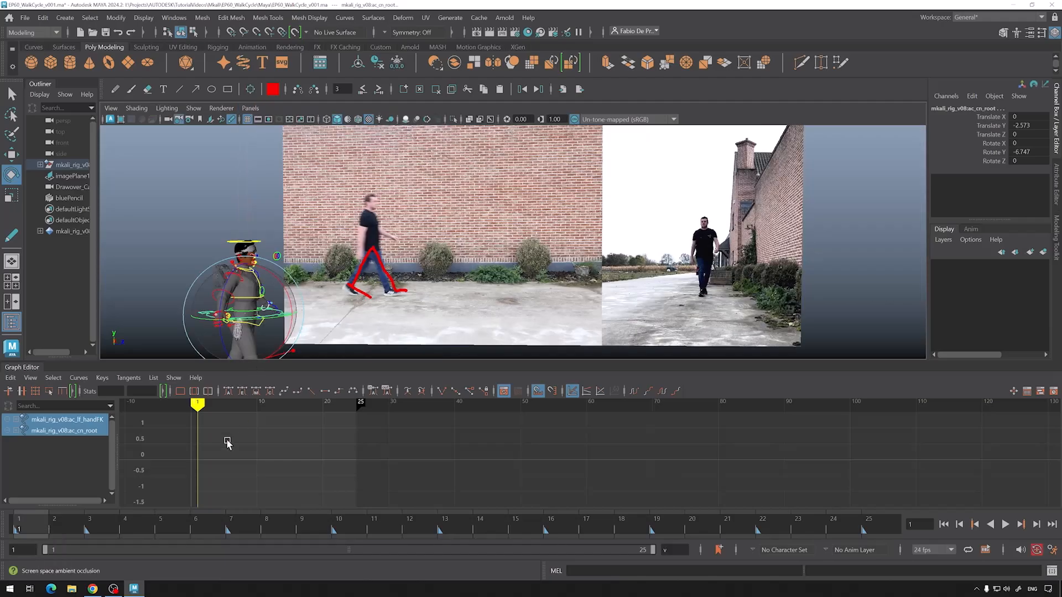
# Tear off a copy of the persp view into a floating window and park it on the right.
pyautogui.click(250, 109)
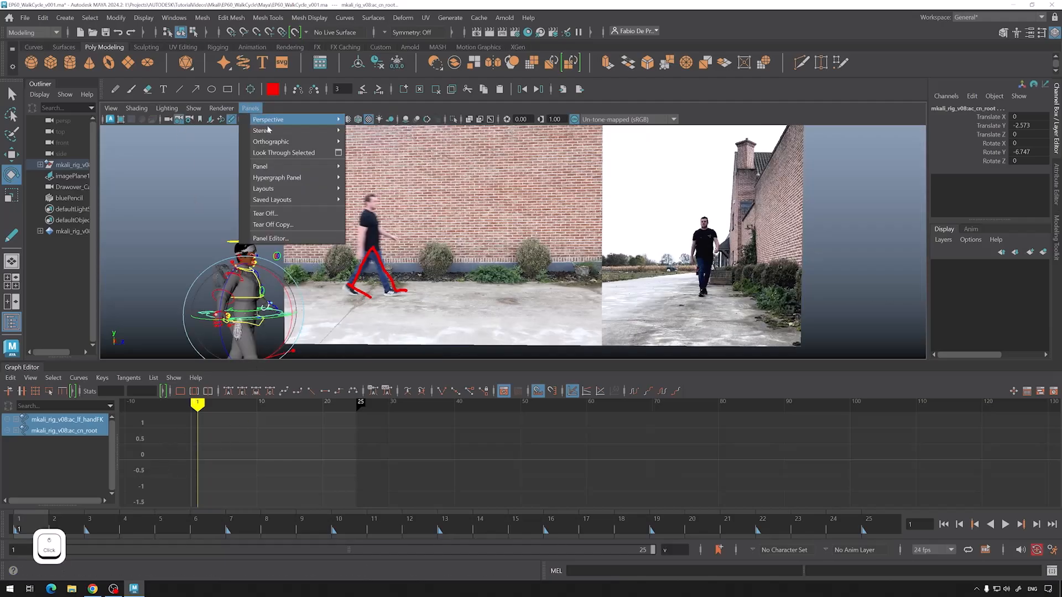
pyautogui.click(265, 214)
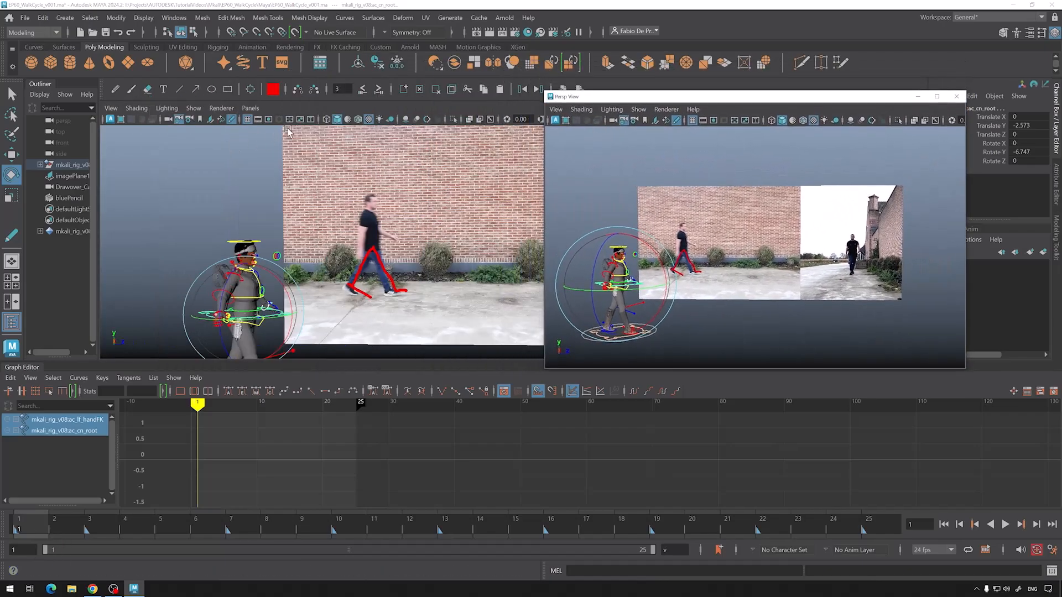
pyautogui.click(250, 108)
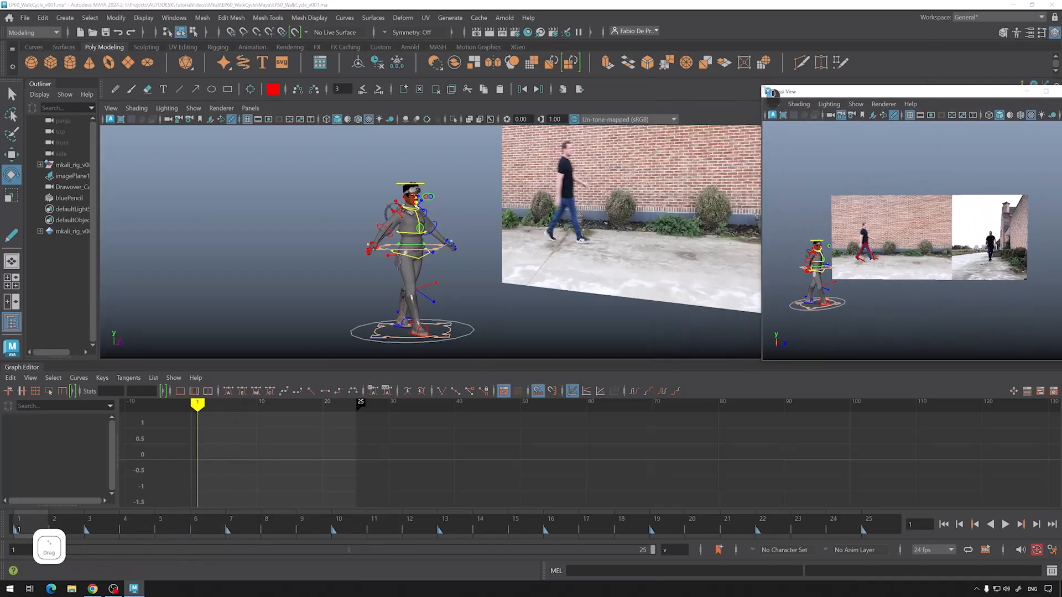
pyautogui.moveTo(782, 92); pyautogui.dragTo(702, 98)
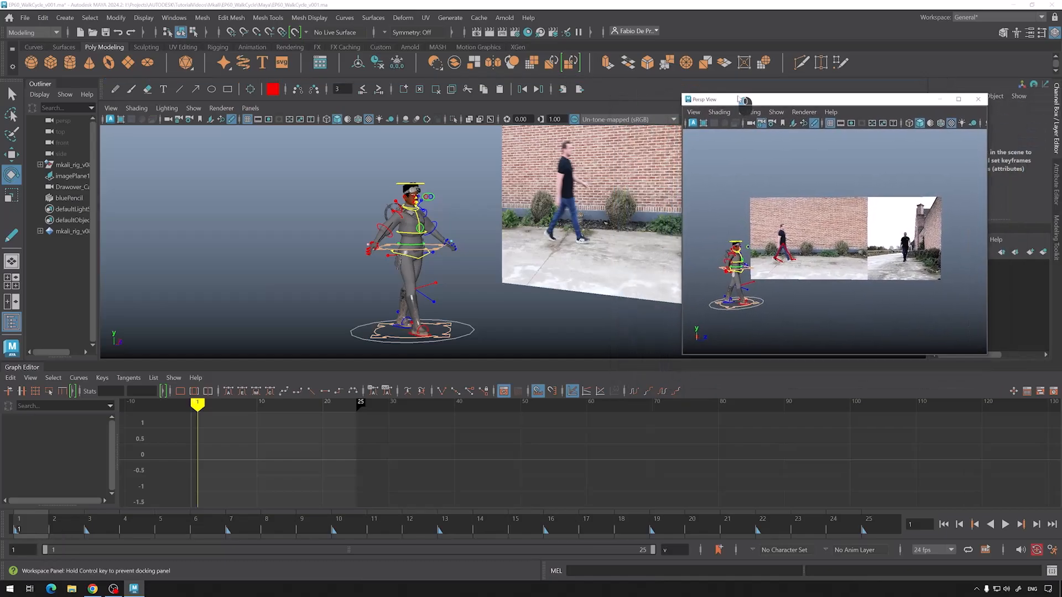
pyautogui.moveTo(705, 98); pyautogui.dragTo(759, 89)
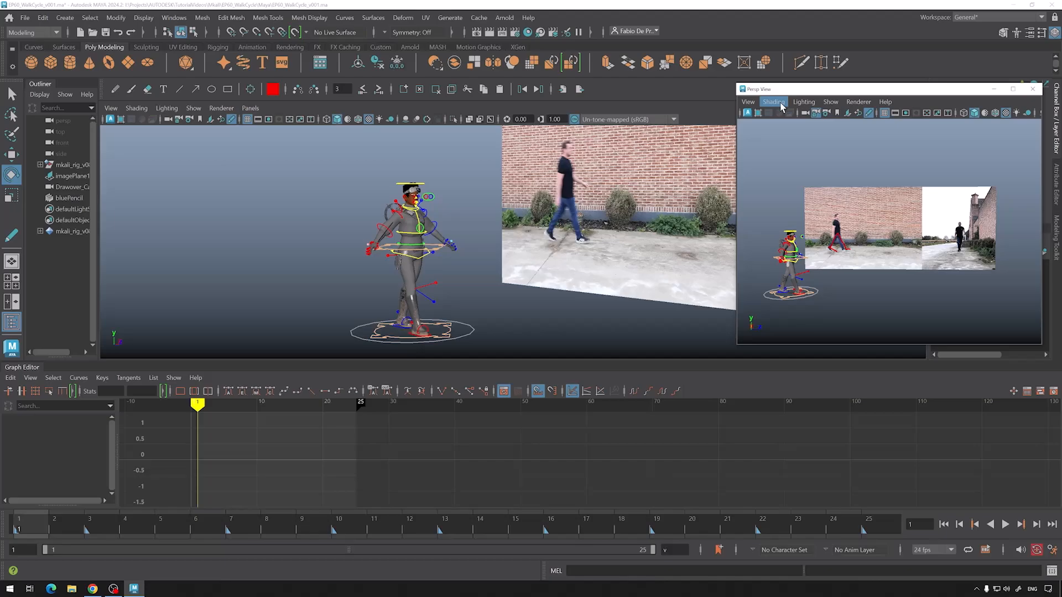
pyautogui.moveTo(748, 102)
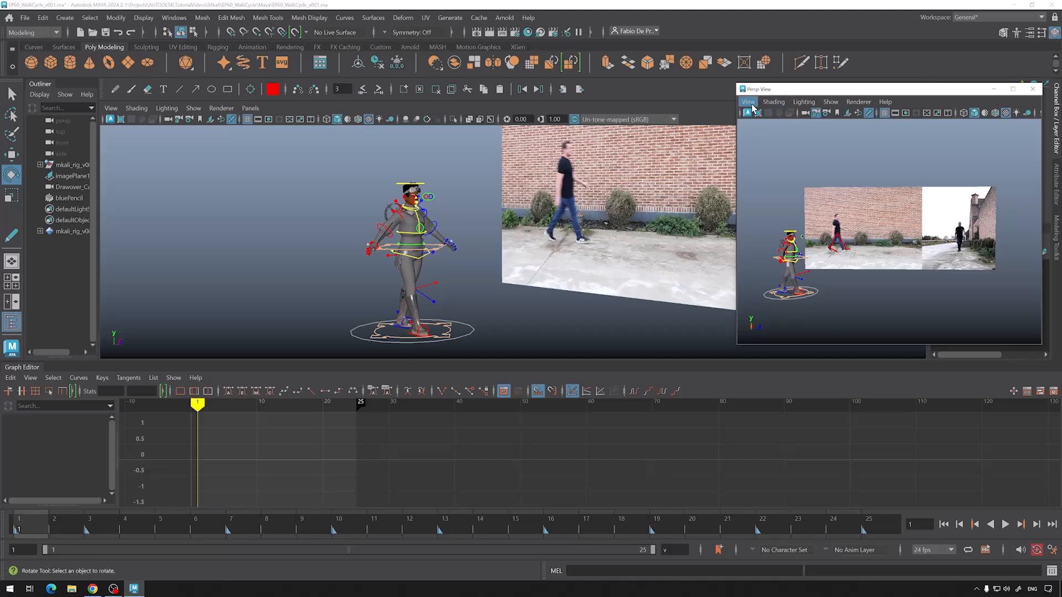